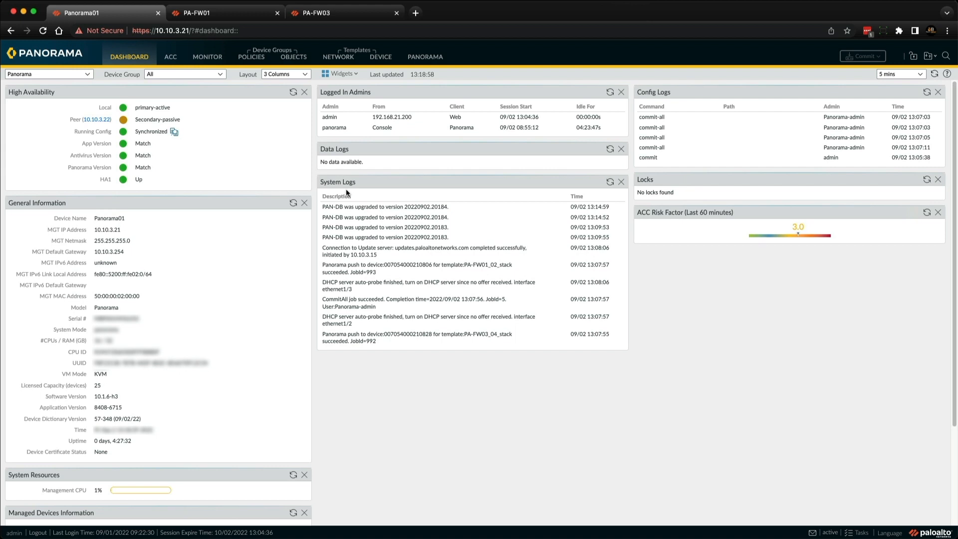
mouse_move(313, 77)
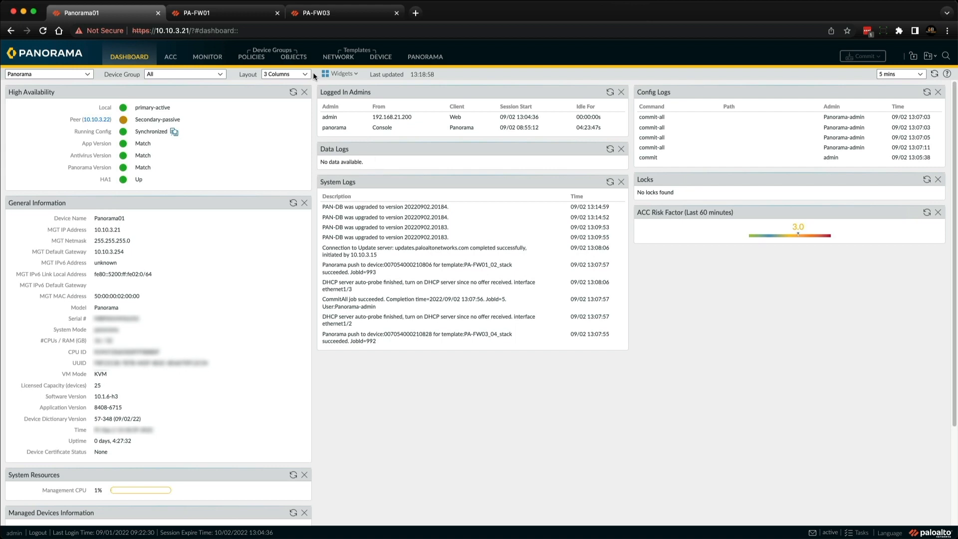
mouse_move(351, 56)
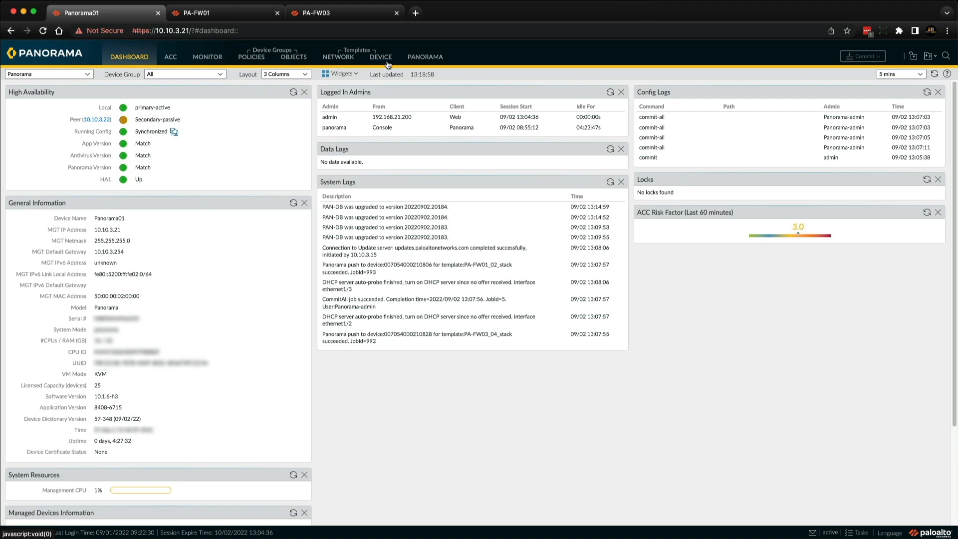
mouse_move(340, 65)
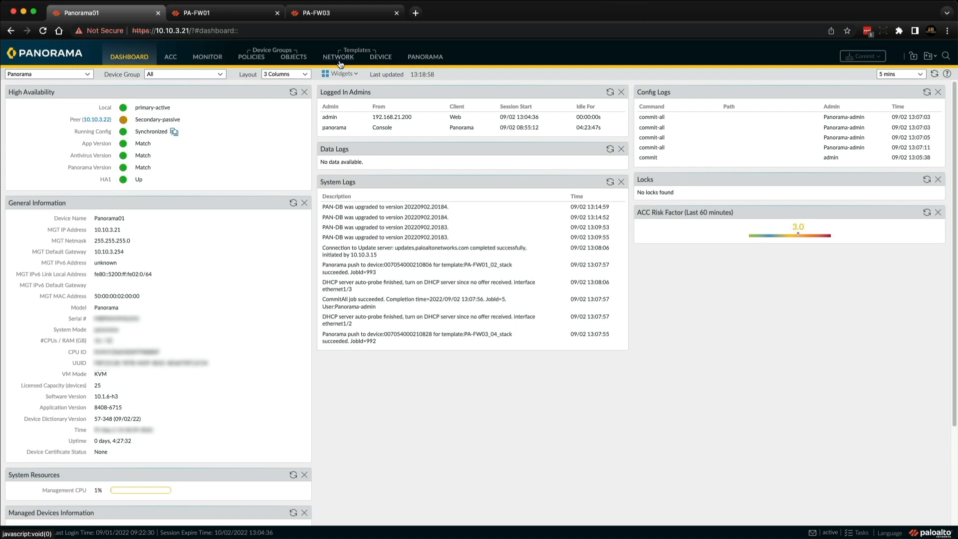
mouse_move(388, 63)
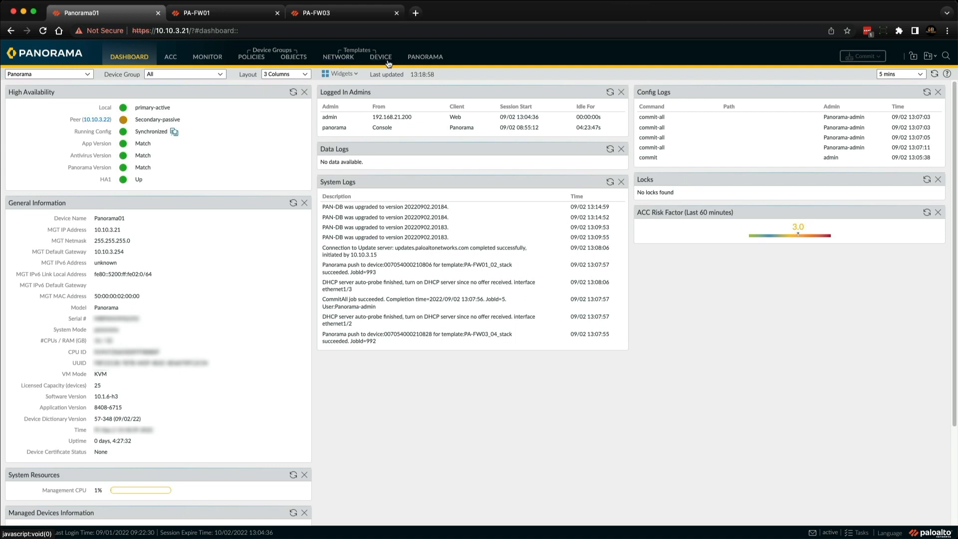
mouse_move(386, 63)
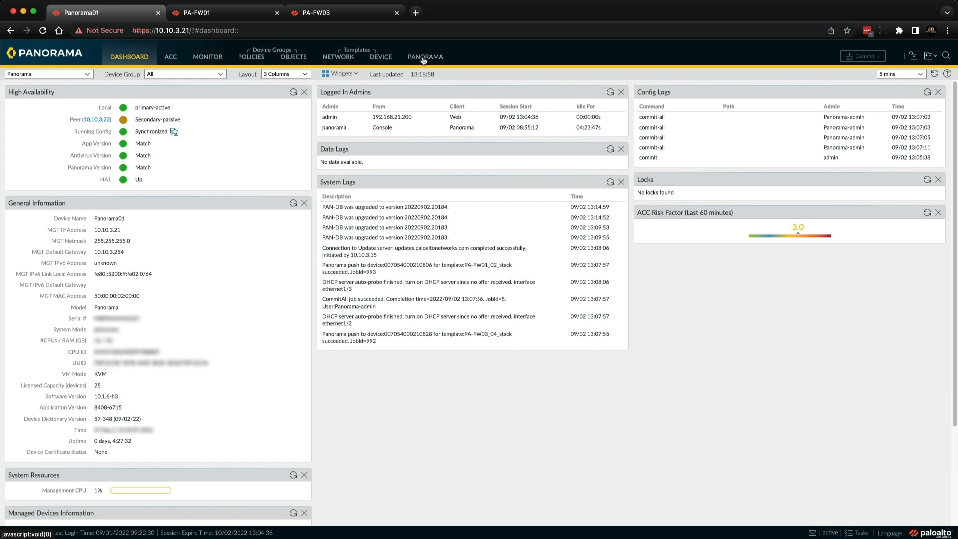
Review the managed devices summary showing PA-FW01 to PA-FW04 connected and in sync.
click(424, 56)
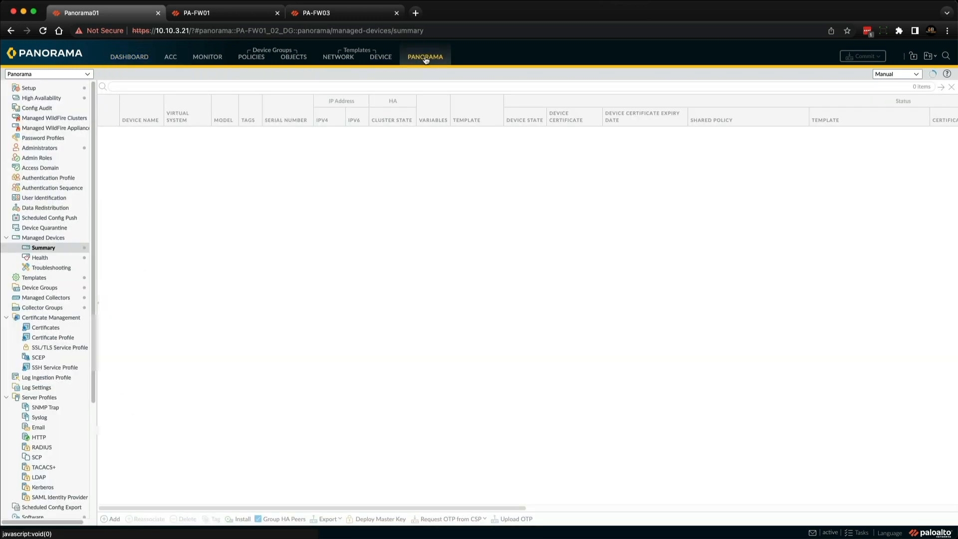
click(43, 247)
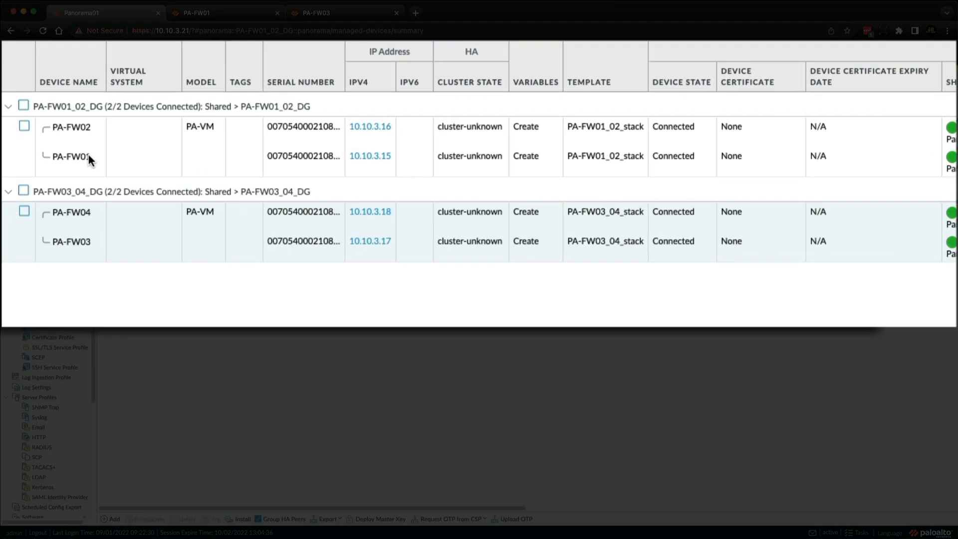
mouse_move(92, 165)
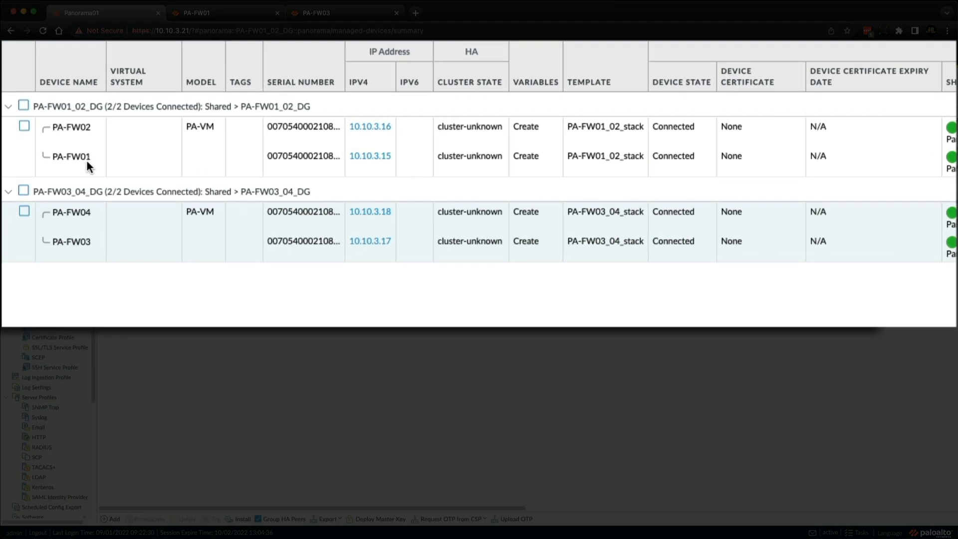
mouse_move(88, 141)
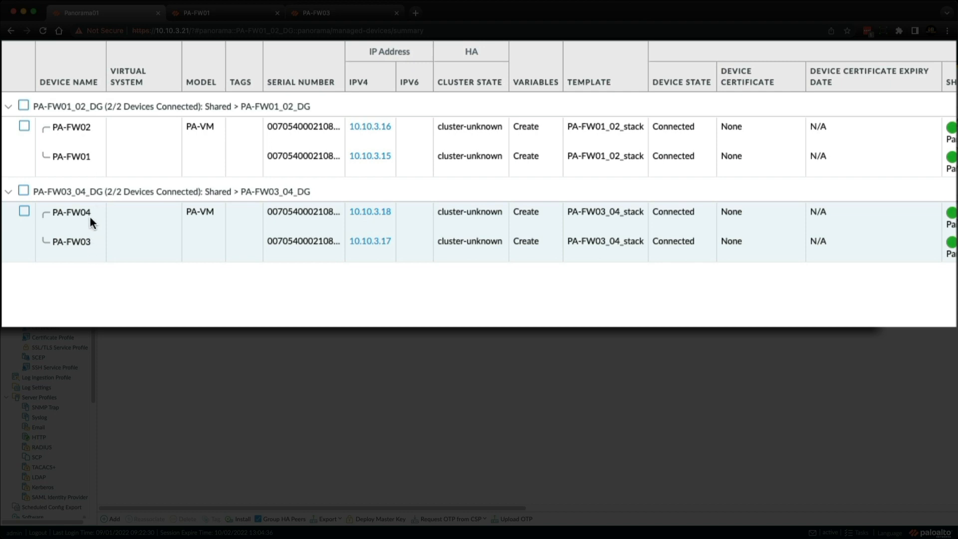
mouse_move(92, 206)
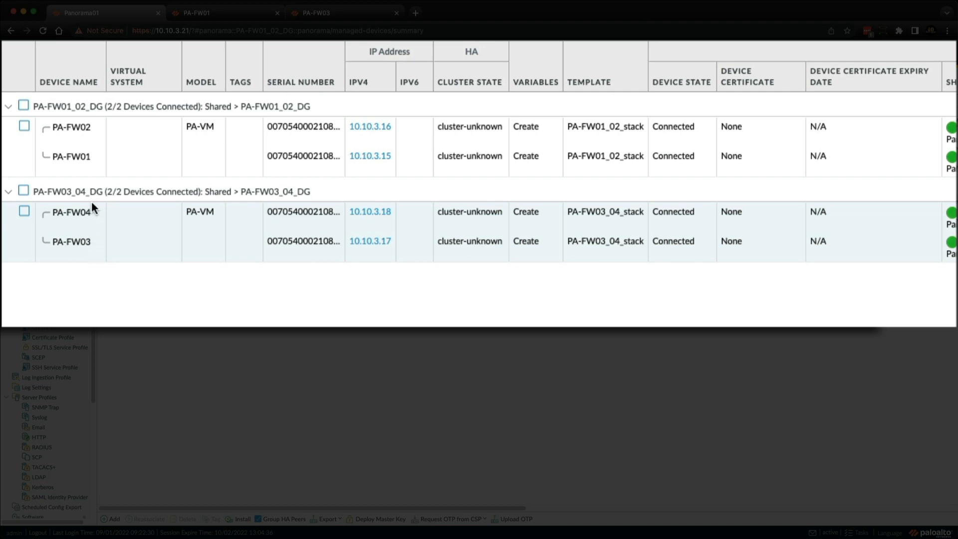
mouse_move(609, 210)
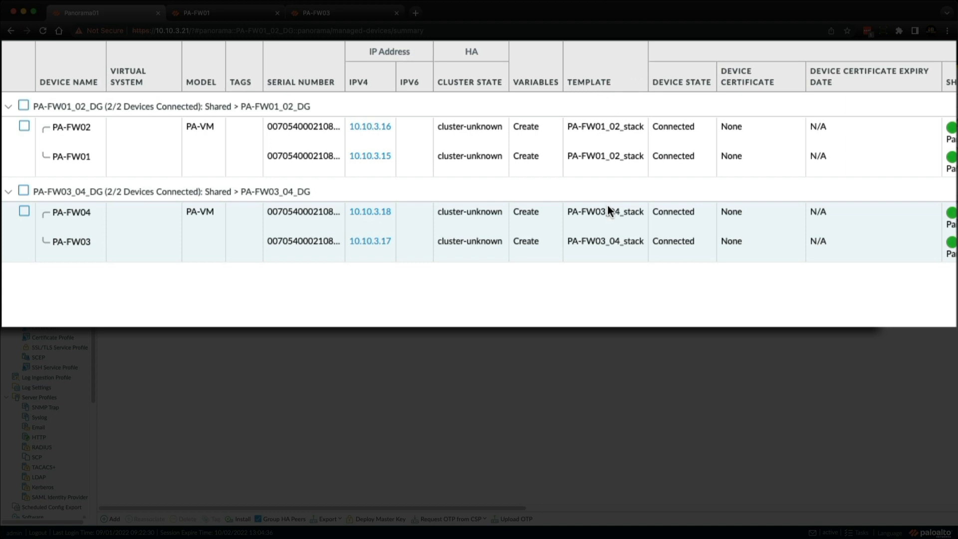
mouse_move(609, 214)
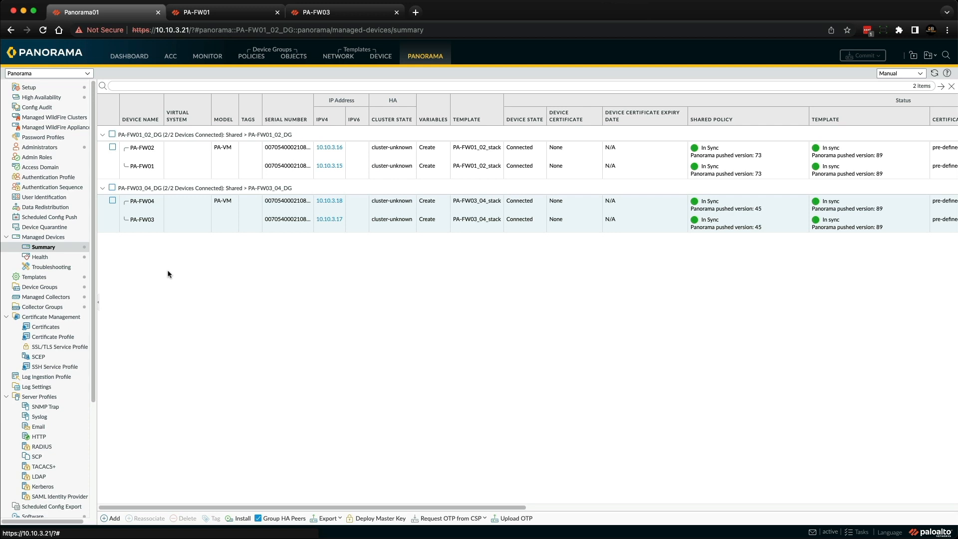
mouse_move(35, 276)
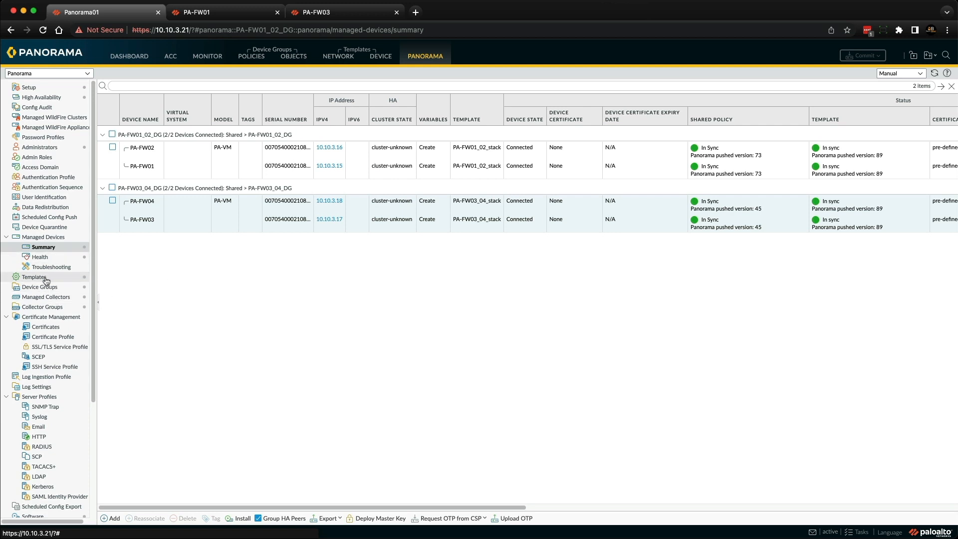
Show the templates list with four firewall templates, Global Settings and two template stacks.
click(34, 276)
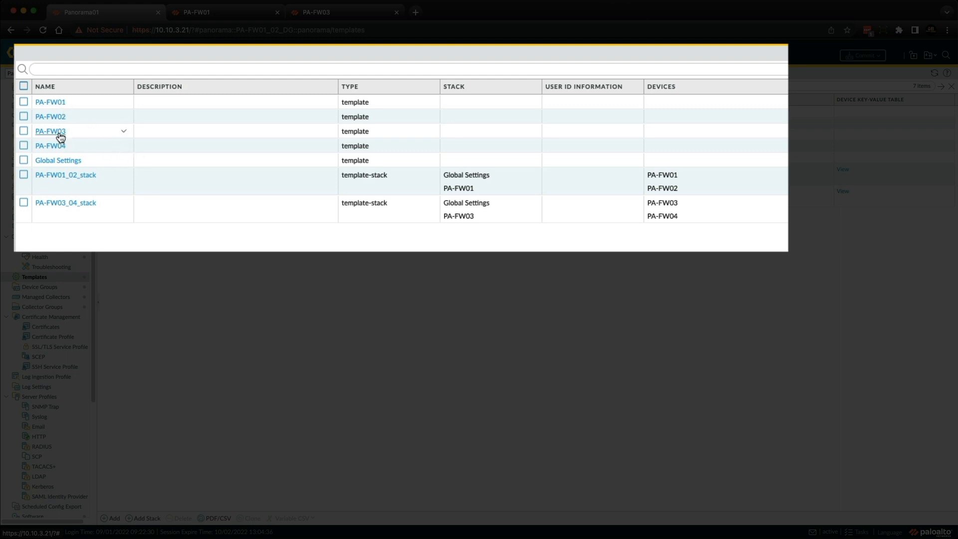
mouse_move(84, 147)
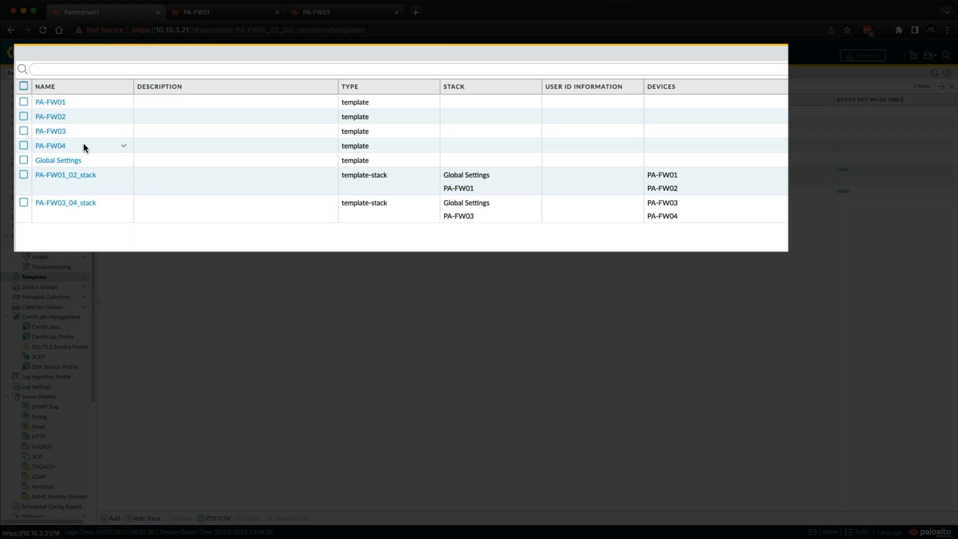
mouse_move(90, 152)
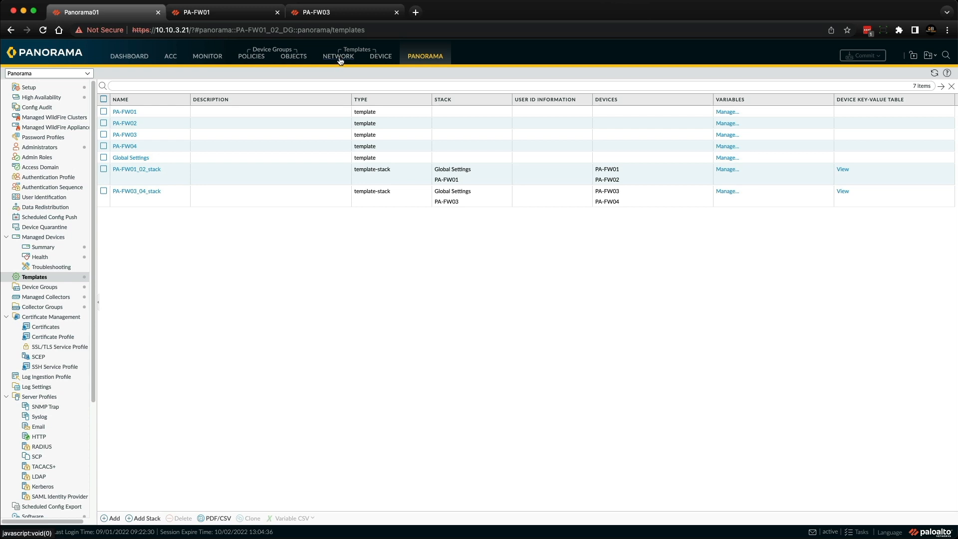
View the PA-FW01 template's Ethernet interfaces with their zones and addresses.
click(338, 55)
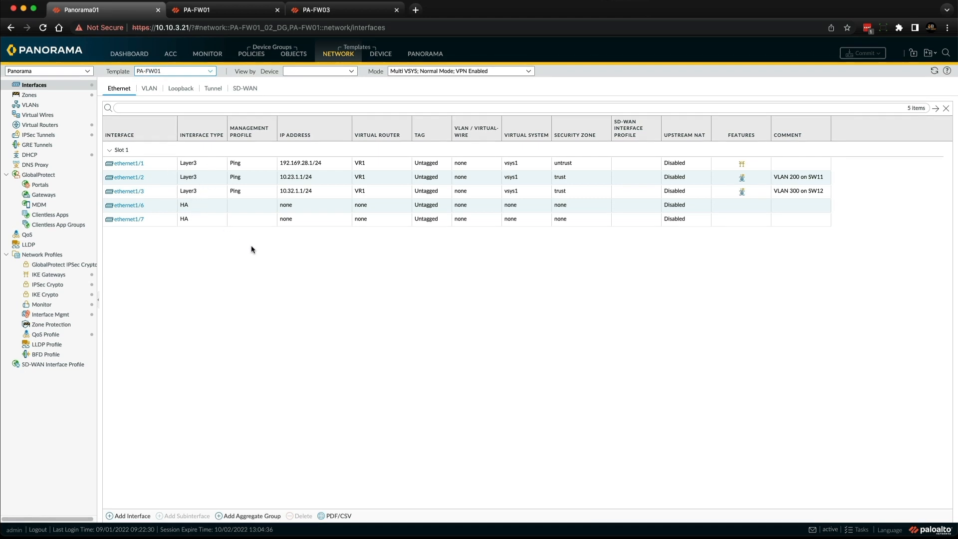
mouse_move(395, 275)
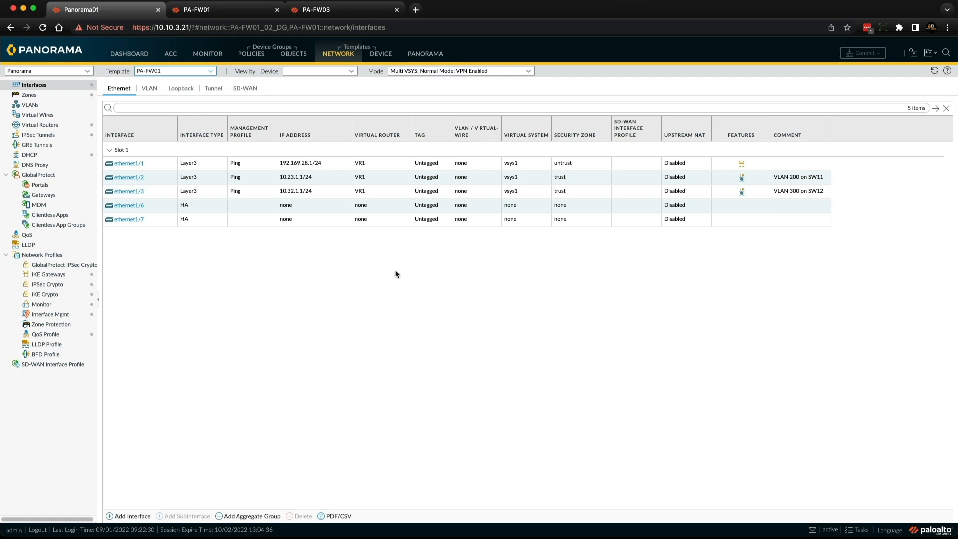
mouse_move(390, 277)
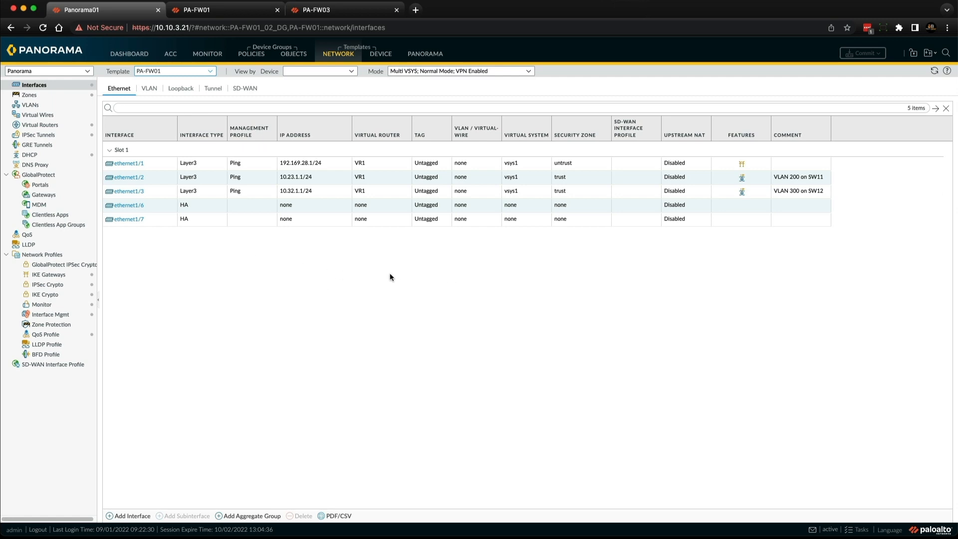
mouse_move(172, 71)
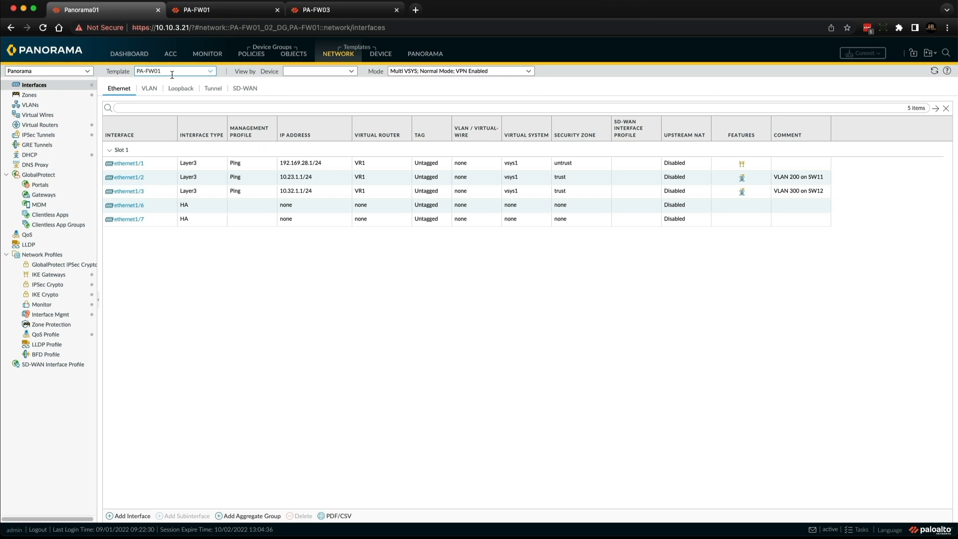
mouse_move(215, 237)
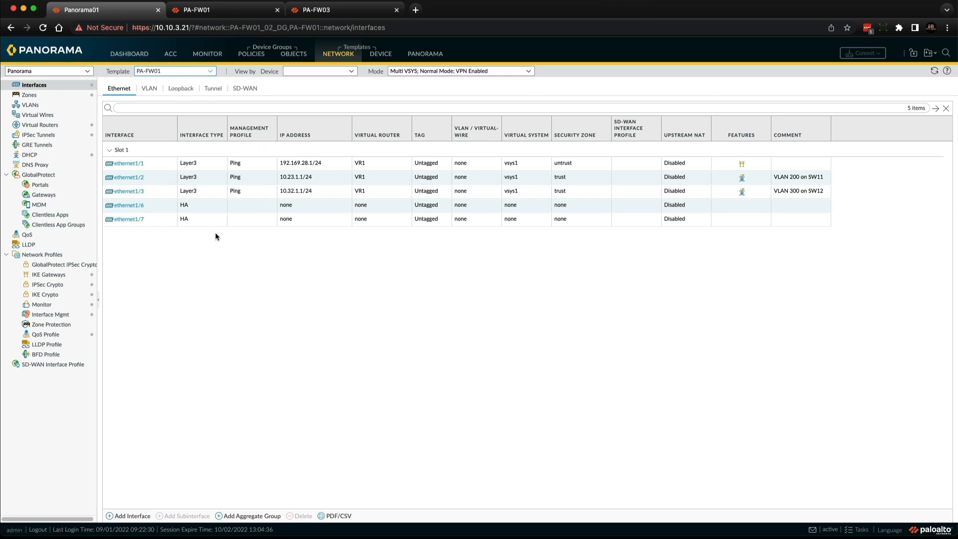
mouse_move(248, 232)
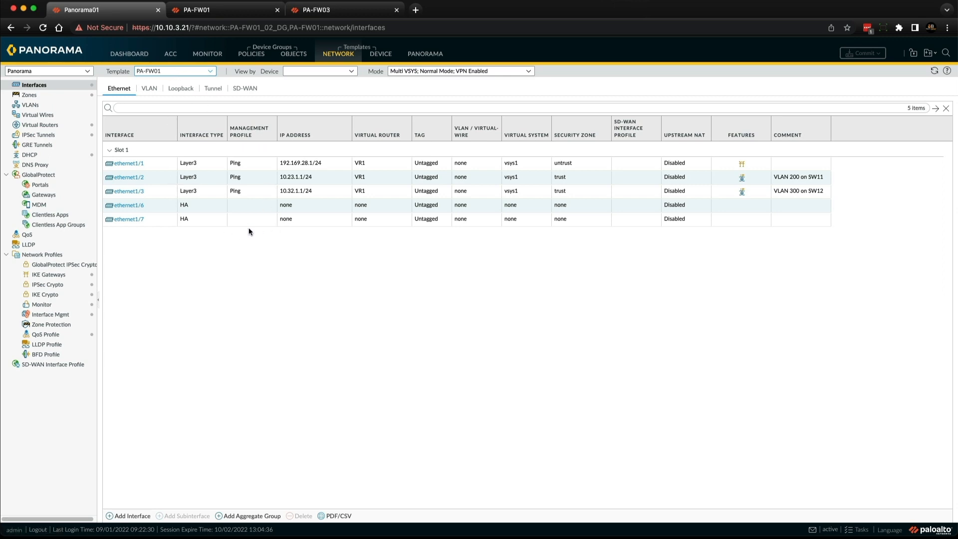
mouse_move(367, 220)
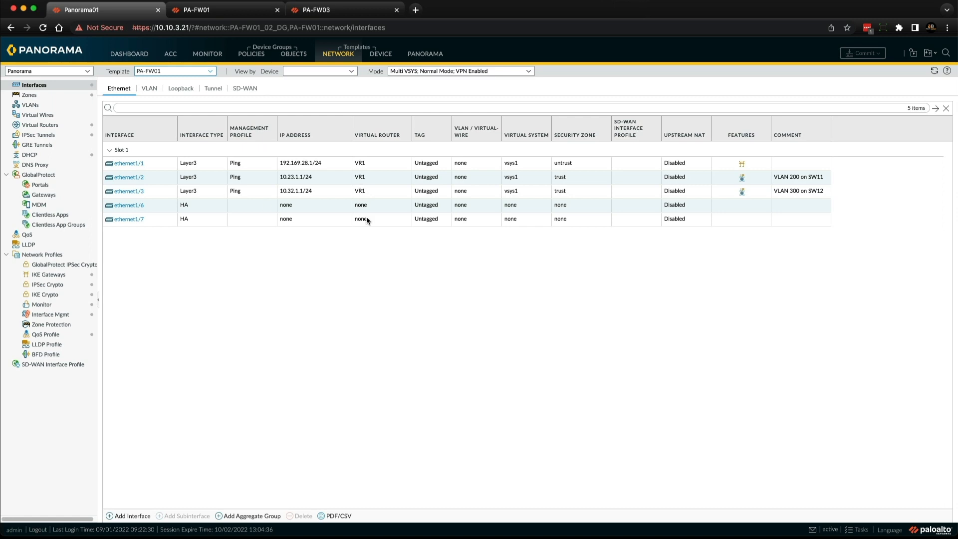
mouse_move(378, 241)
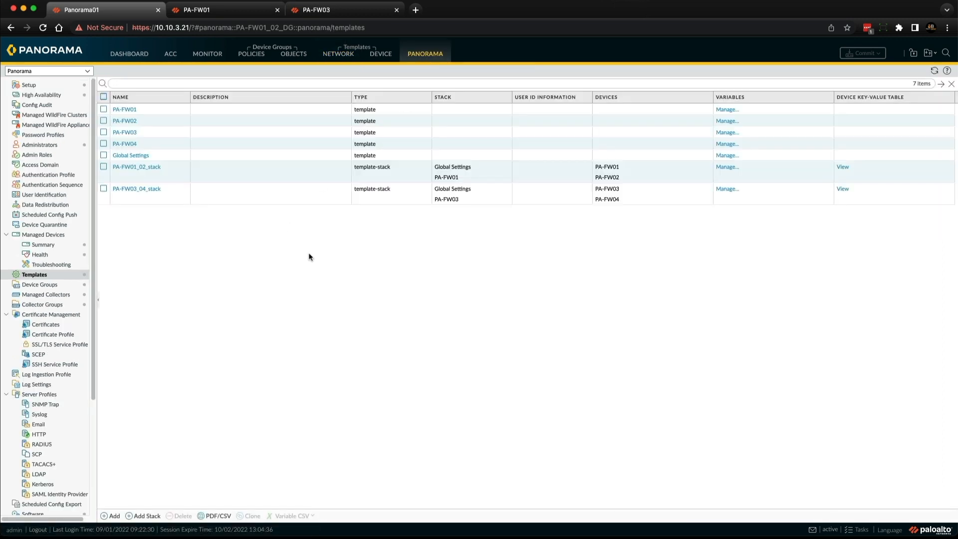
mouse_move(281, 216)
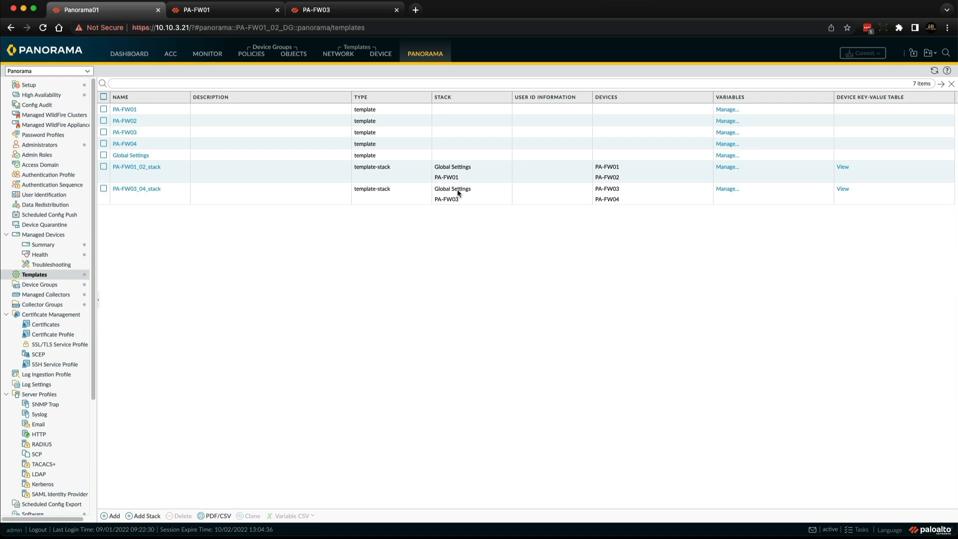
mouse_move(450, 210)
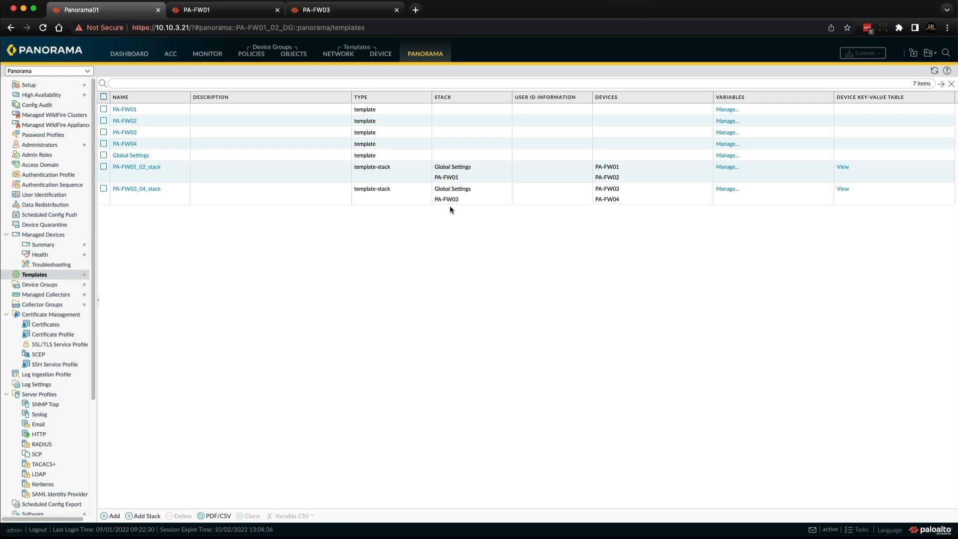
mouse_move(442, 186)
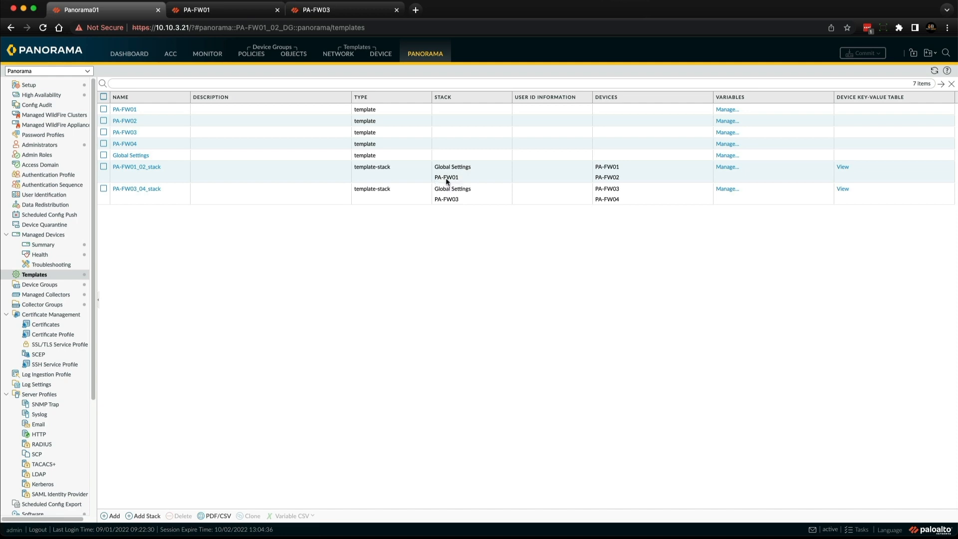
mouse_move(446, 182)
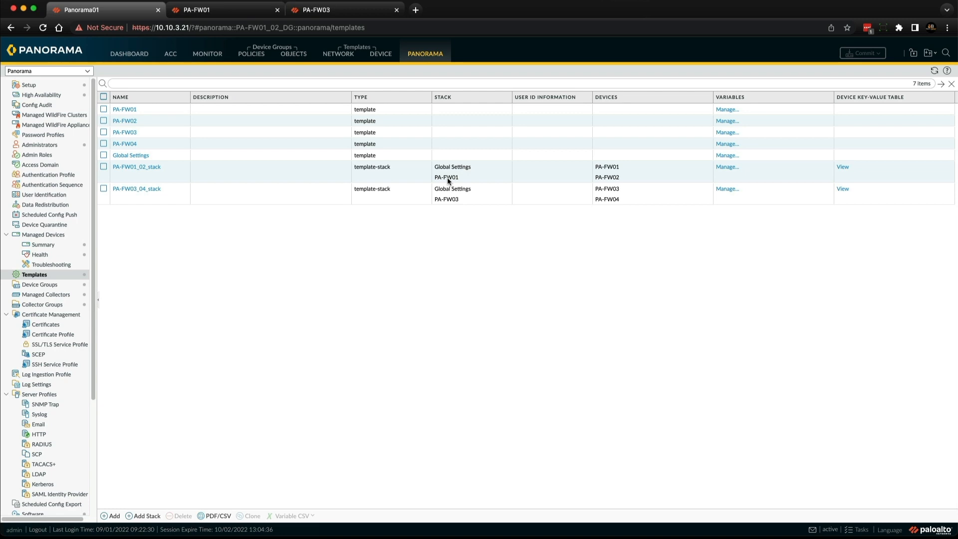
mouse_move(140, 121)
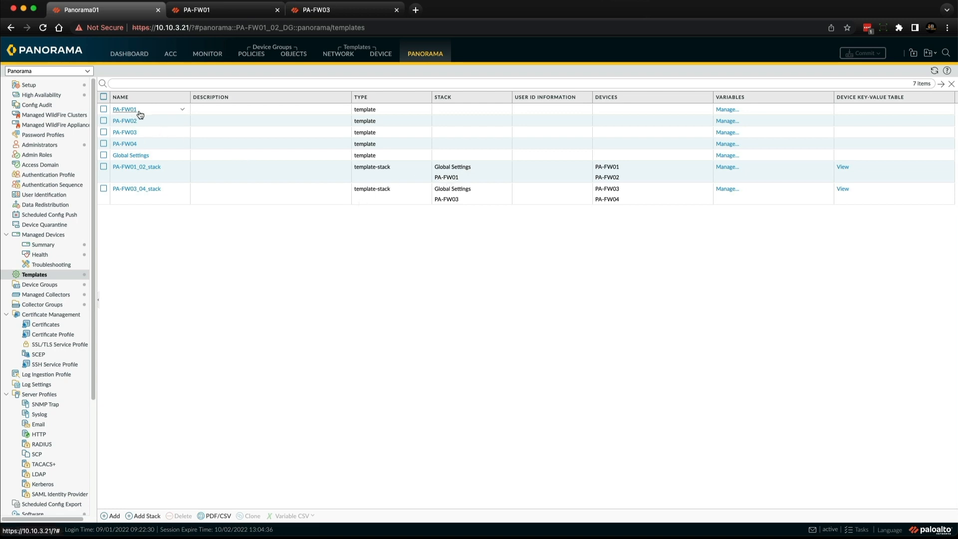
mouse_move(144, 115)
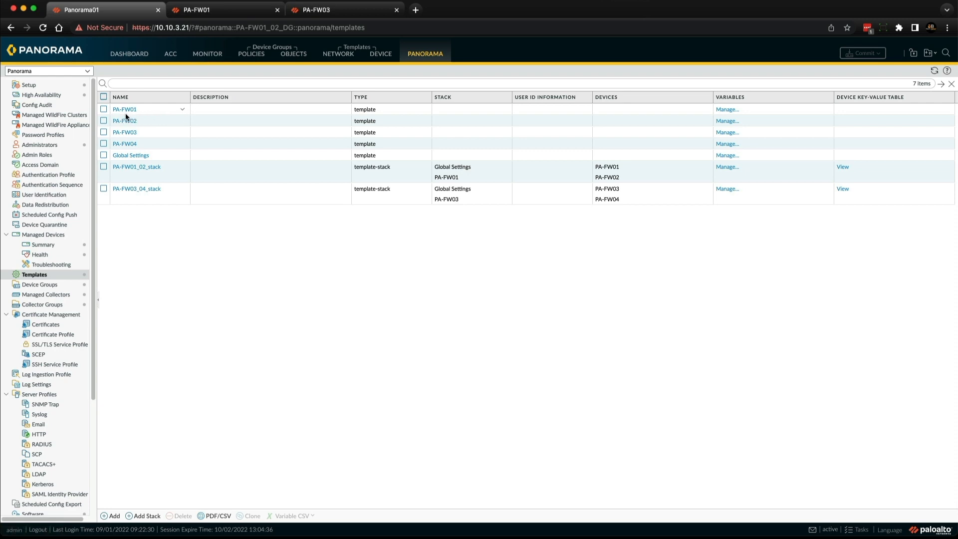
mouse_move(125, 109)
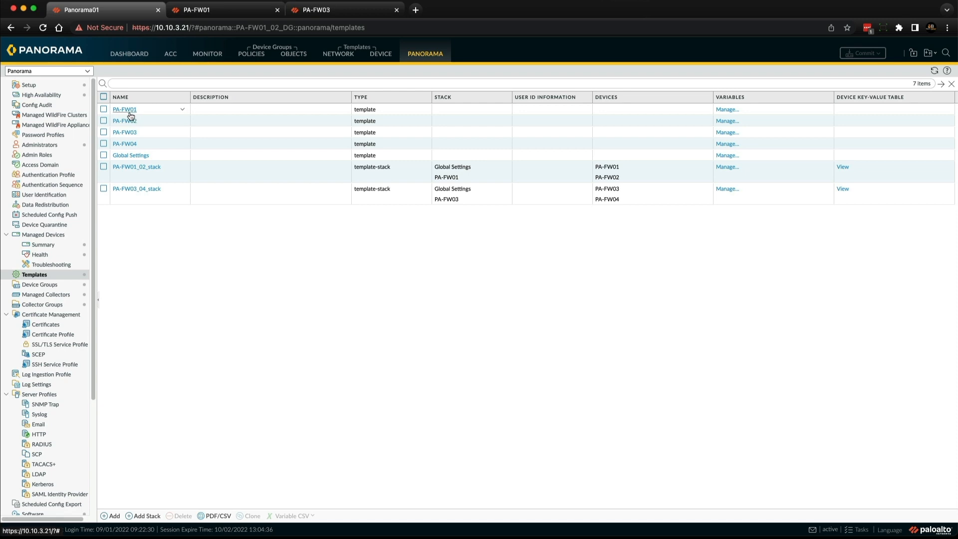
Rename the PA-FW01 template to PA-FW01_02.
click(125, 109)
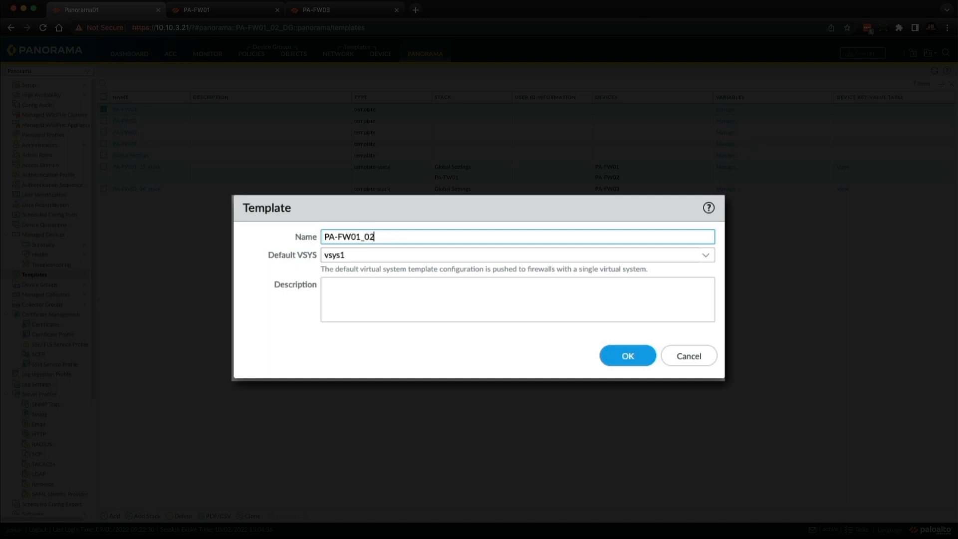
mouse_move(439, 257)
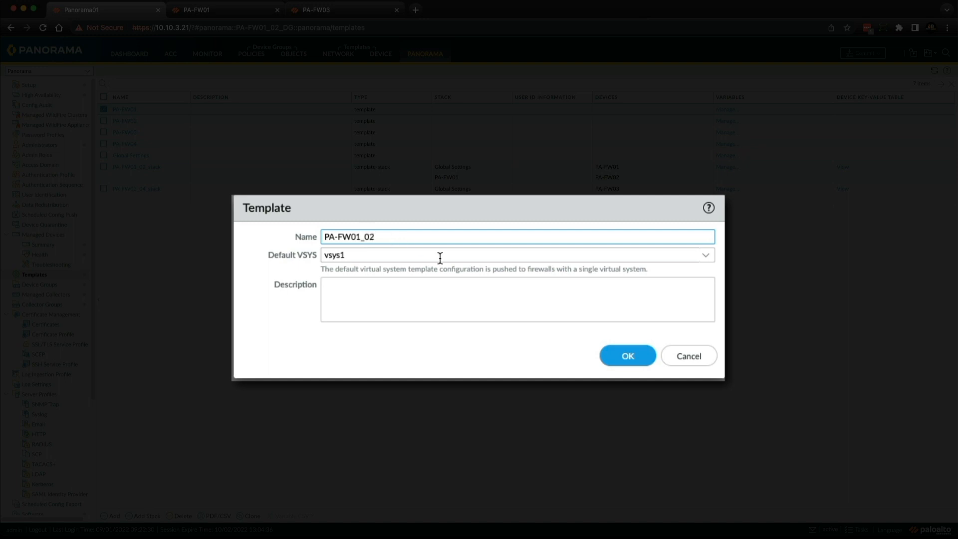
click(626, 356)
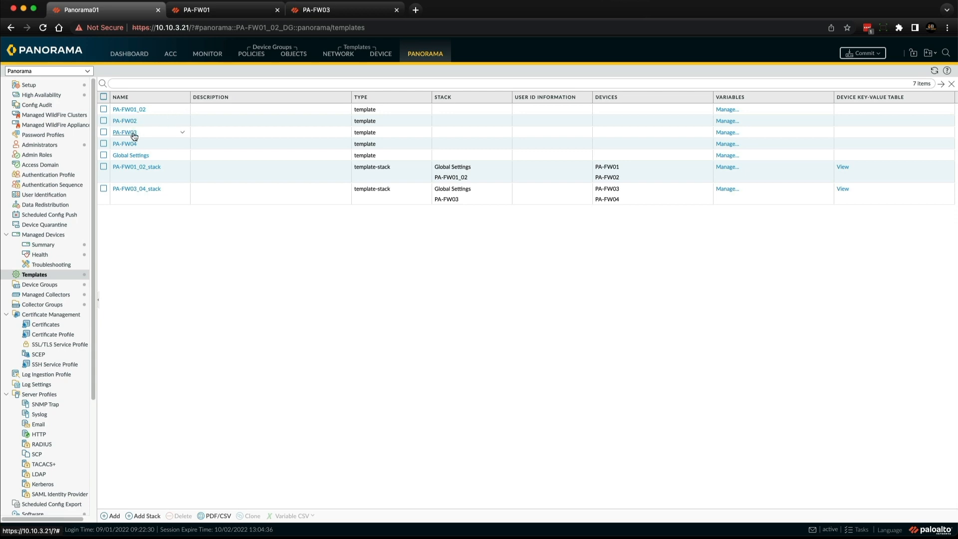
Rename the PA-FW03 template to PA-FW03_04 by appending _04.
click(125, 132)
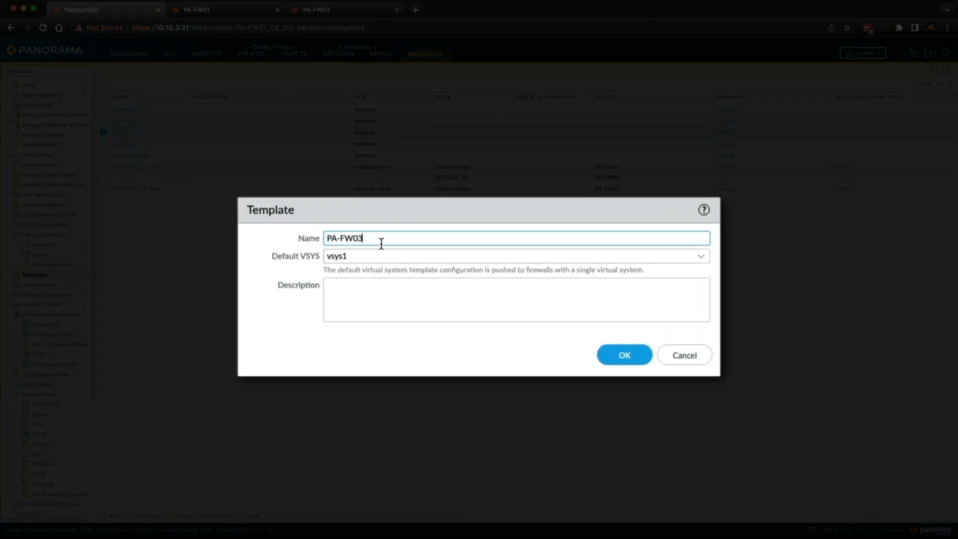
text(_0)
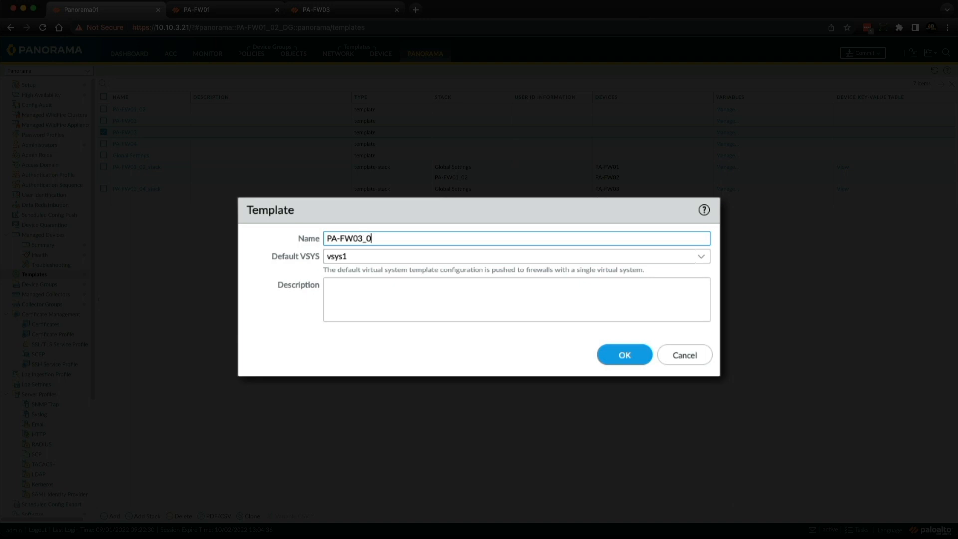
text(4)
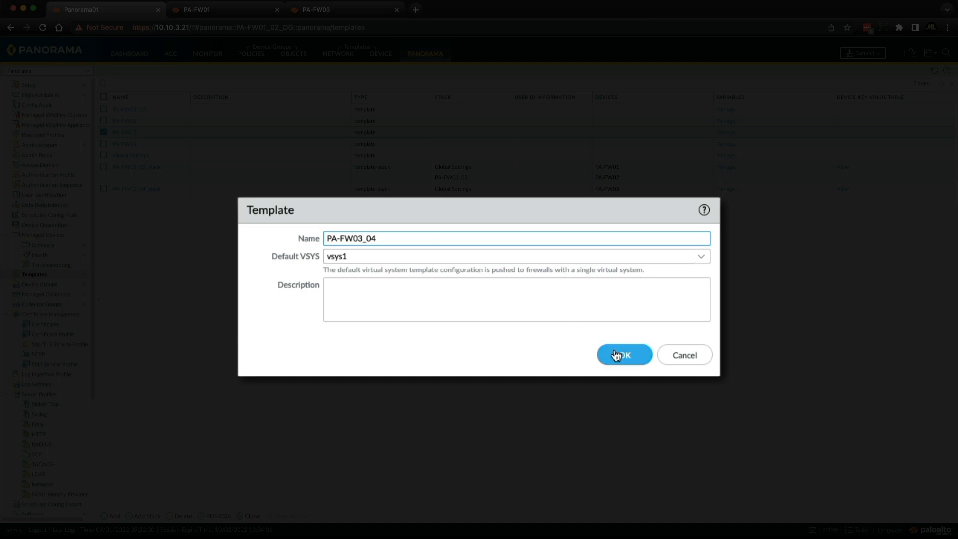
click(623, 355)
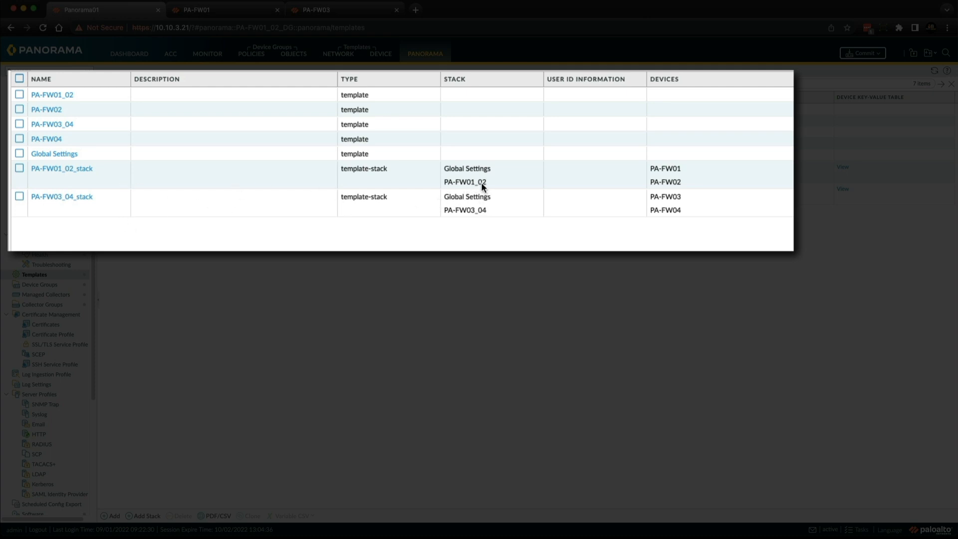
mouse_move(476, 200)
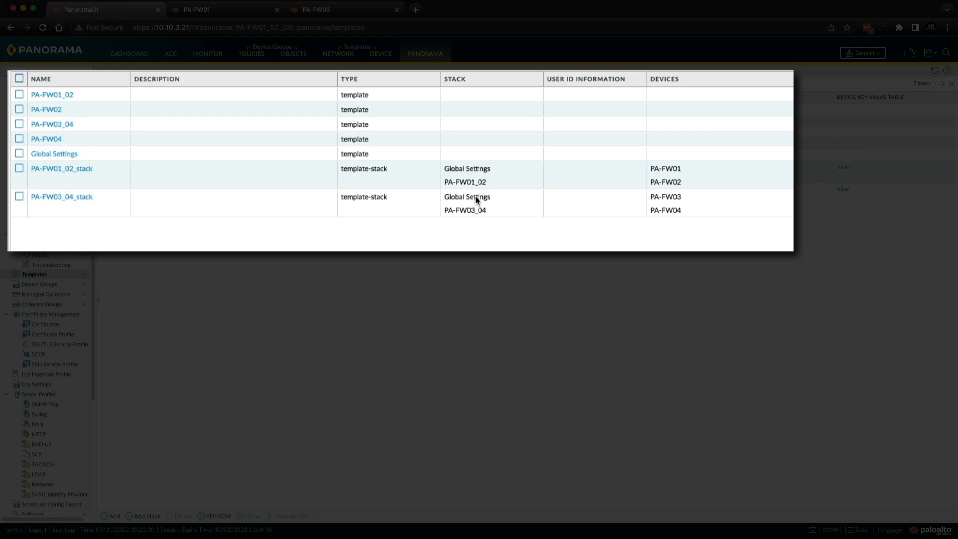
mouse_move(729, 167)
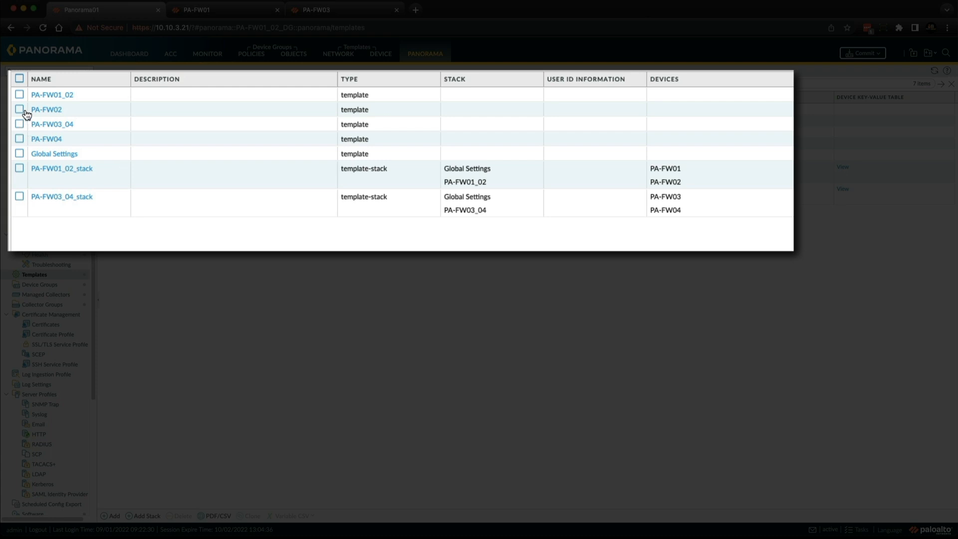
Delete the PA-FW02 and PA-FW04 templates.
click(19, 109)
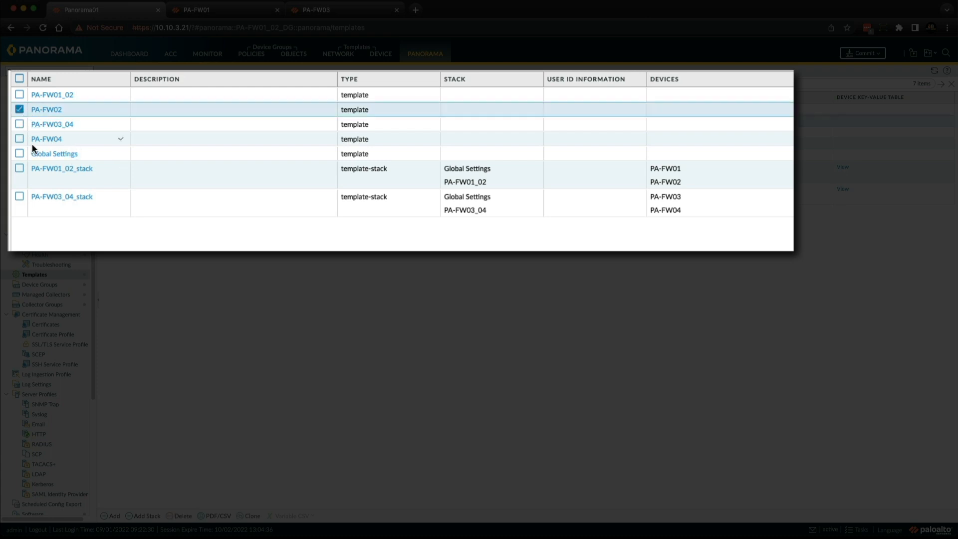
click(19, 139)
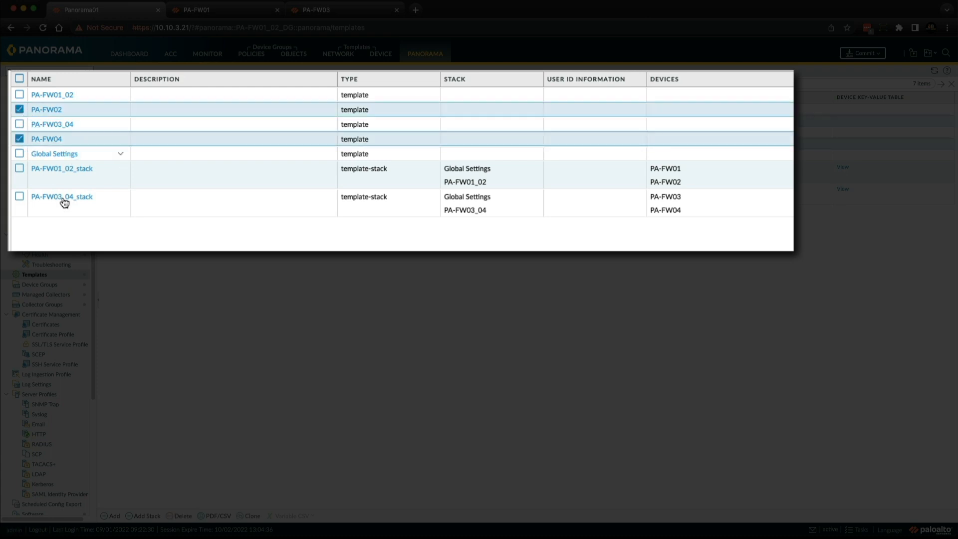
mouse_move(112, 414)
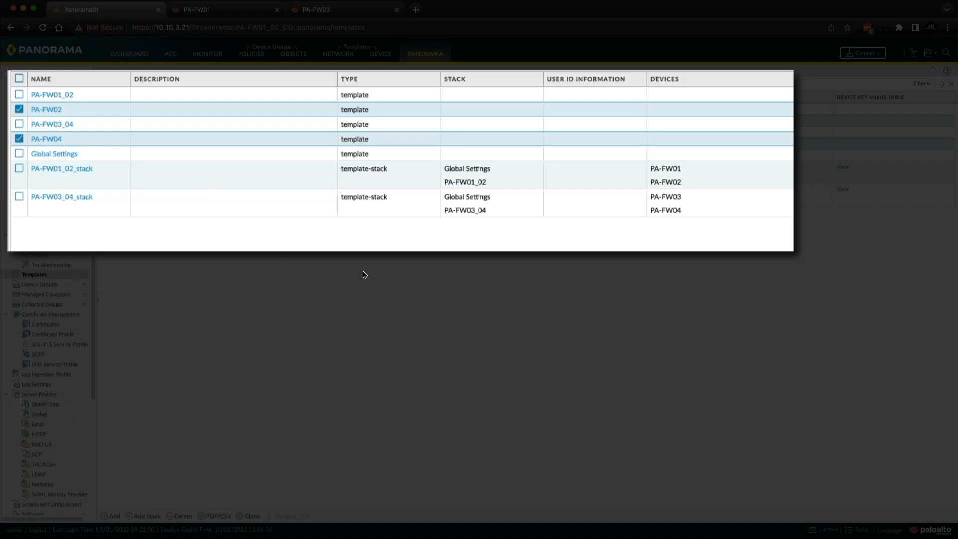
click(182, 515)
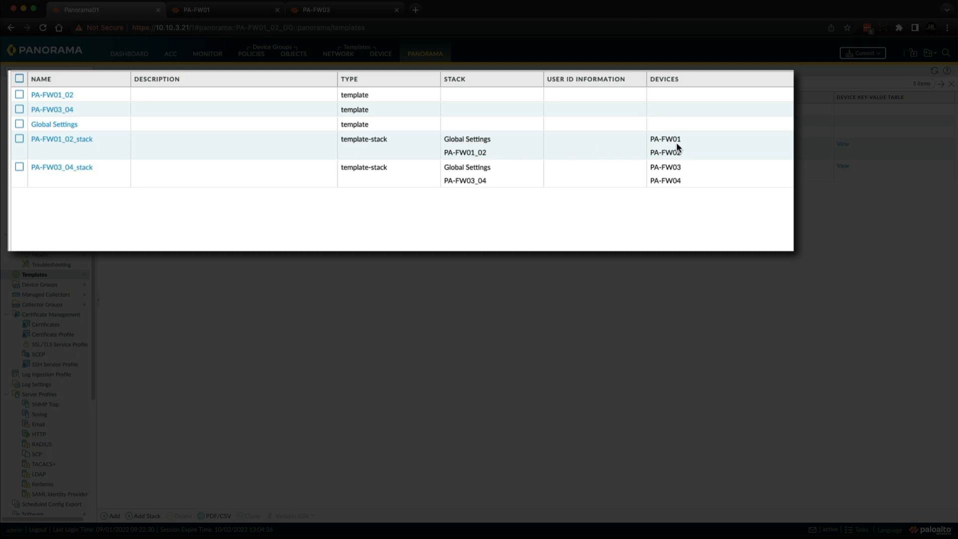
mouse_move(677, 142)
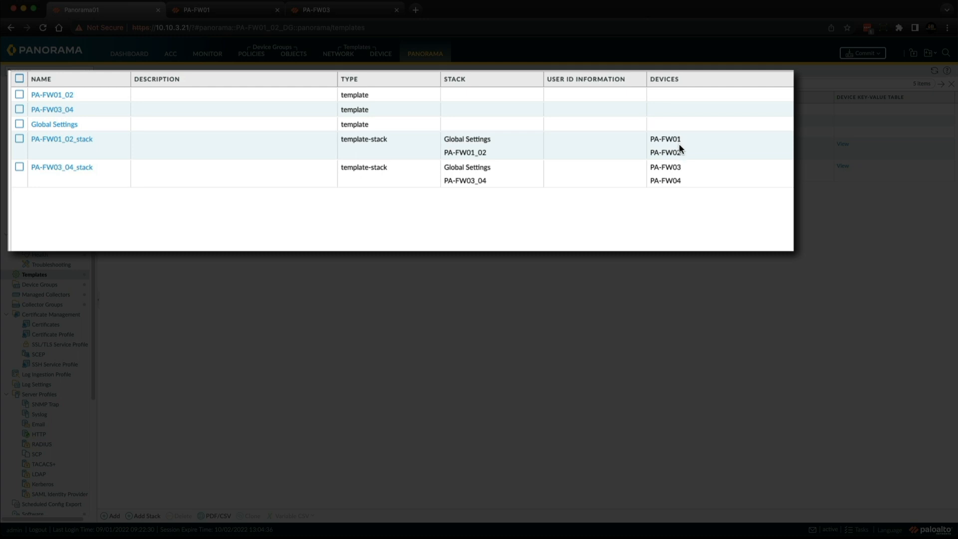
mouse_move(666, 109)
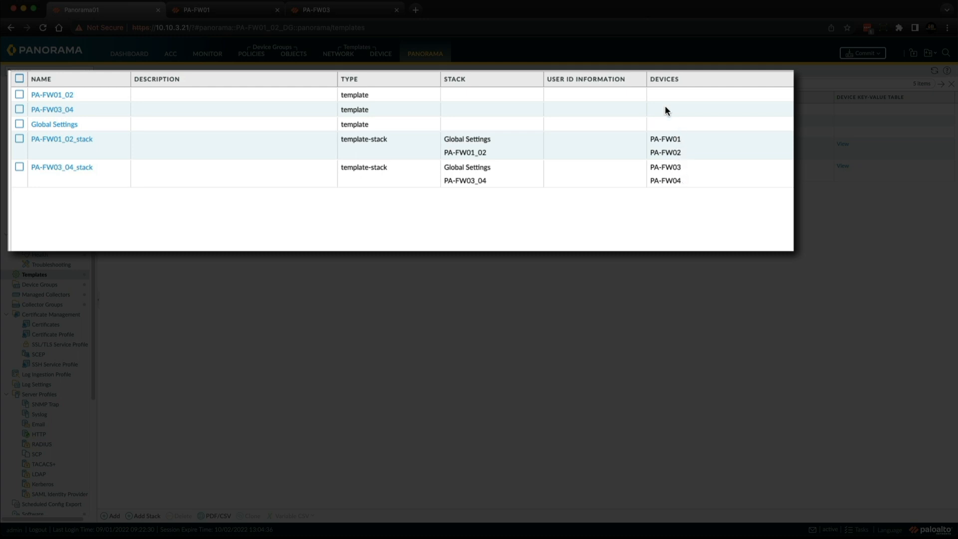
mouse_move(675, 148)
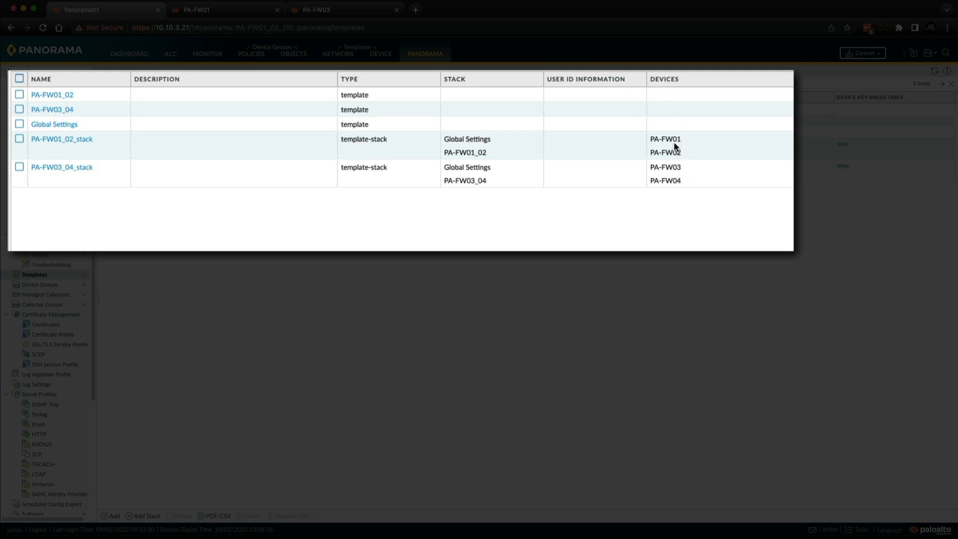
mouse_move(609, 244)
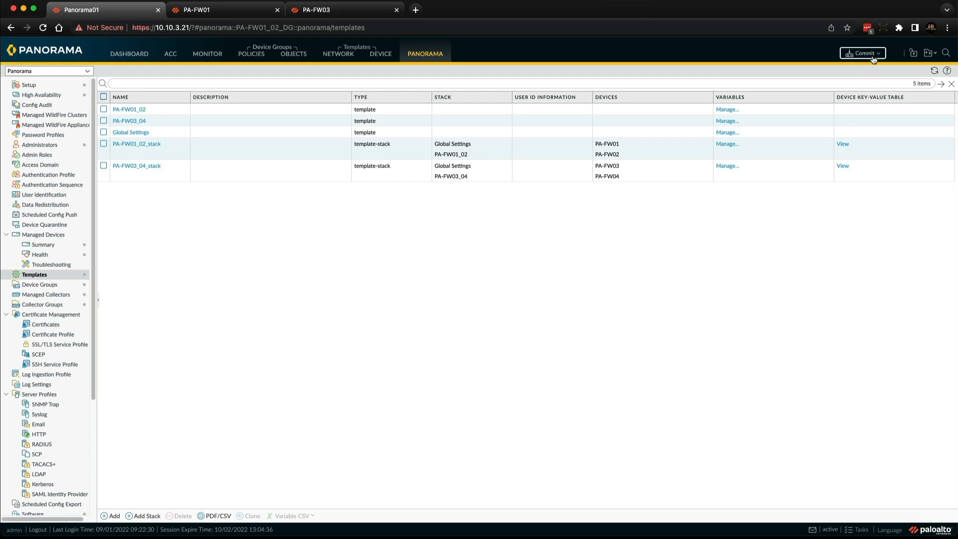
Commit and push the template changes to both stacks, then close the success report.
click(862, 53)
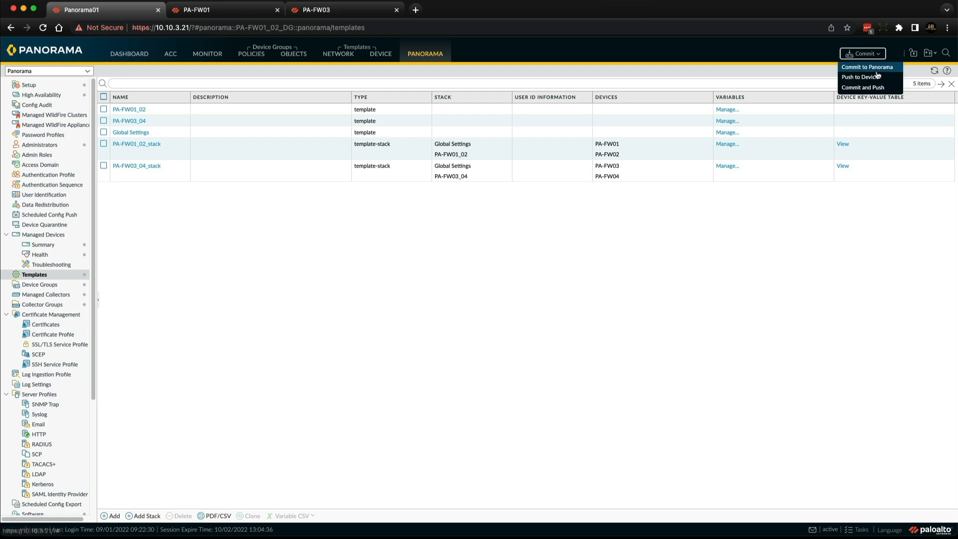
click(862, 87)
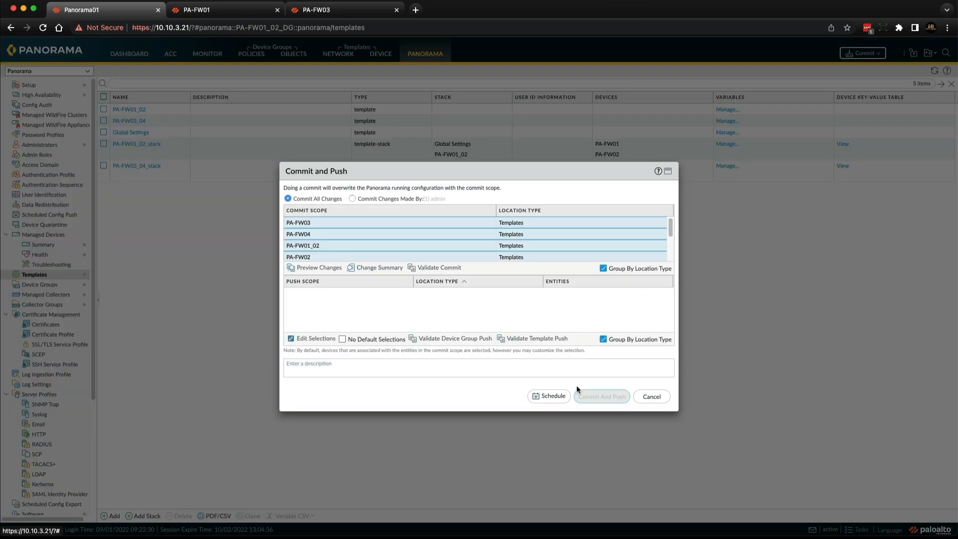
click(600, 395)
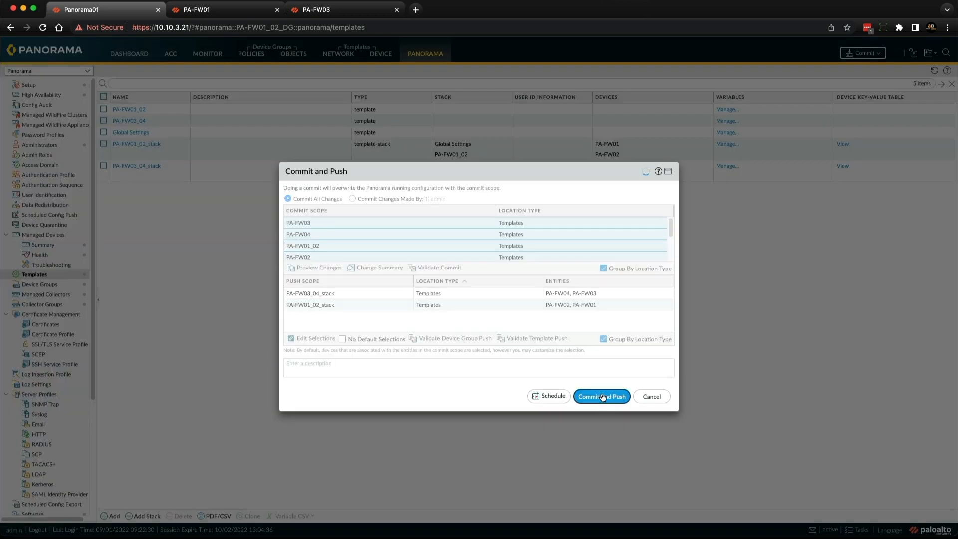
click(601, 396)
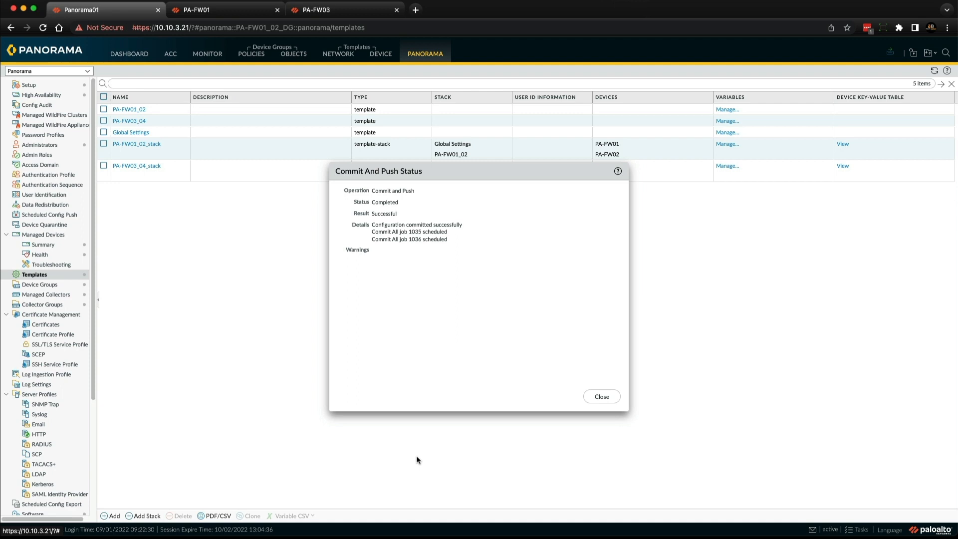
mouse_move(601, 395)
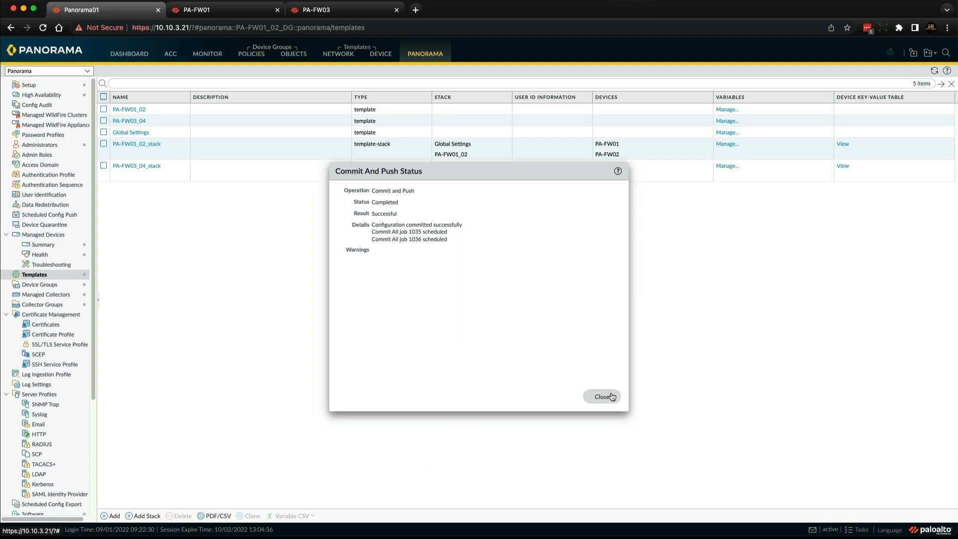
click(602, 395)
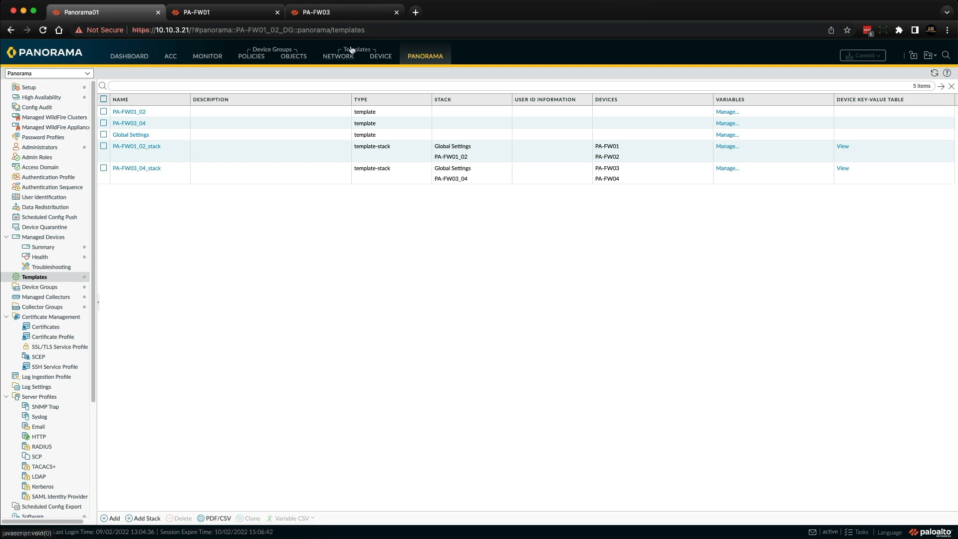
Add Layer3 interface ethernet1/8 in virtual router VR1 and the trust zone to PA-FW01_02.
click(338, 55)
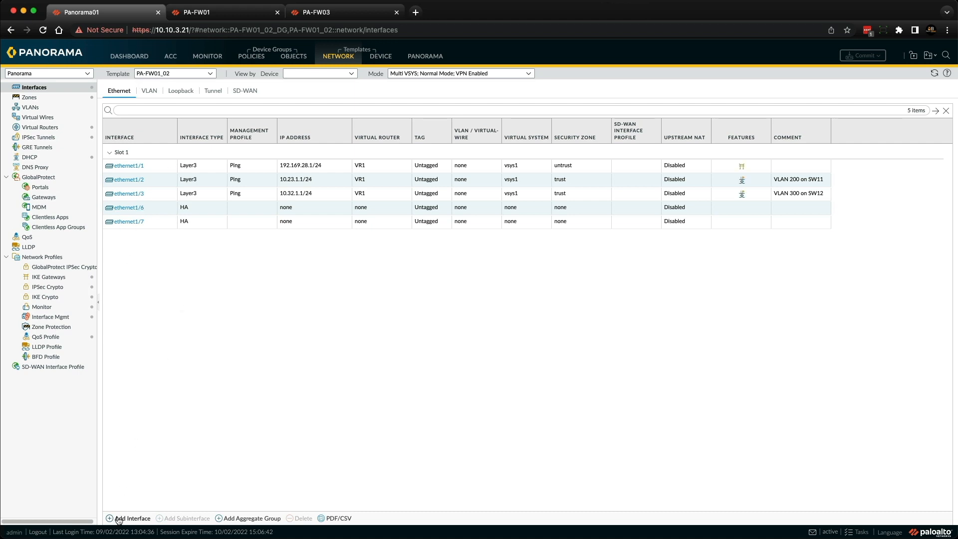
click(129, 518)
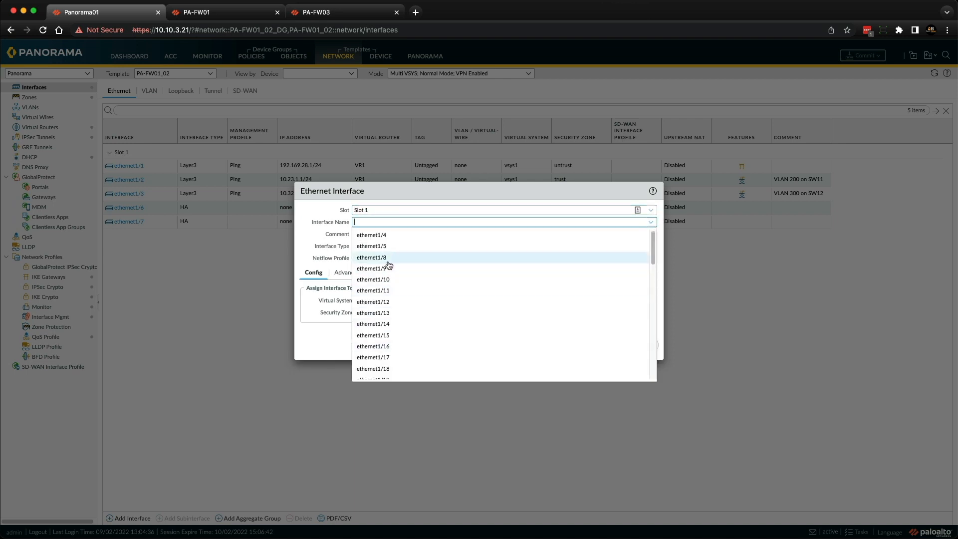
click(371, 258)
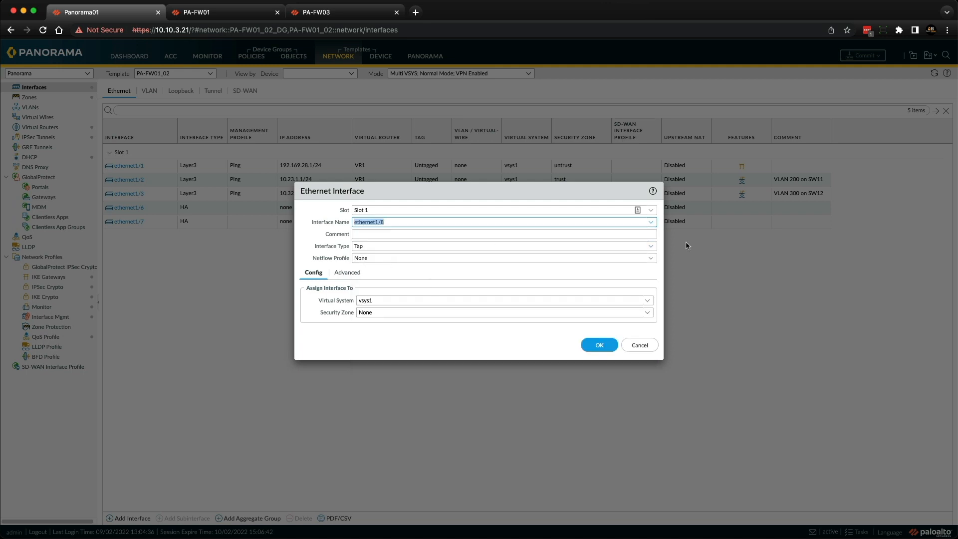
click(502, 245)
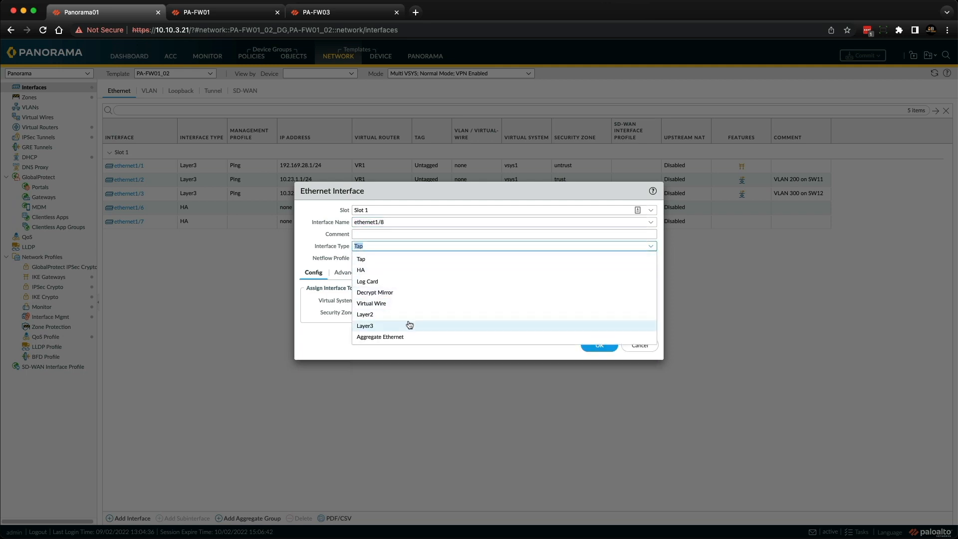
click(365, 325)
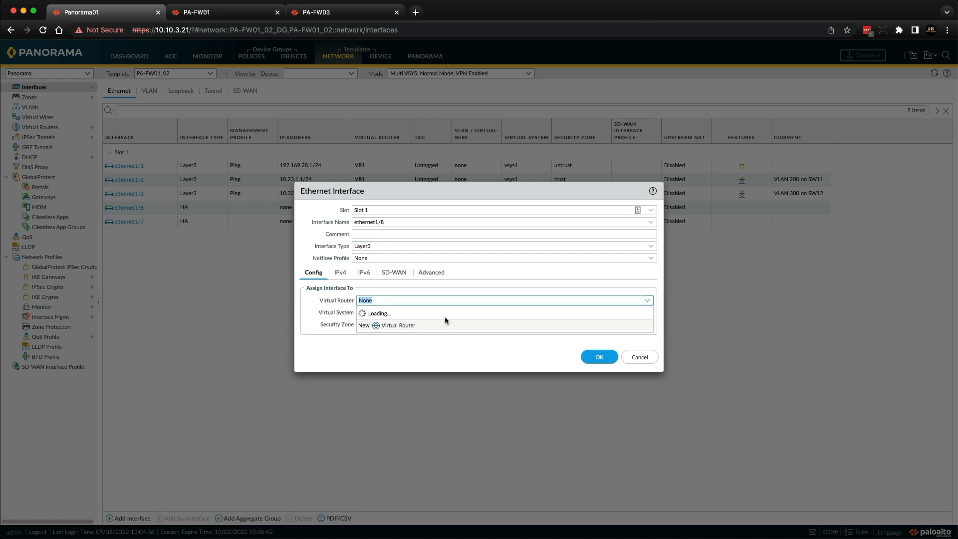
click(501, 300)
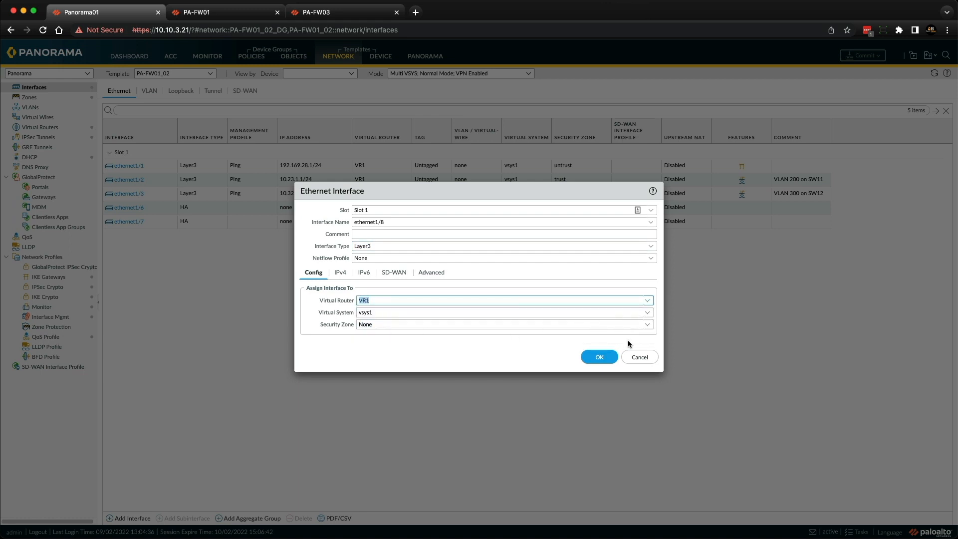
click(503, 324)
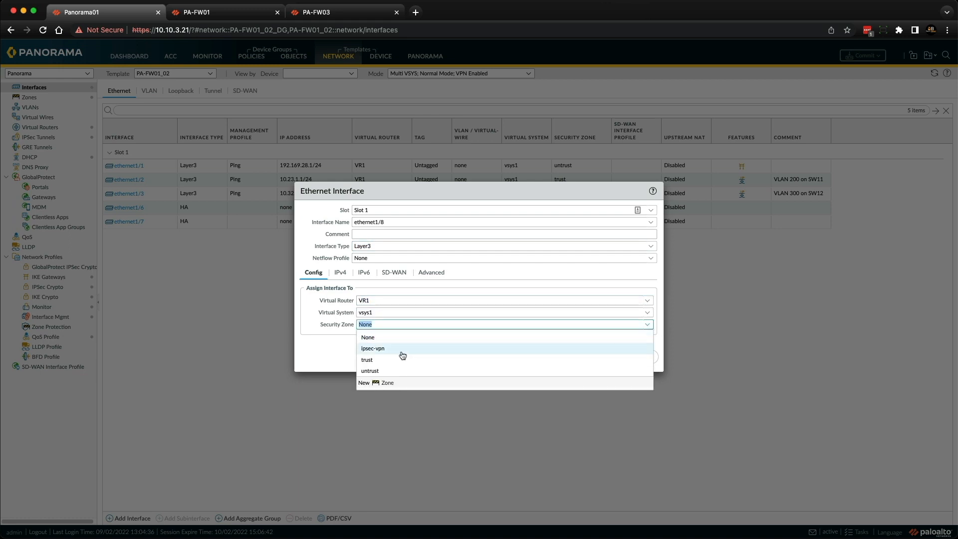
click(367, 359)
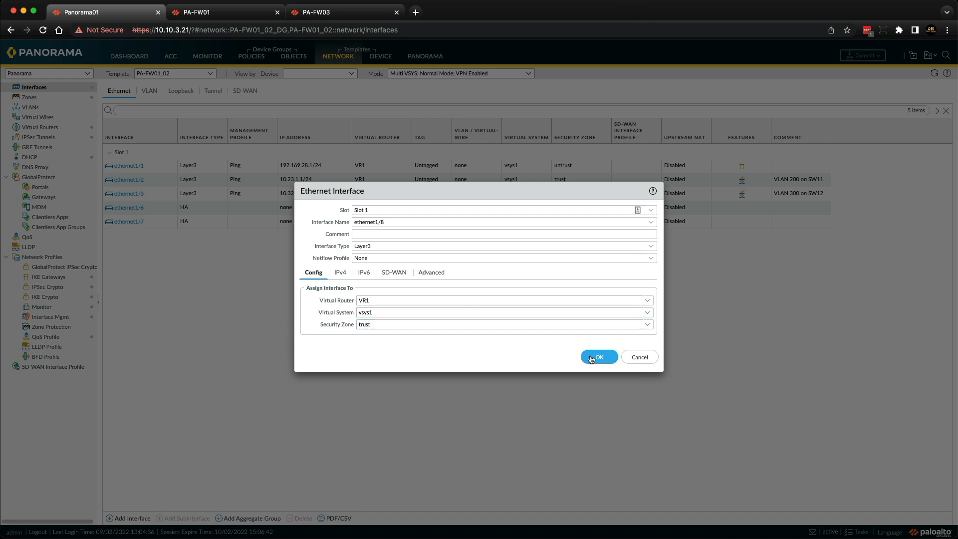
click(598, 356)
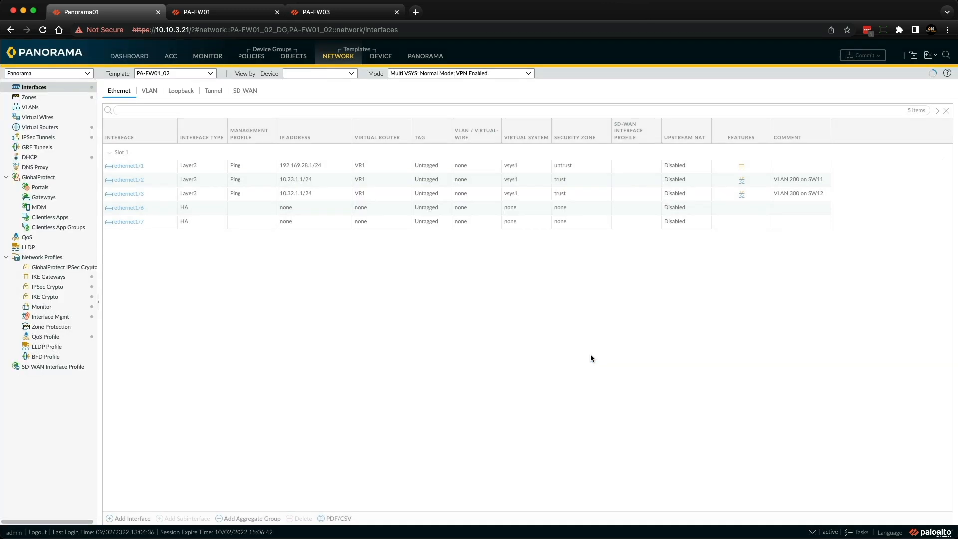
click(131, 519)
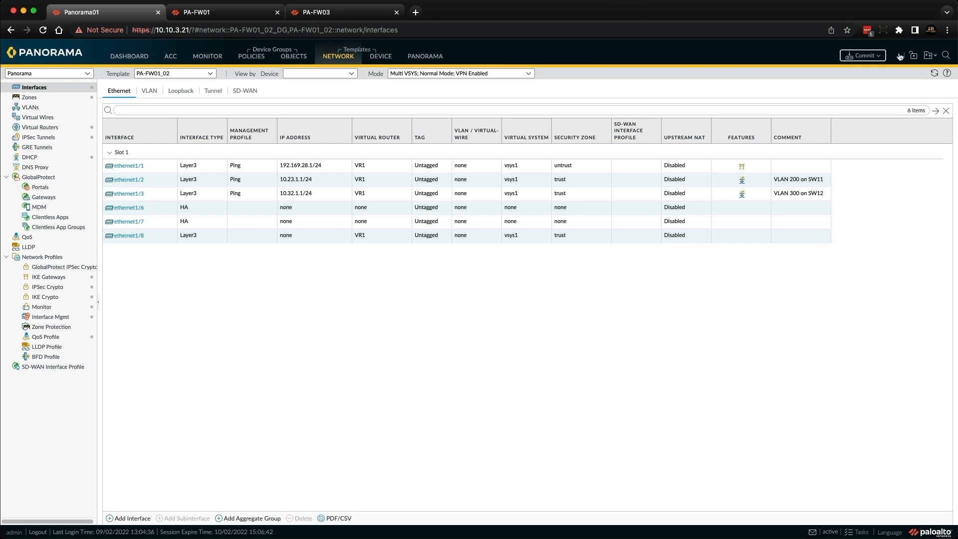
Commit and push the ethernet1/8 change to PA-FW01_02_stack, then switch to PA-FW01's dashboard.
click(861, 55)
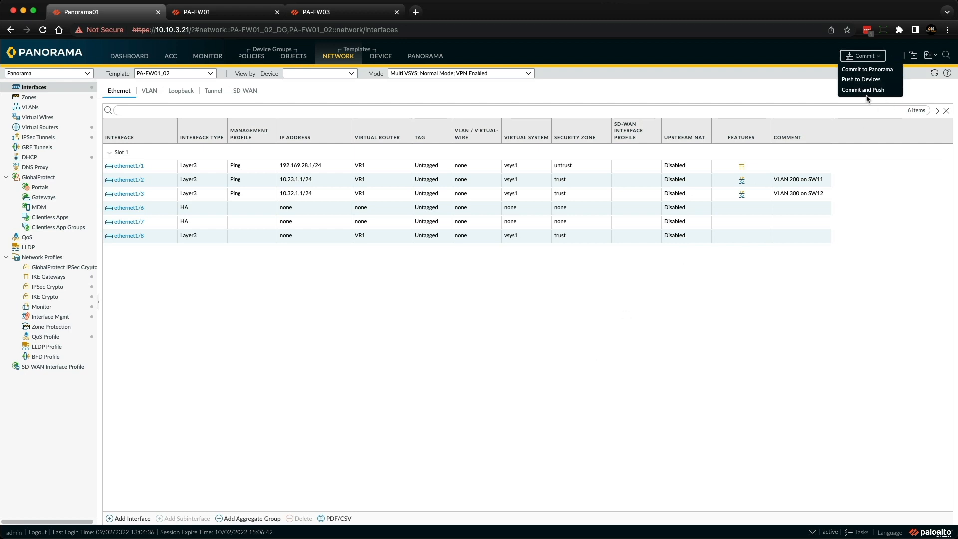
click(862, 90)
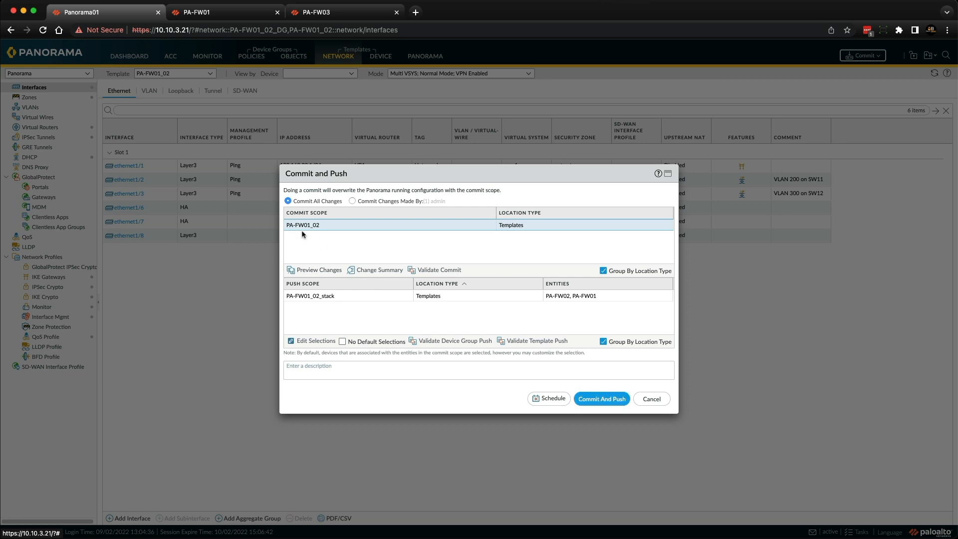
mouse_move(327, 232)
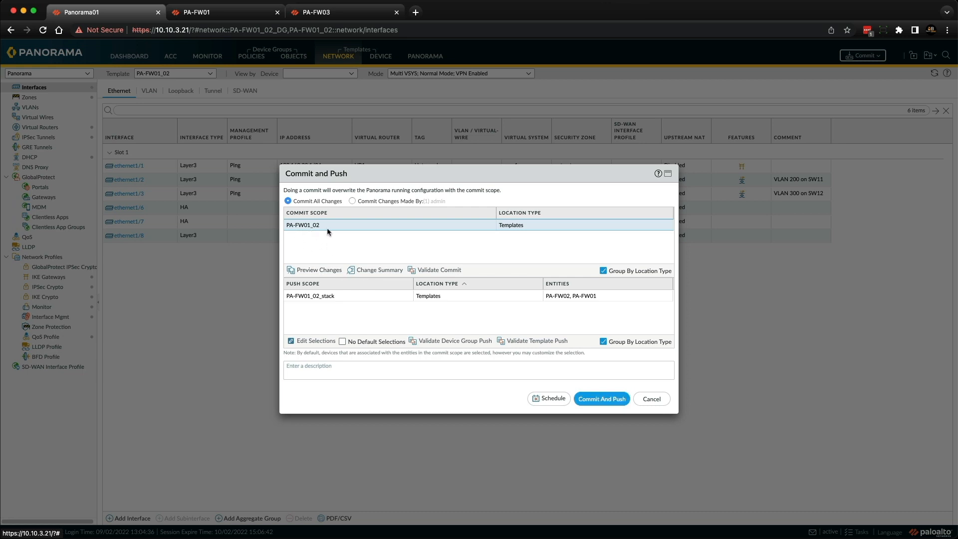
mouse_move(294, 305)
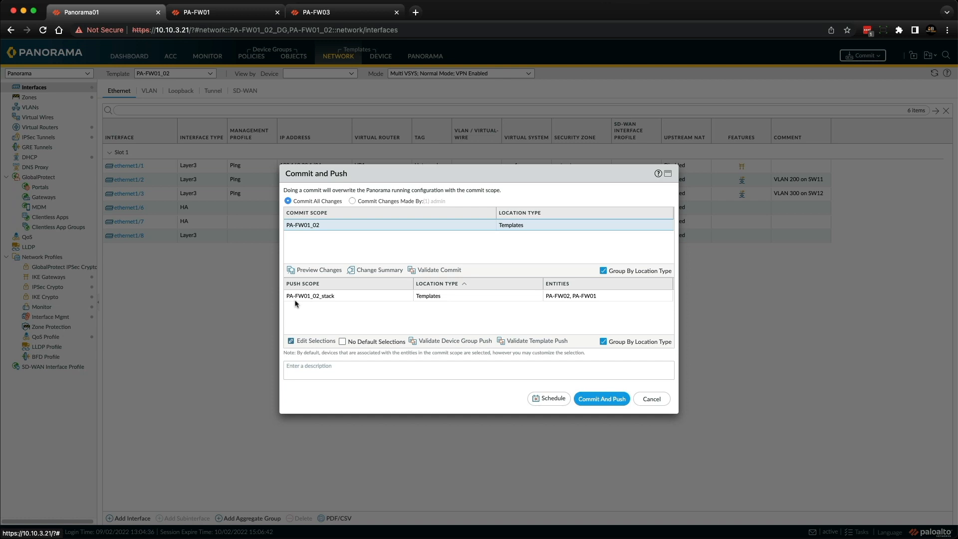
mouse_move(366, 302)
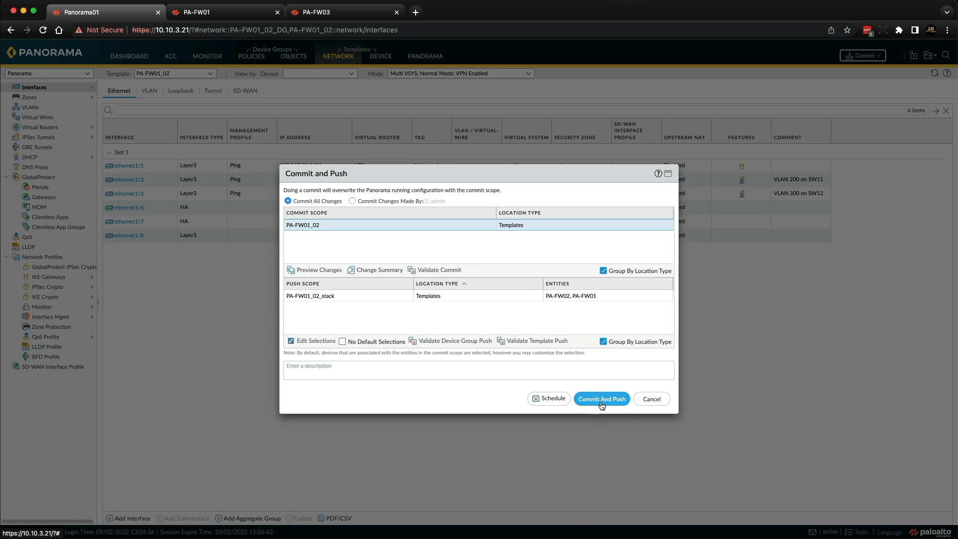
click(601, 397)
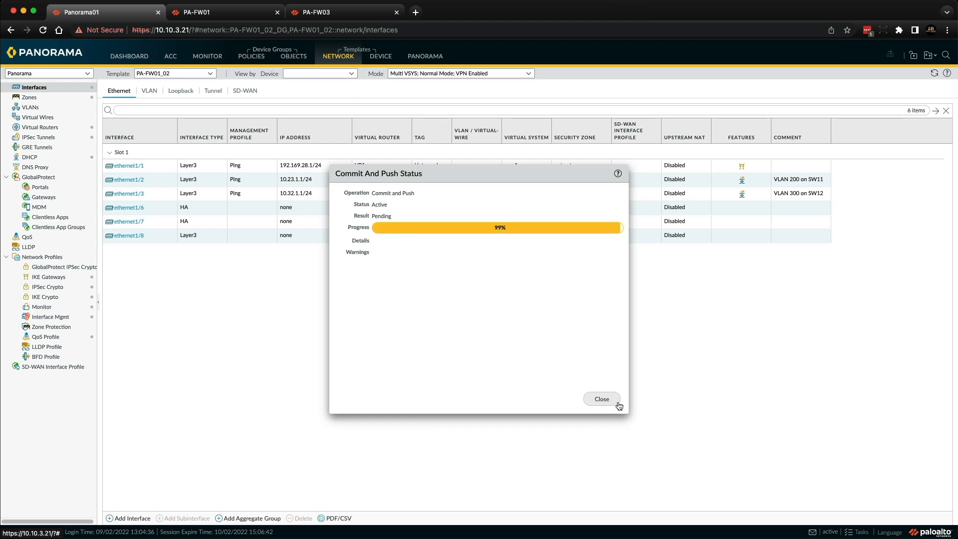
click(601, 398)
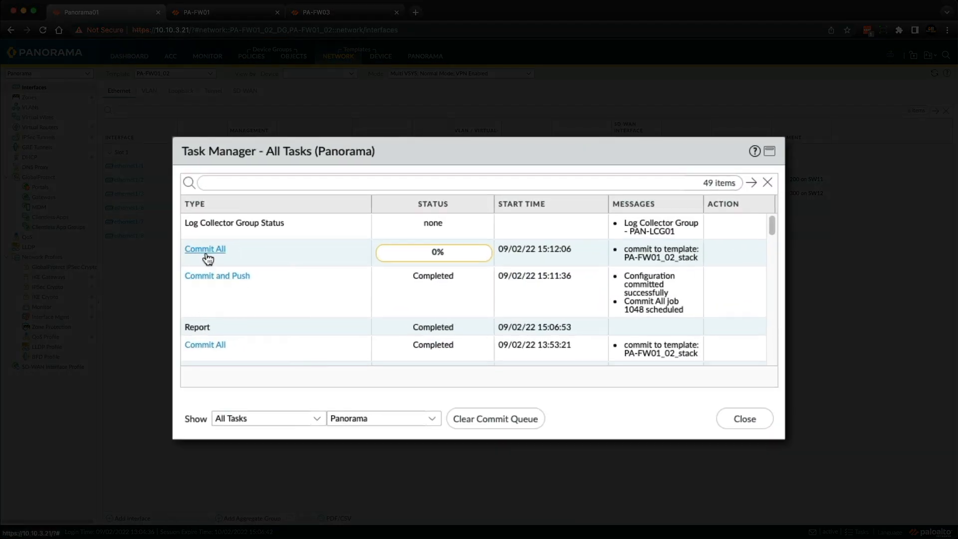
mouse_move(637, 264)
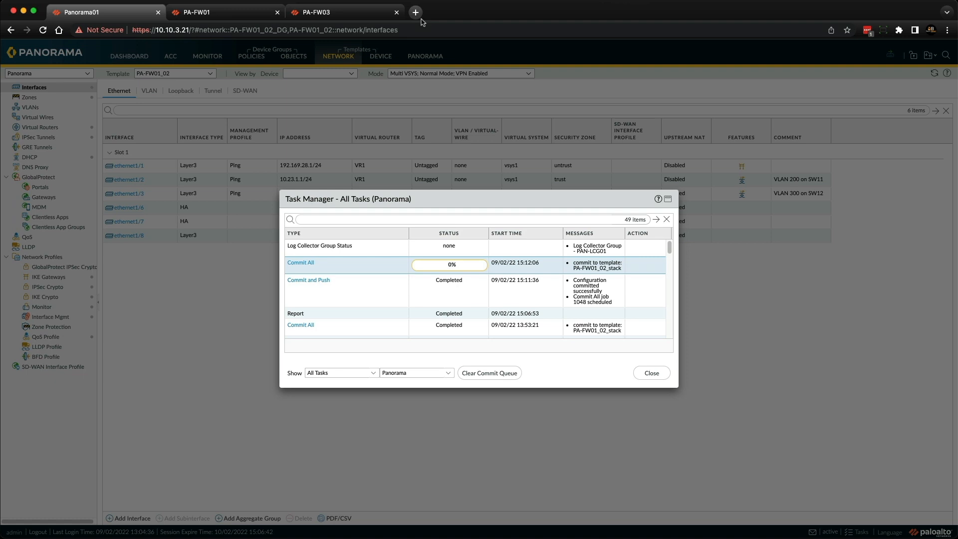
click(197, 12)
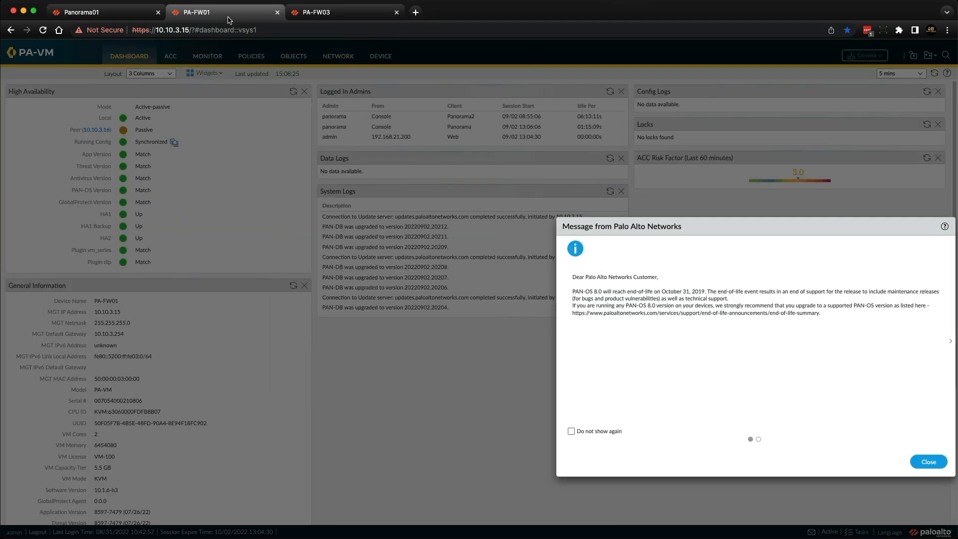
Dismiss the end-of-life notice and check ethernet1/8 as Layer3 in VR1 and trust zone.
click(928, 461)
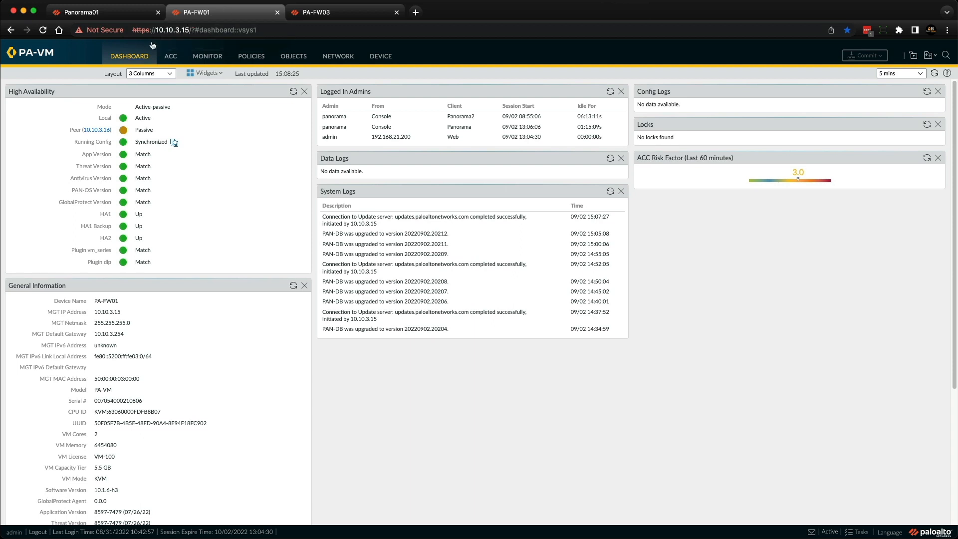
mouse_move(386, 63)
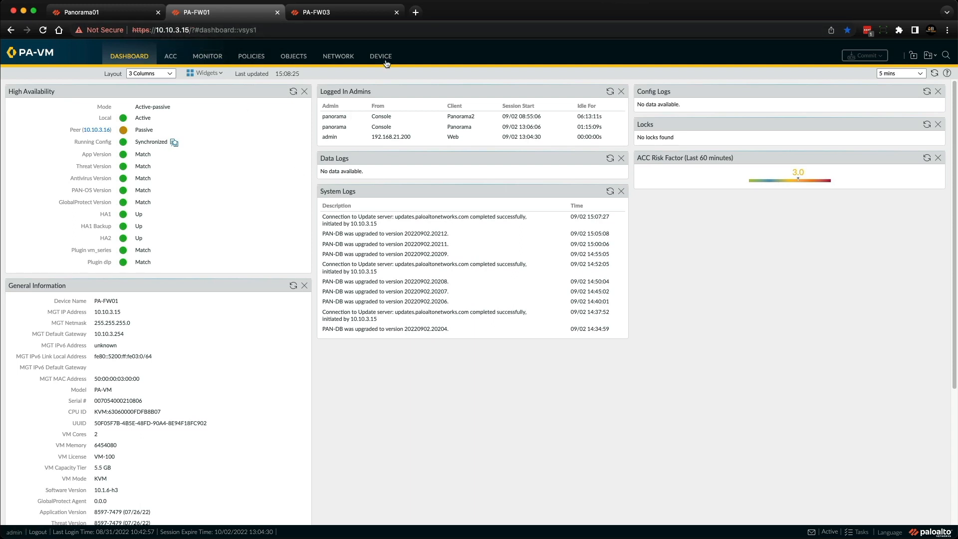
click(338, 55)
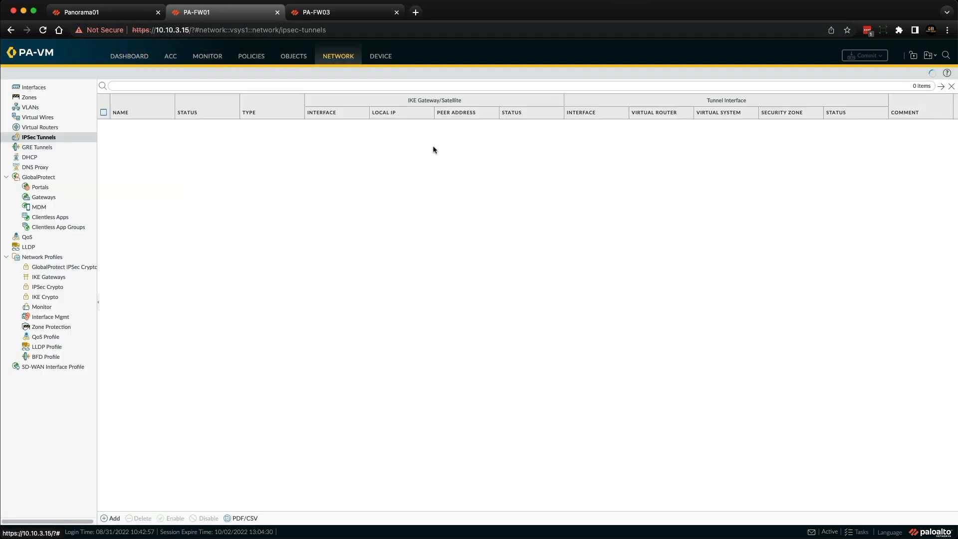
click(34, 87)
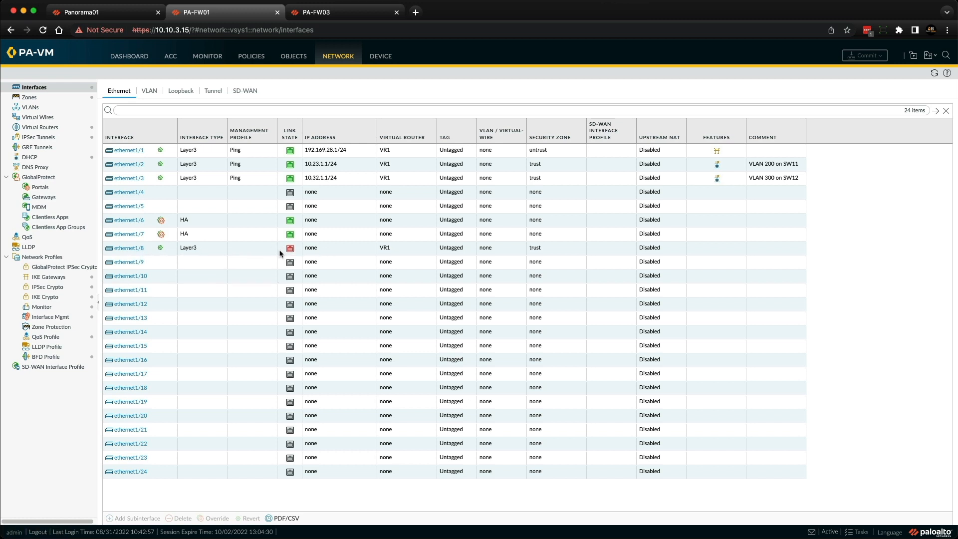
mouse_move(316, 252)
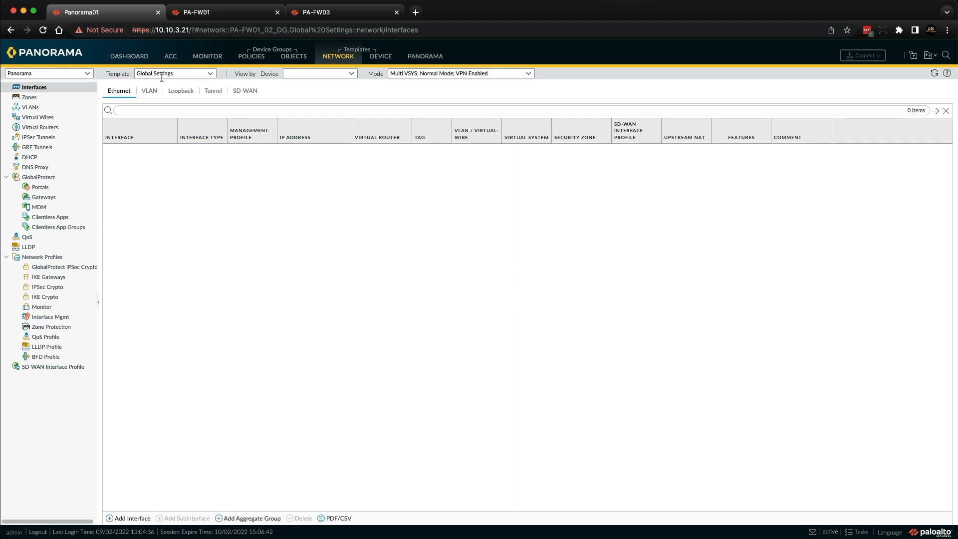
mouse_move(38, 117)
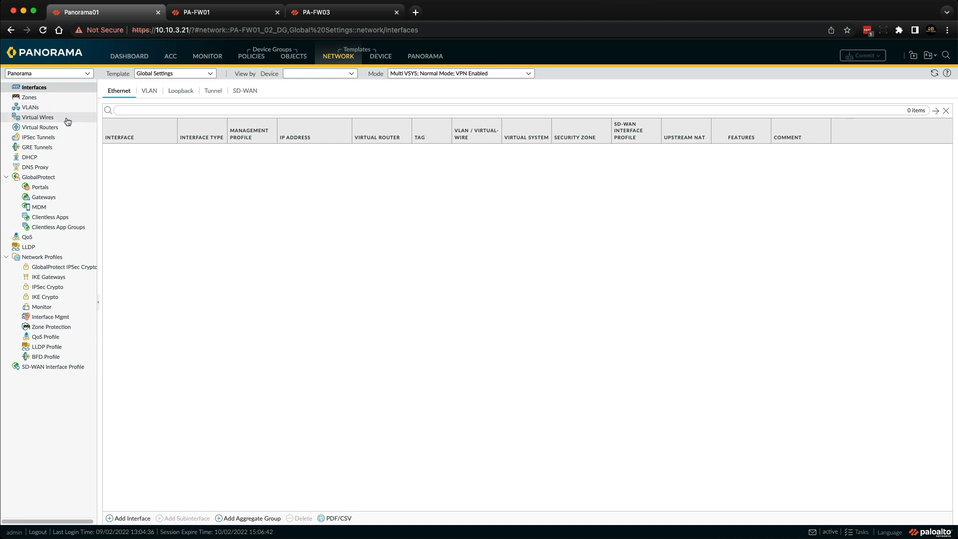
mouse_move(65, 212)
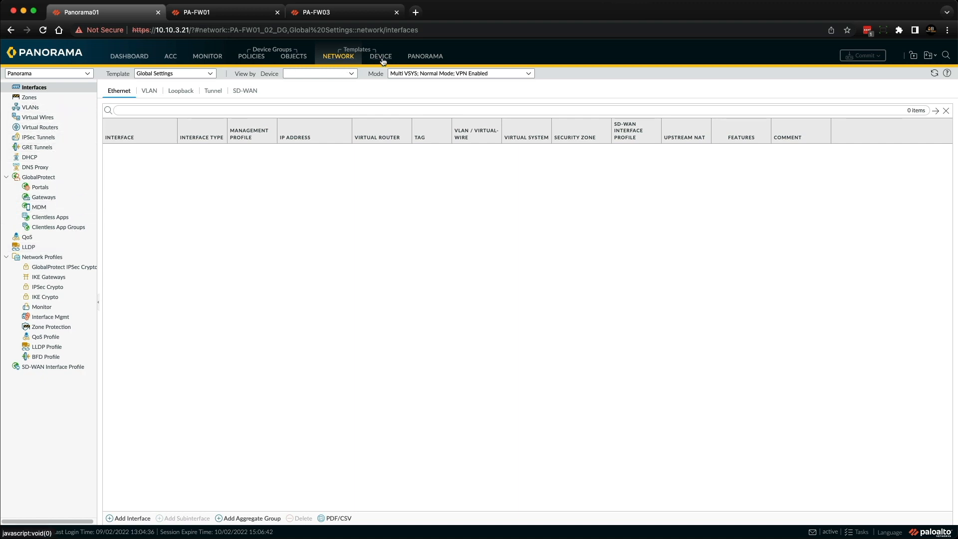
View the Global Settings template's log settings, then return to the templates list.
click(380, 56)
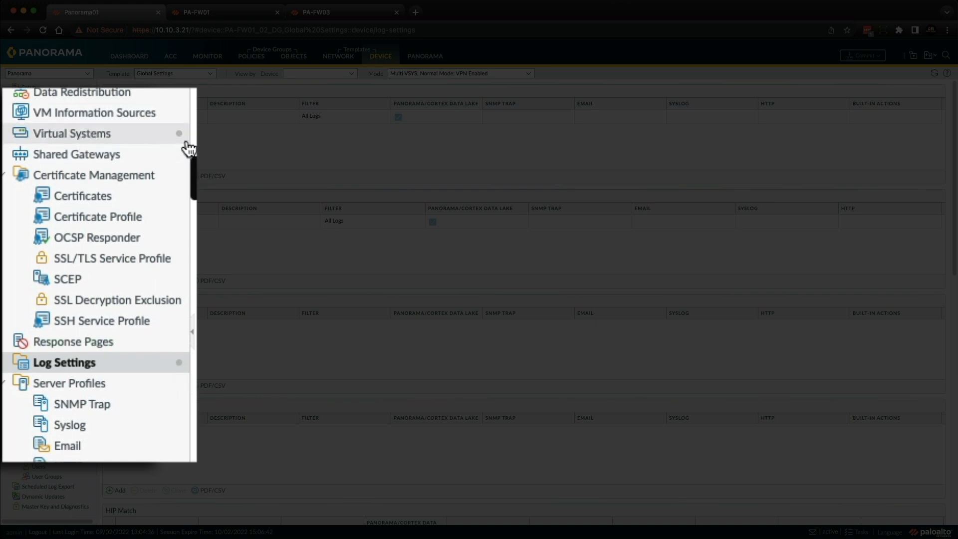
mouse_move(121, 375)
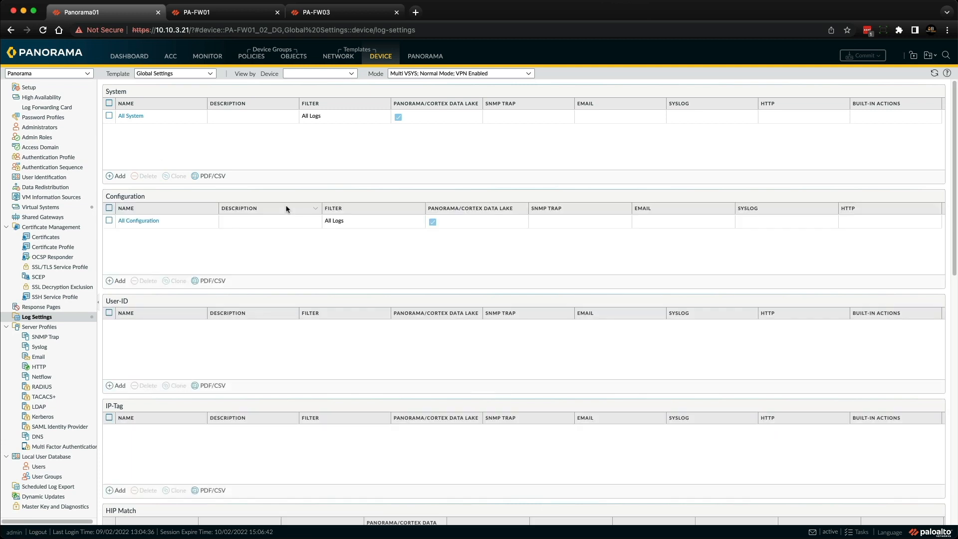
click(424, 56)
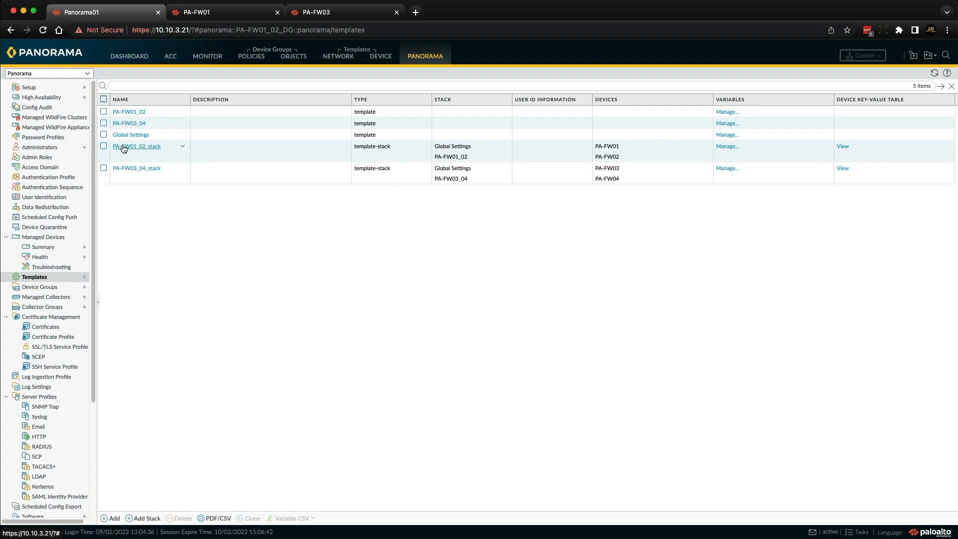
Review PA-FW01_02_stack's firewalls and template order, then close it without changes.
click(137, 146)
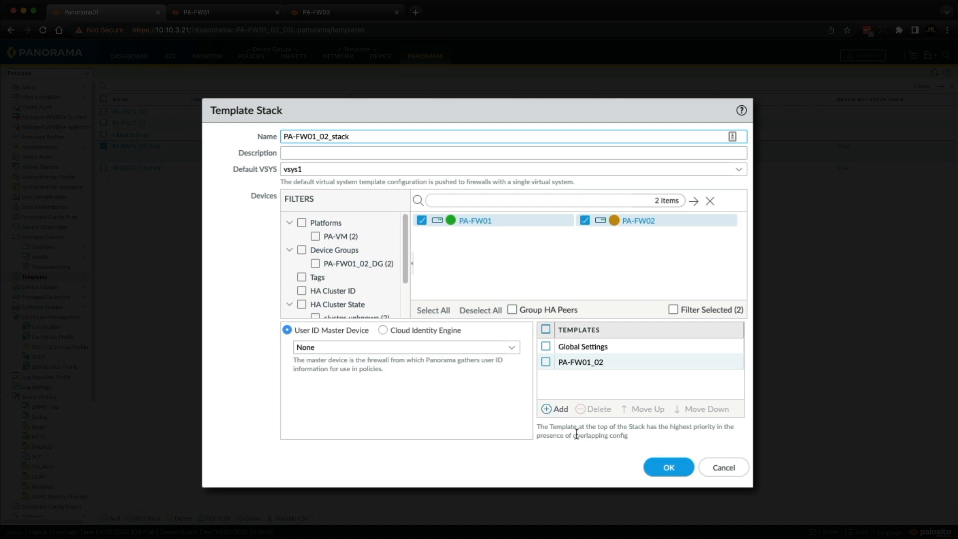
mouse_move(571, 434)
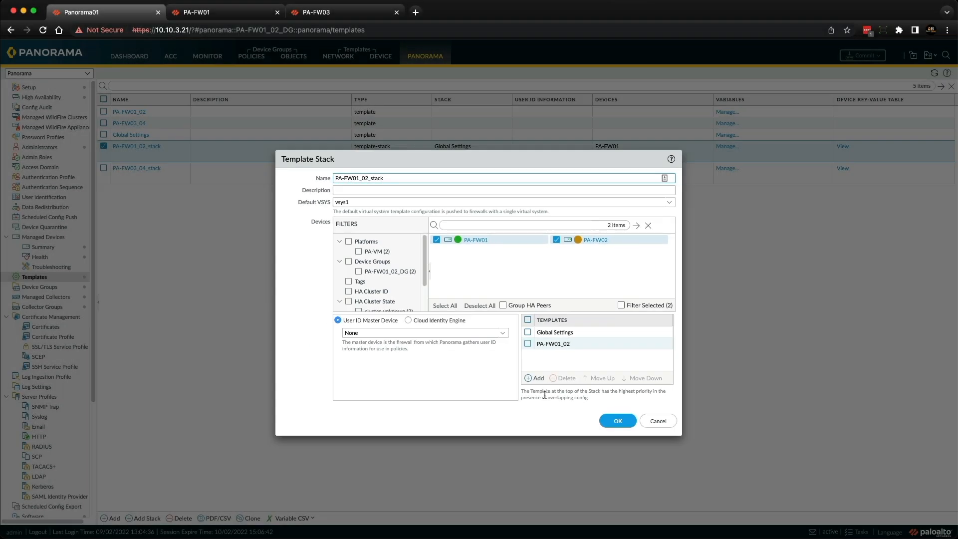
click(616, 420)
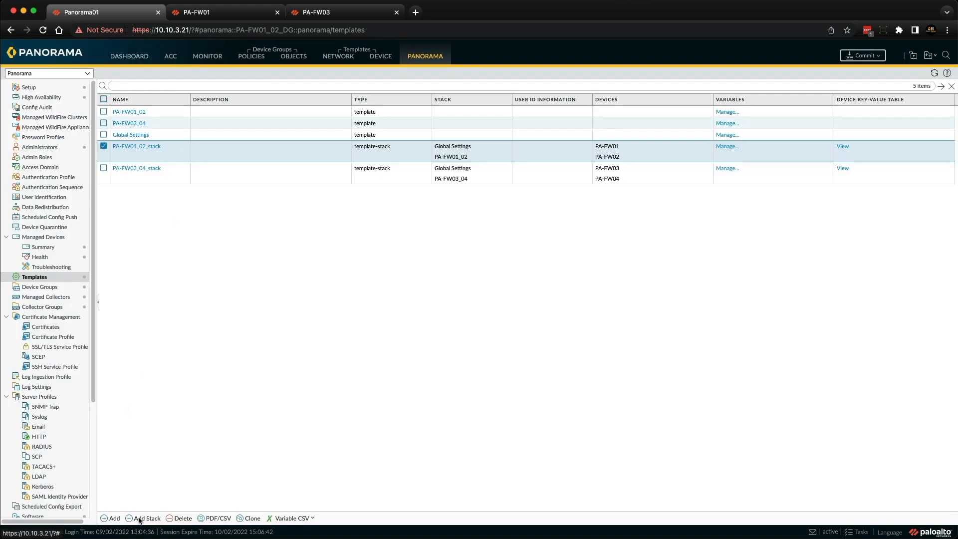
Create a template named 'Global Settings Demo'.
click(113, 518)
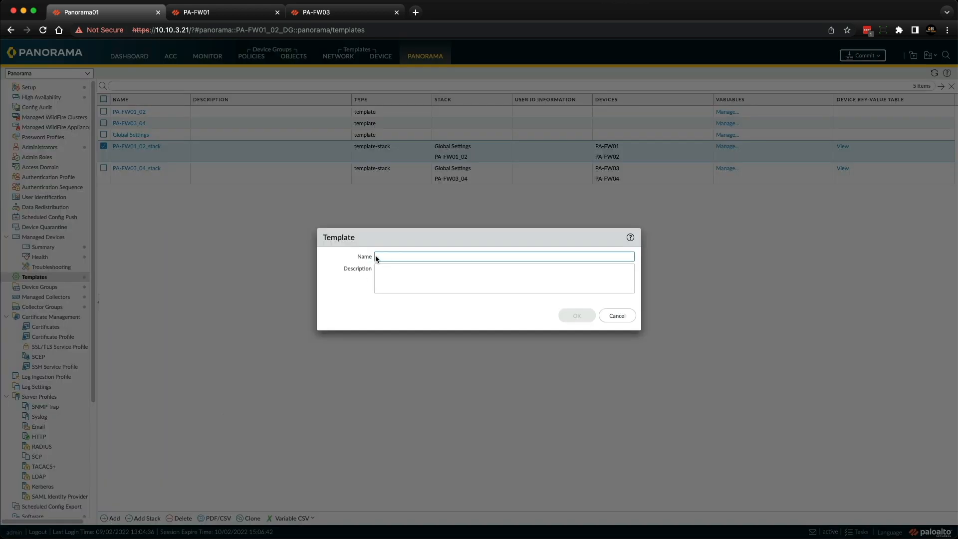
text(G)
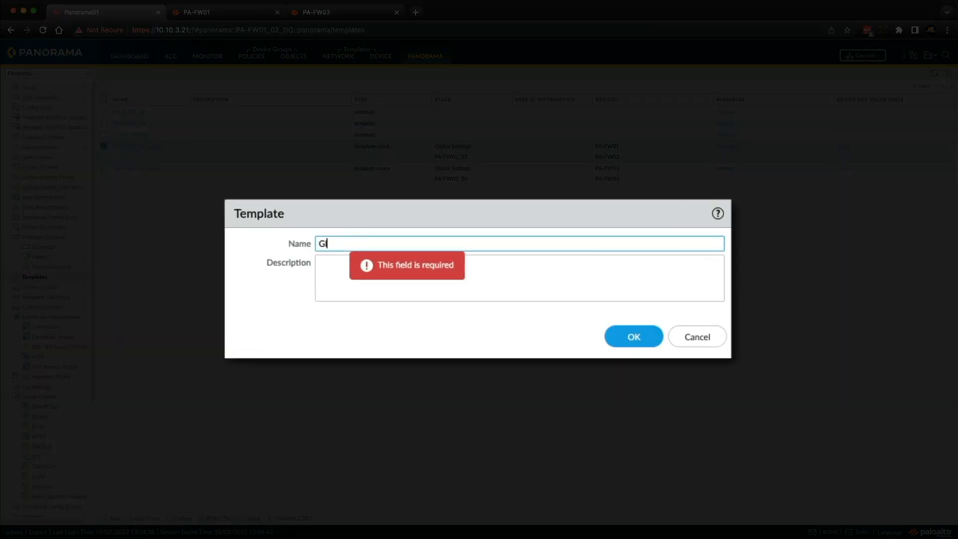
text(lobal Settings Demo)
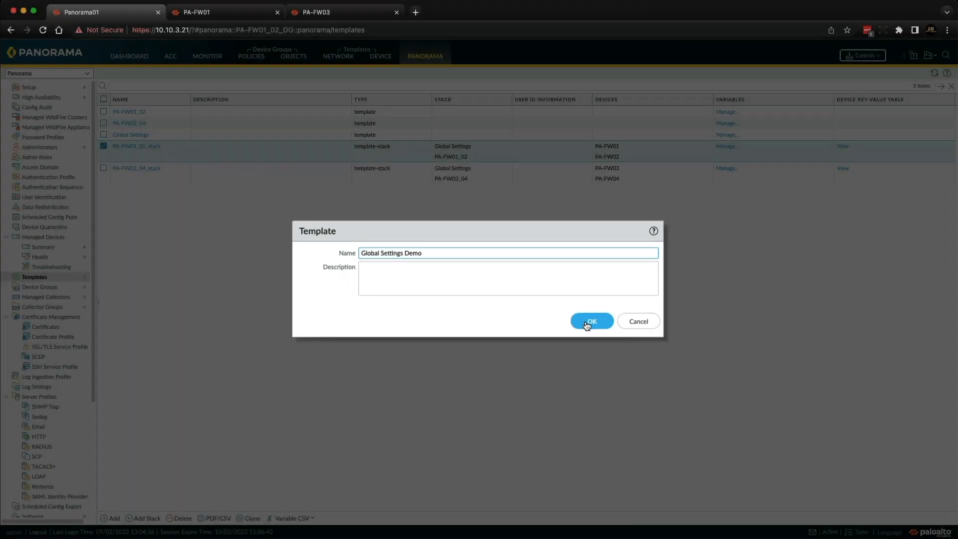
click(590, 321)
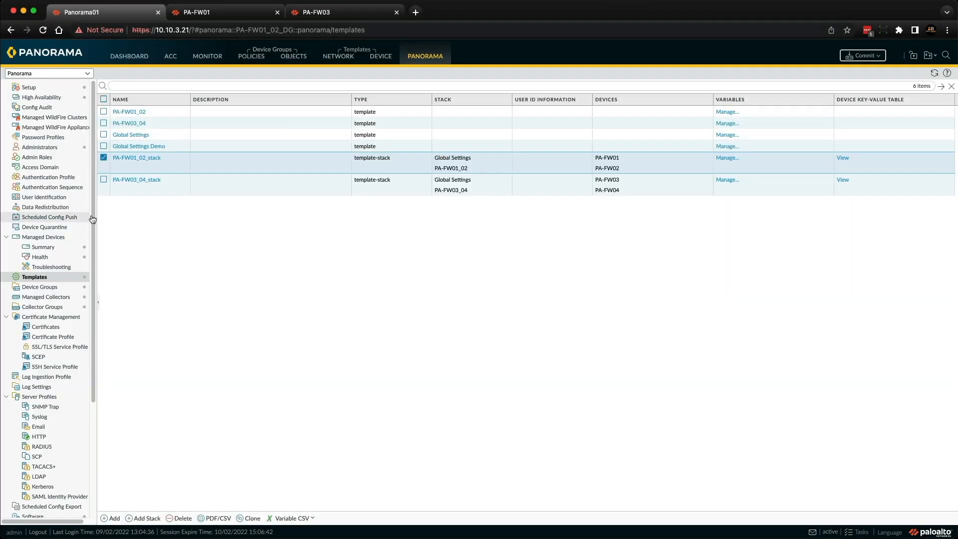
Add Global Settings Demo to PA-FW01_02_stack and move it to the top.
click(143, 517)
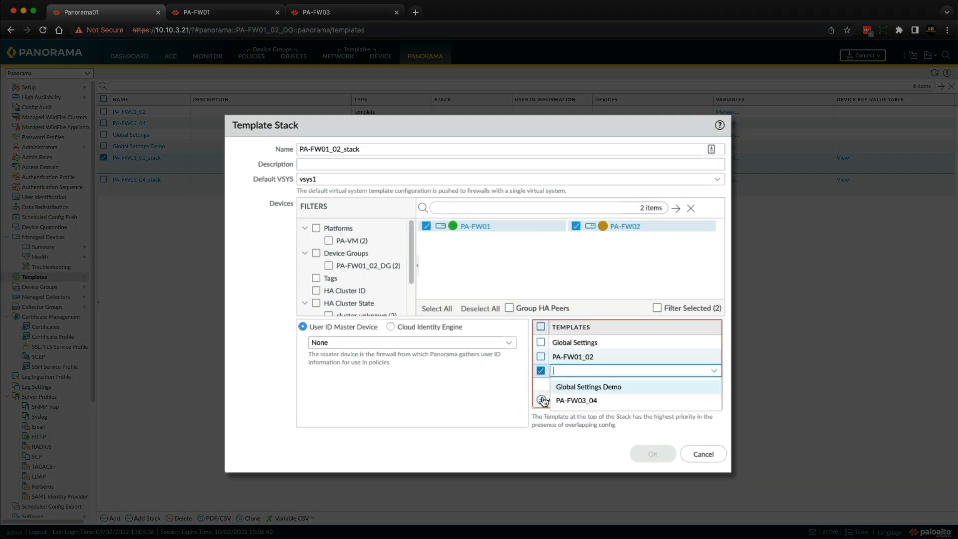
click(587, 386)
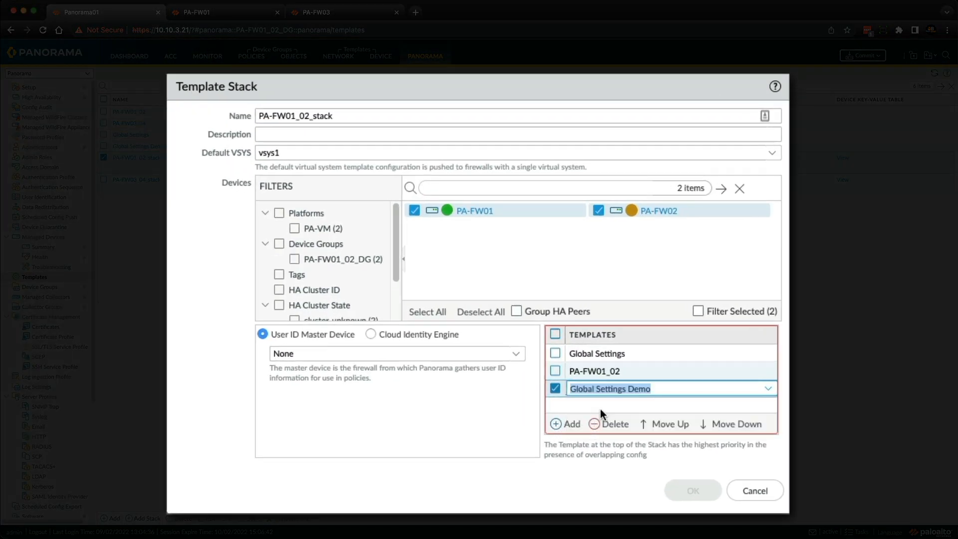
click(668, 422)
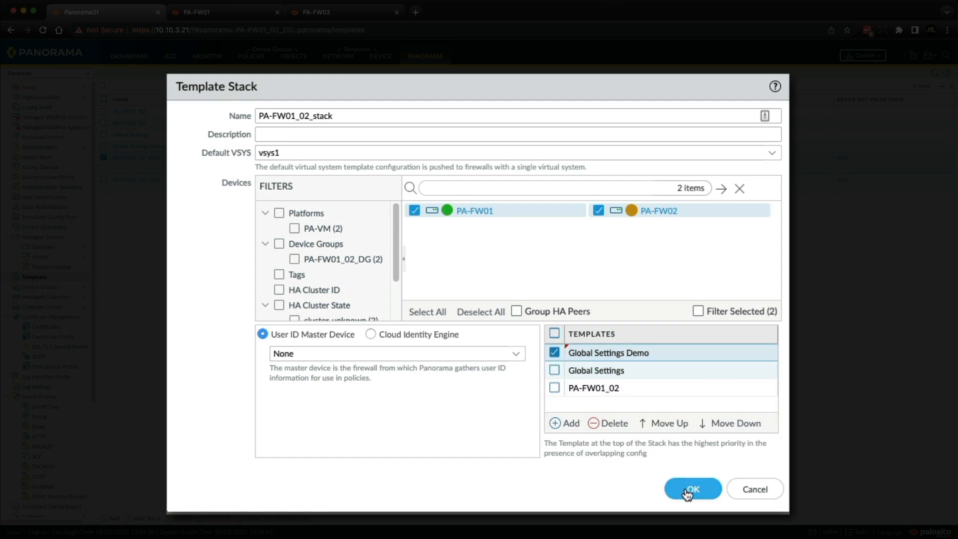
click(690, 489)
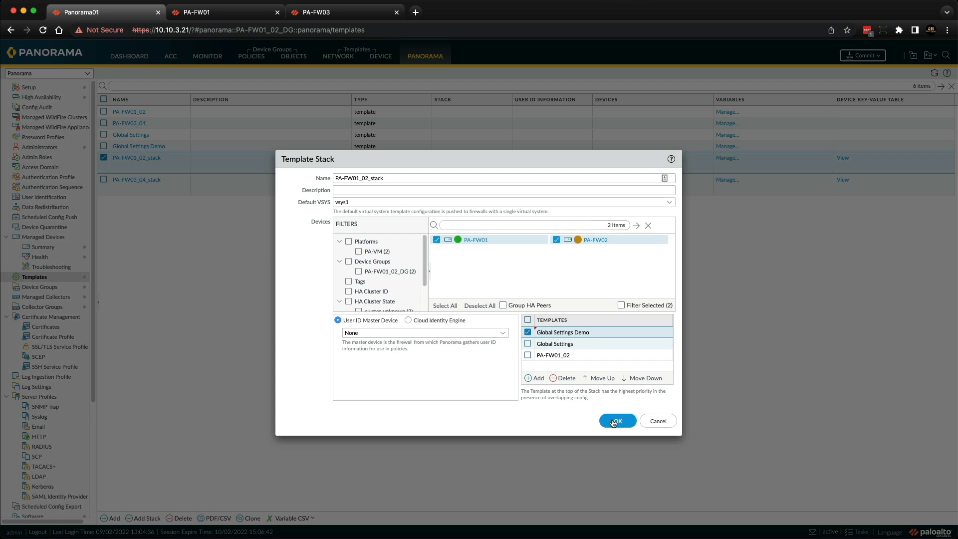
Add Global Settings Demo to PA-FW03_04_stack, placed above Global Settings and PA-FW03_04.
click(617, 420)
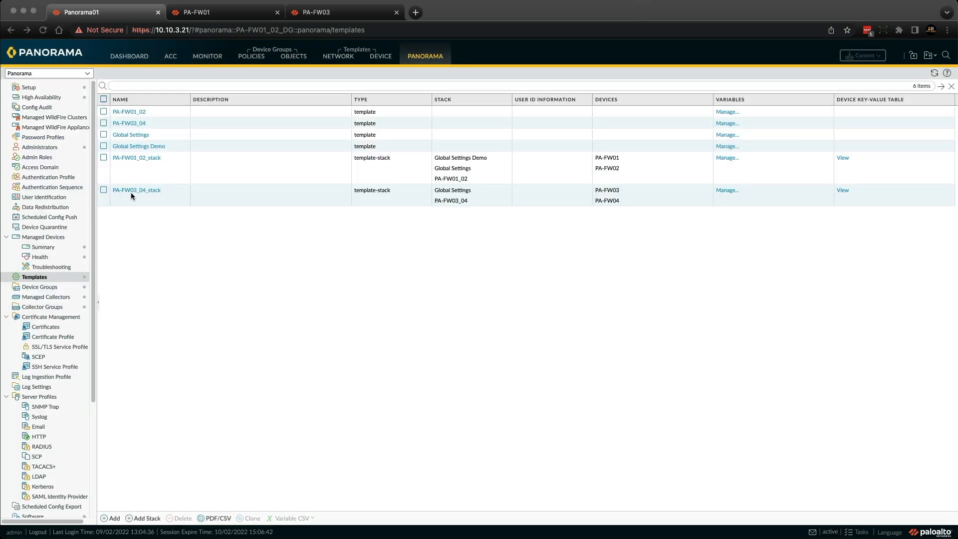
click(143, 518)
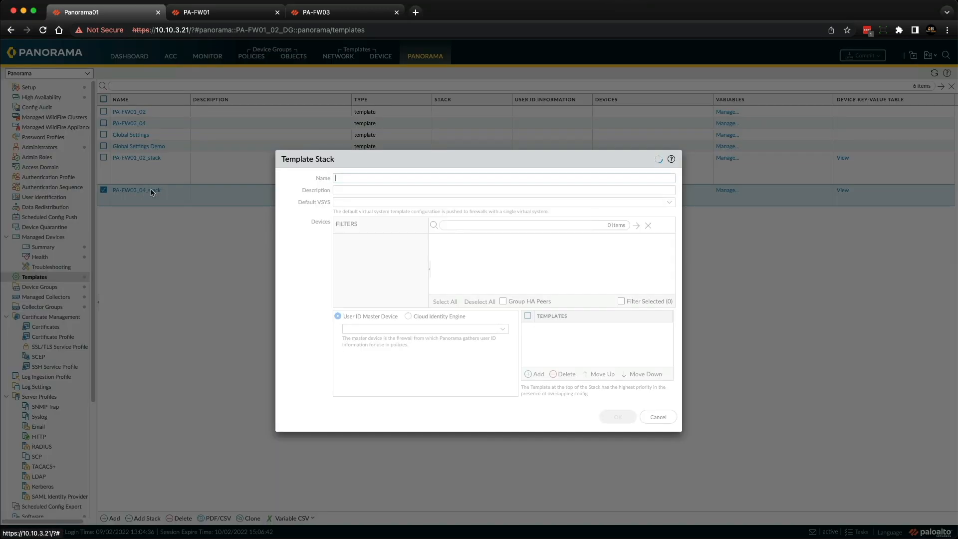
click(569, 428)
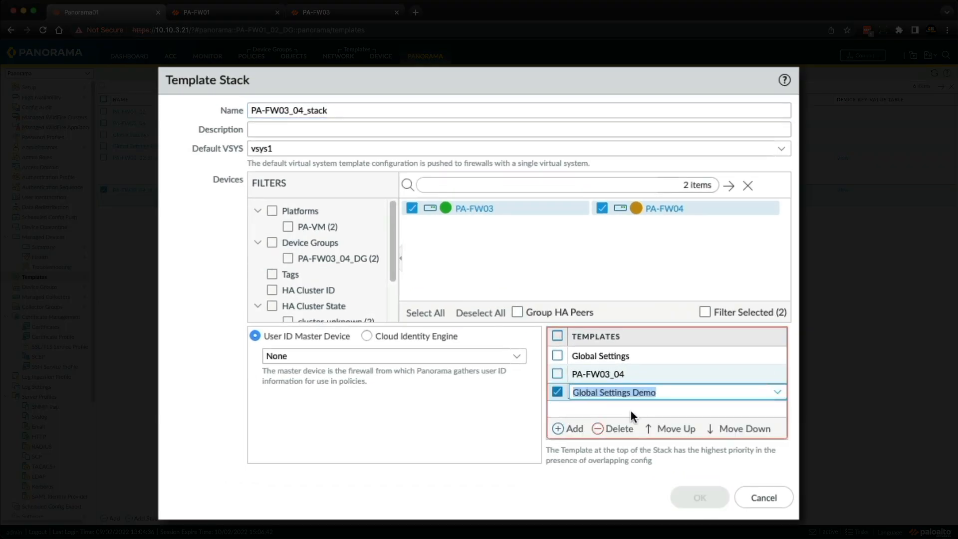
click(669, 428)
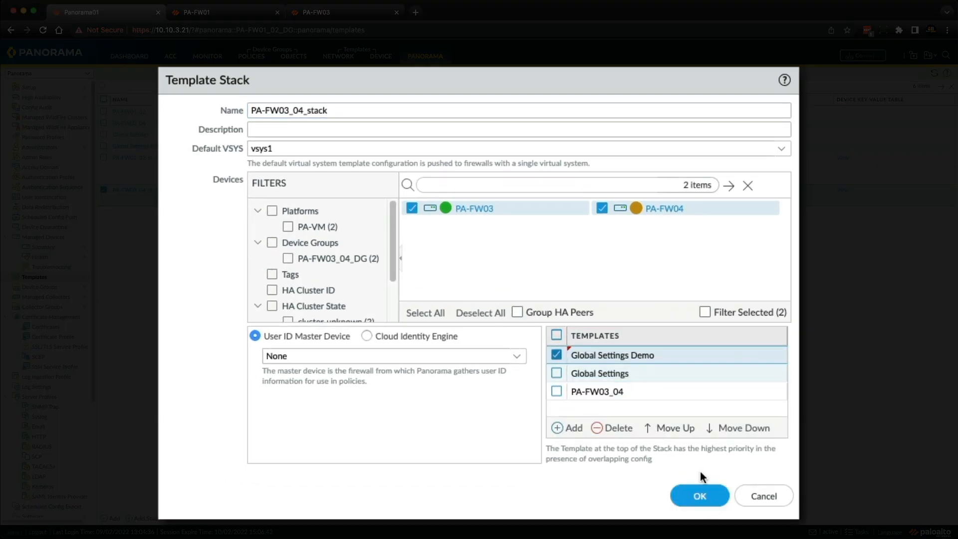
click(699, 495)
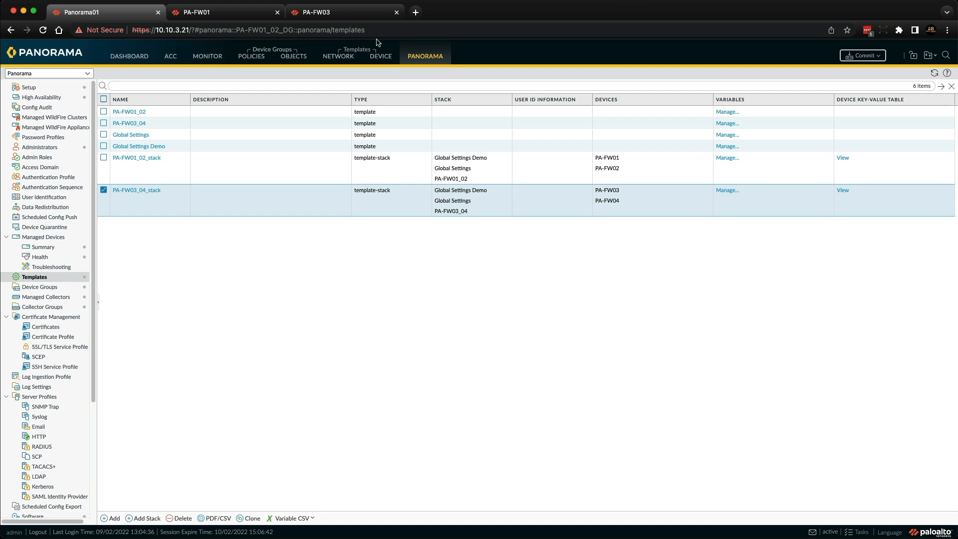
Compare Global Settings' log settings, then switch the template to Global Settings Demo.
click(379, 55)
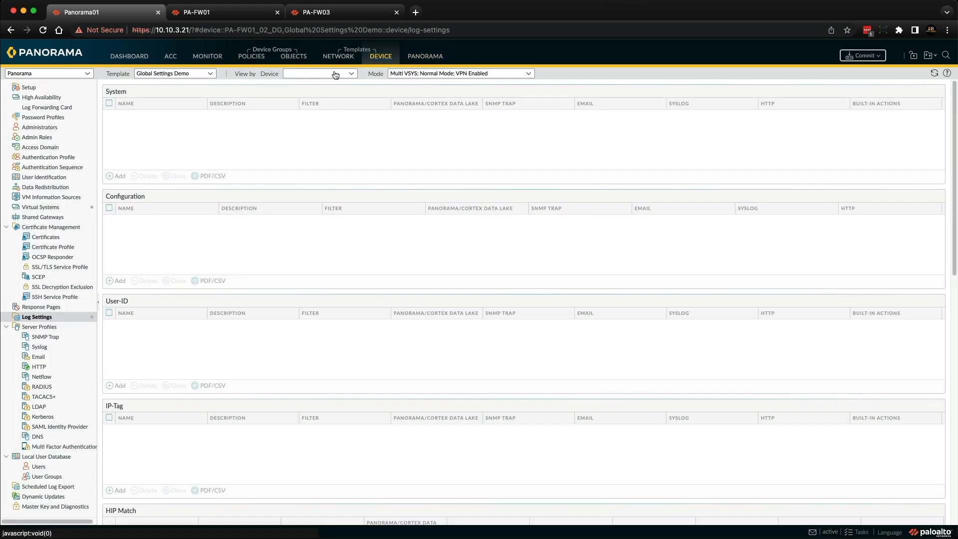
click(174, 73)
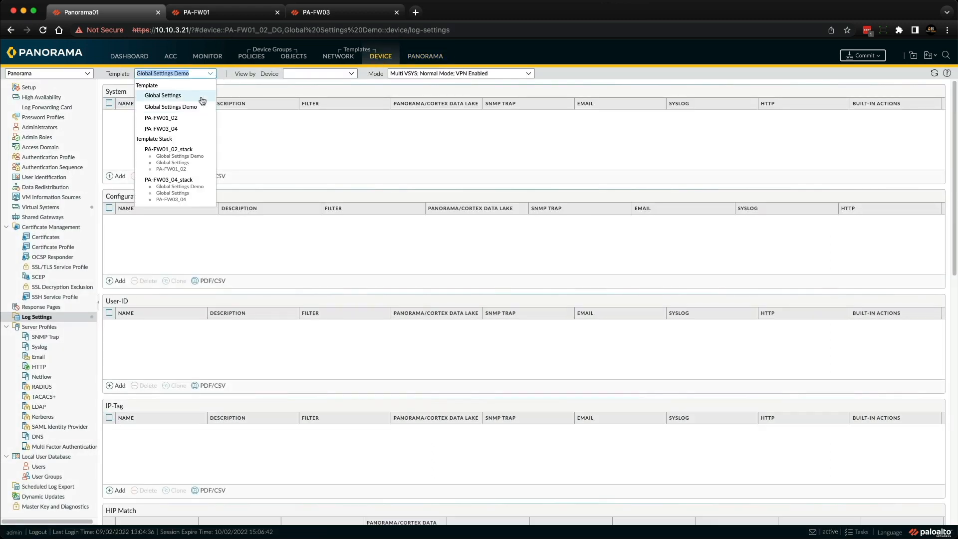
click(162, 95)
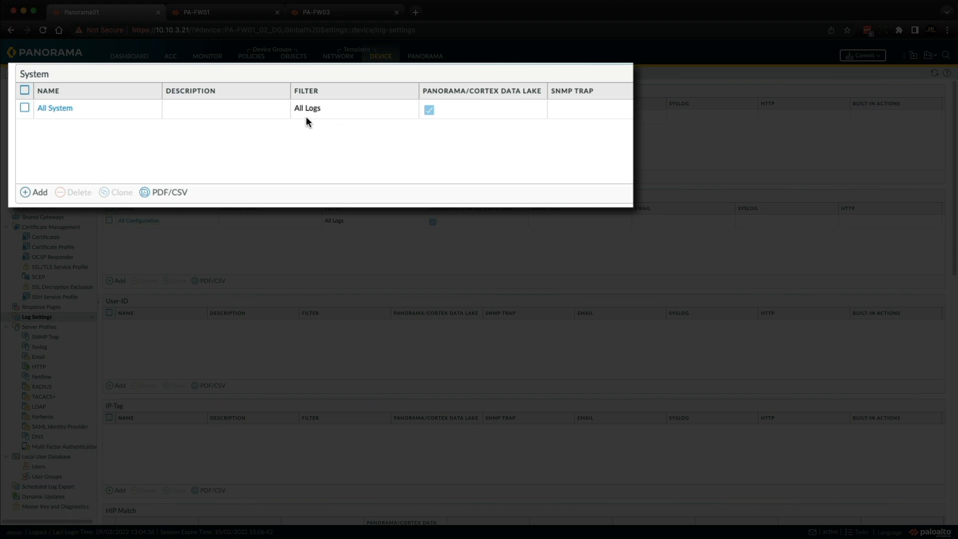
mouse_move(436, 120)
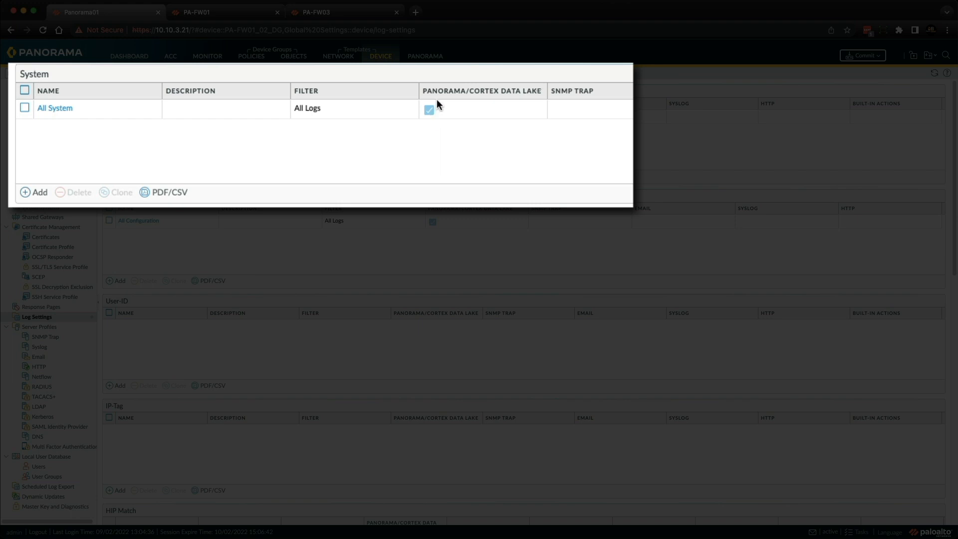
mouse_move(476, 91)
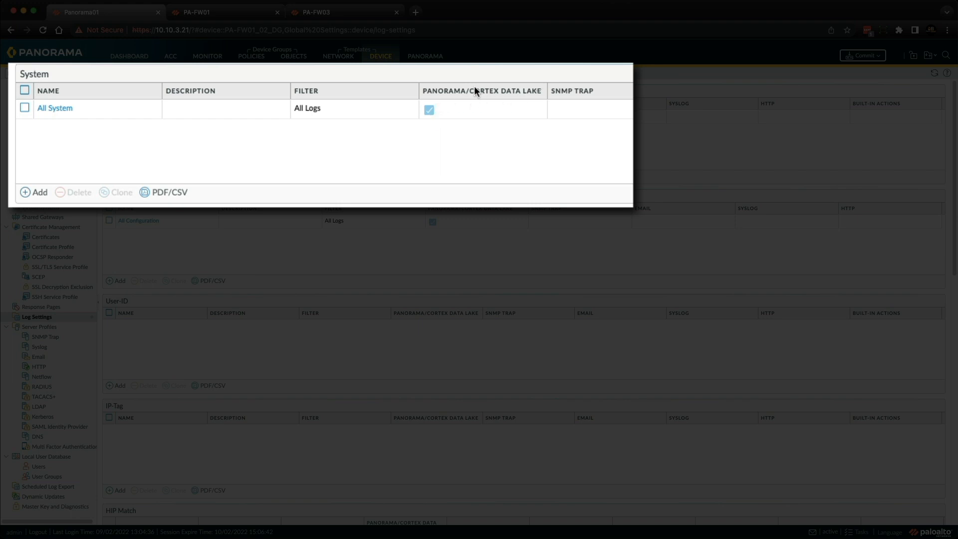
click(174, 74)
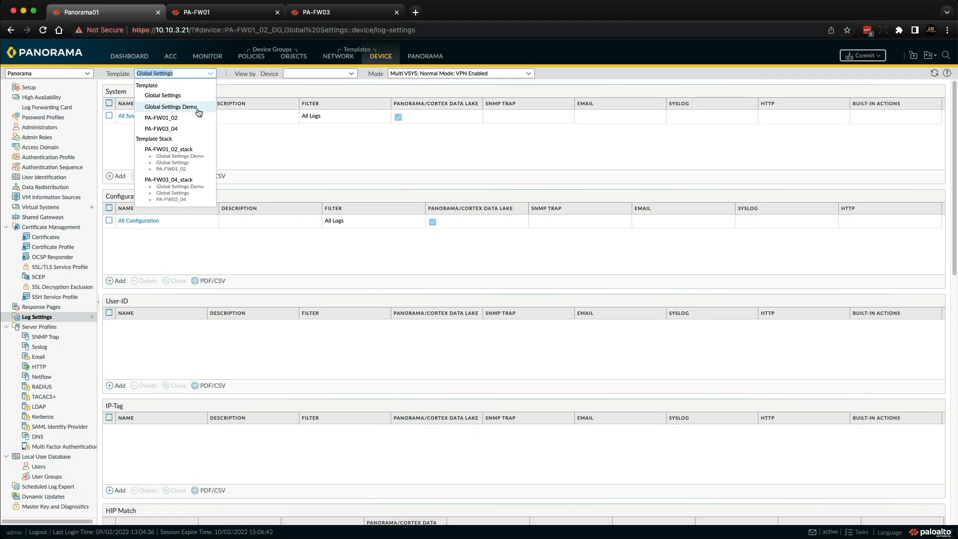
click(171, 106)
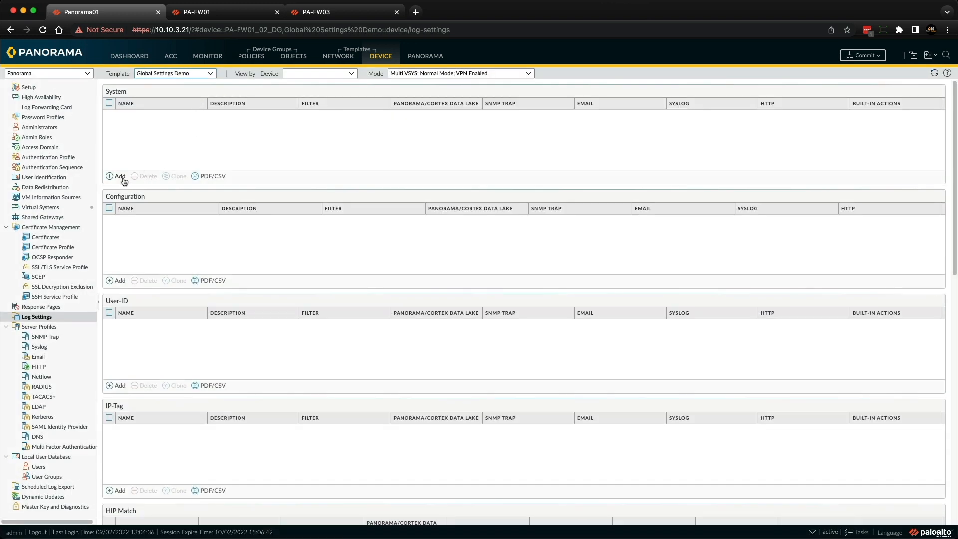
Add an 'All System' System log setting filtering severity eq critical, forwarded to Panorama.
click(116, 176)
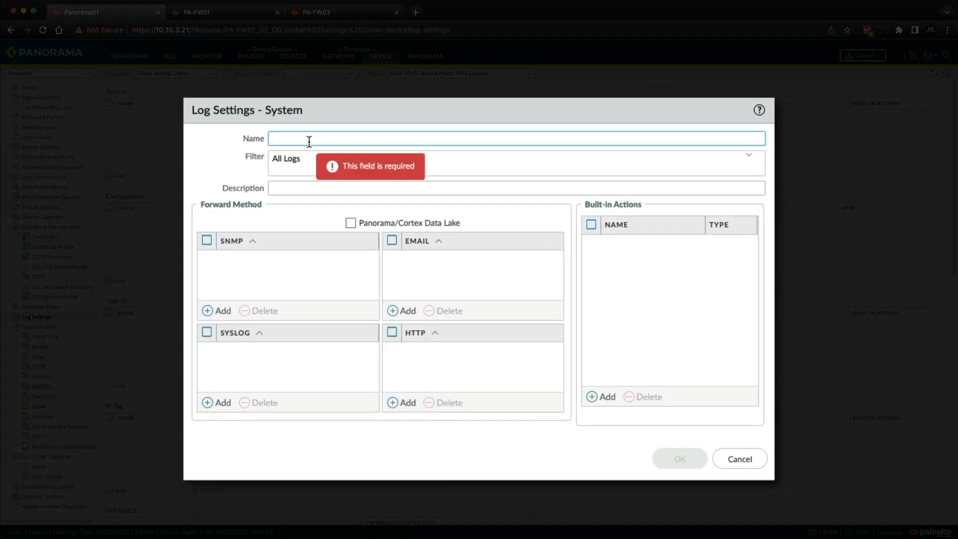
text(All Syt)
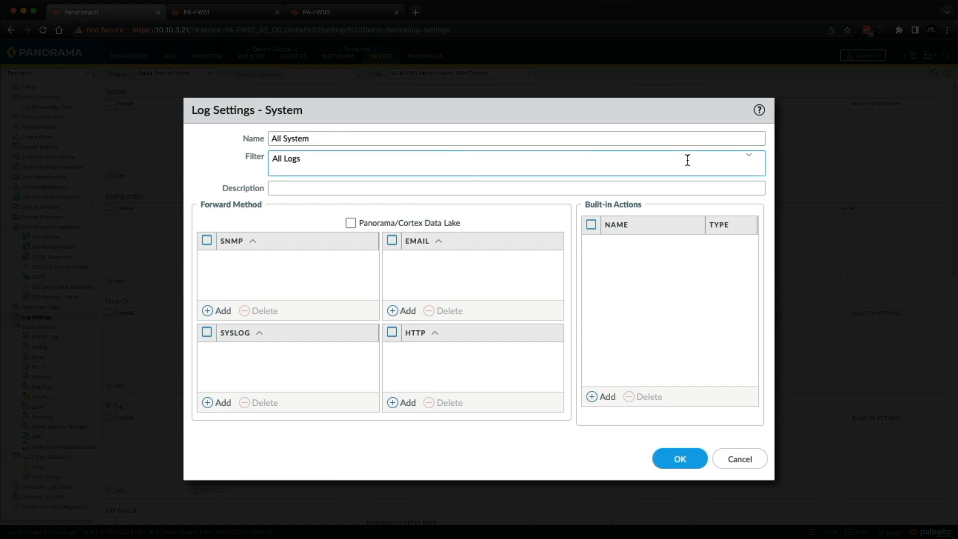
click(748, 159)
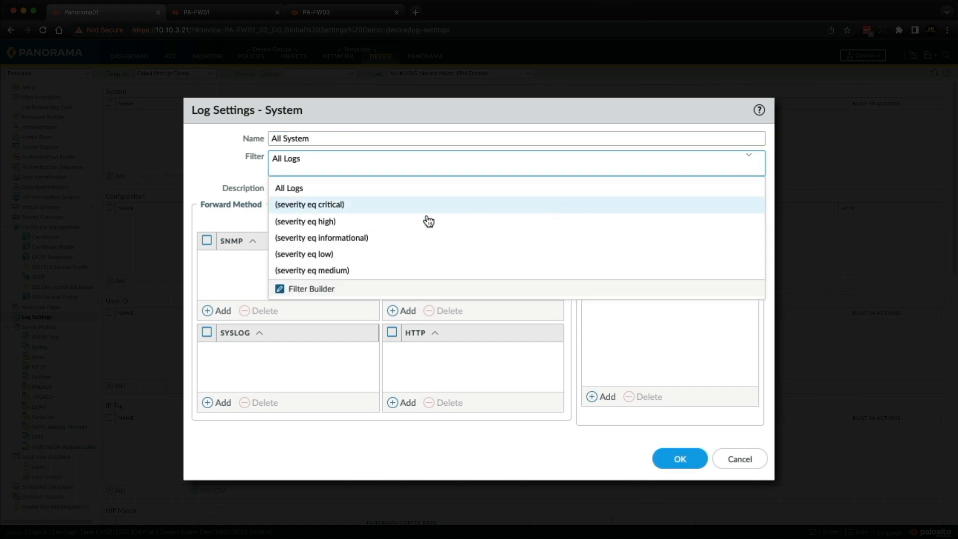
click(309, 204)
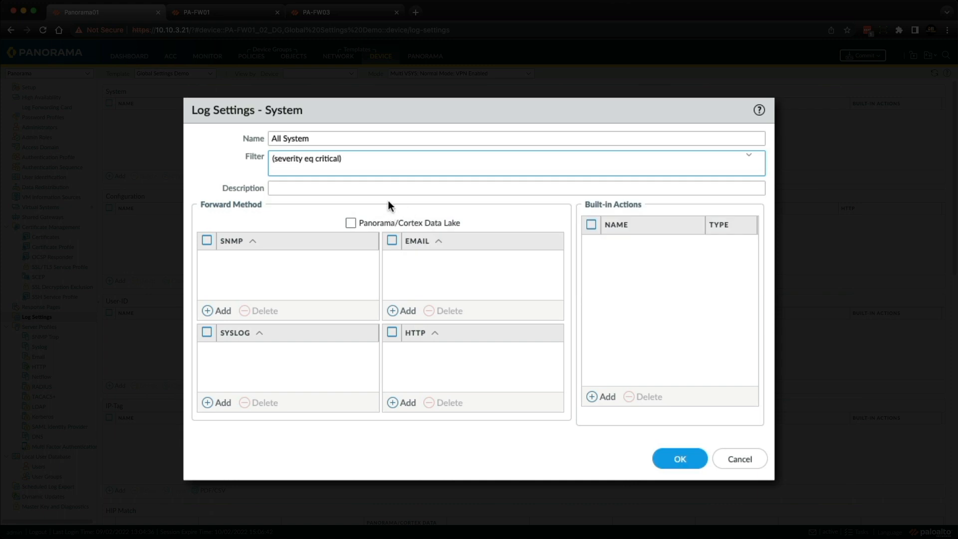
mouse_move(493, 231)
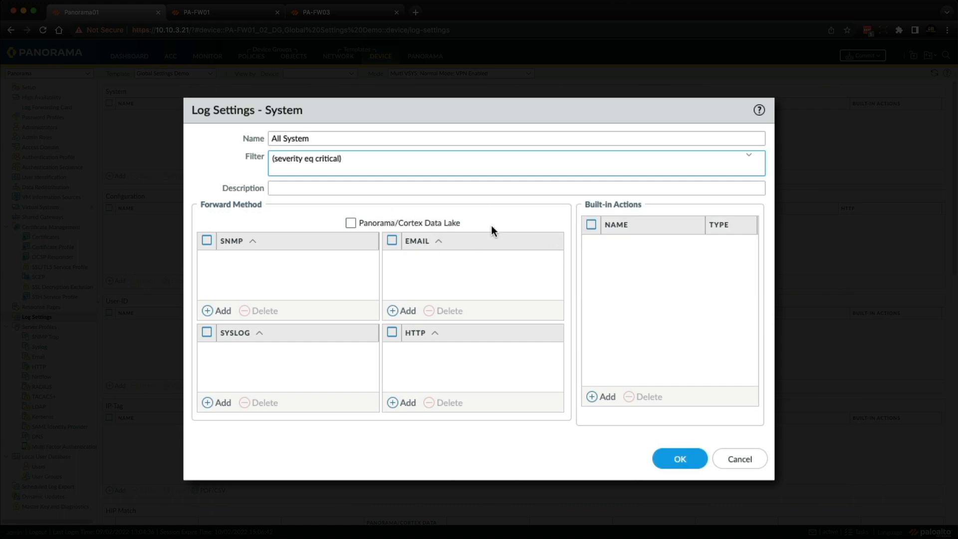
click(351, 223)
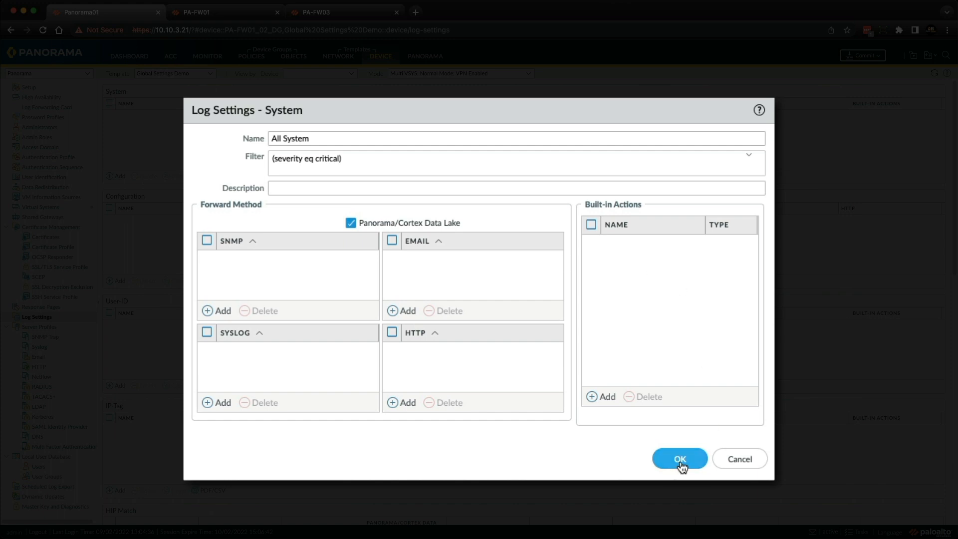
click(678, 459)
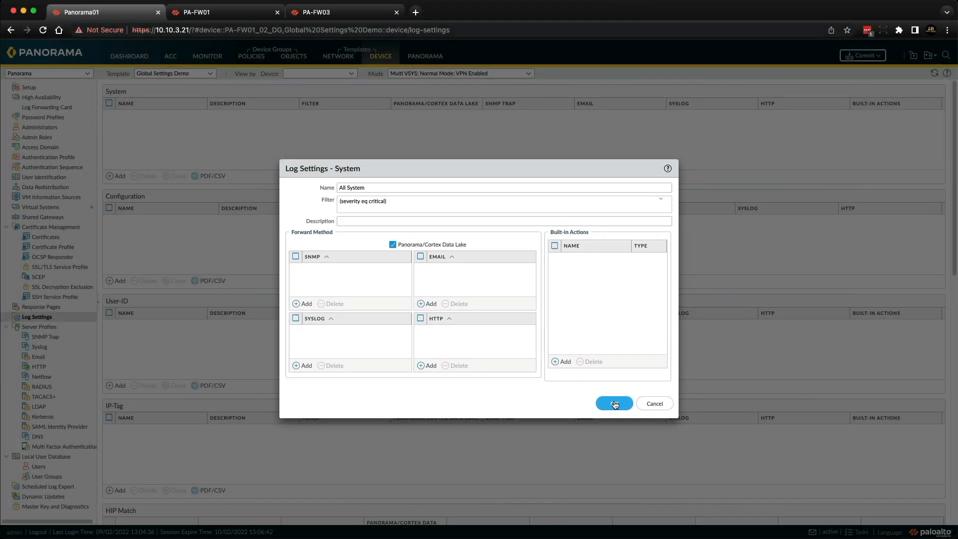
click(613, 403)
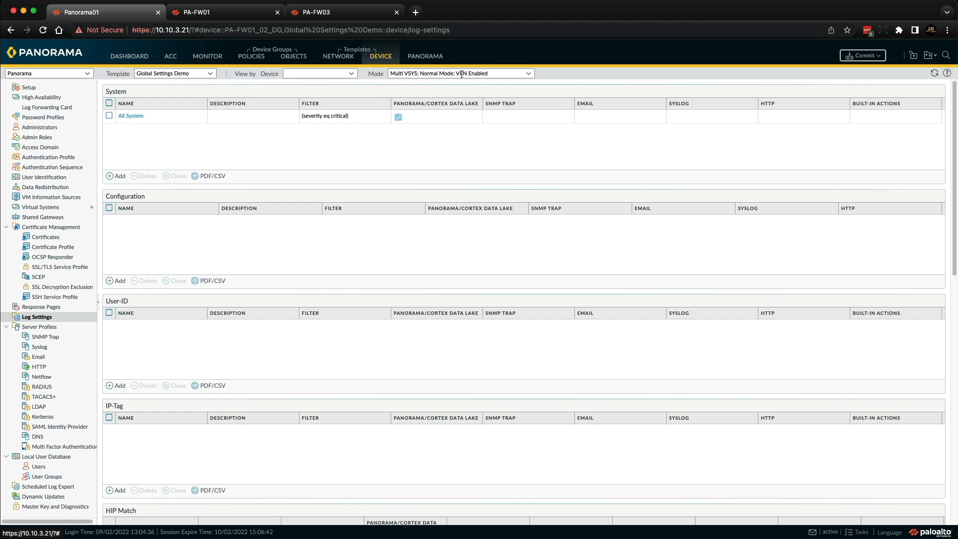
Commit the template changes and push them to both template stacks.
click(424, 55)
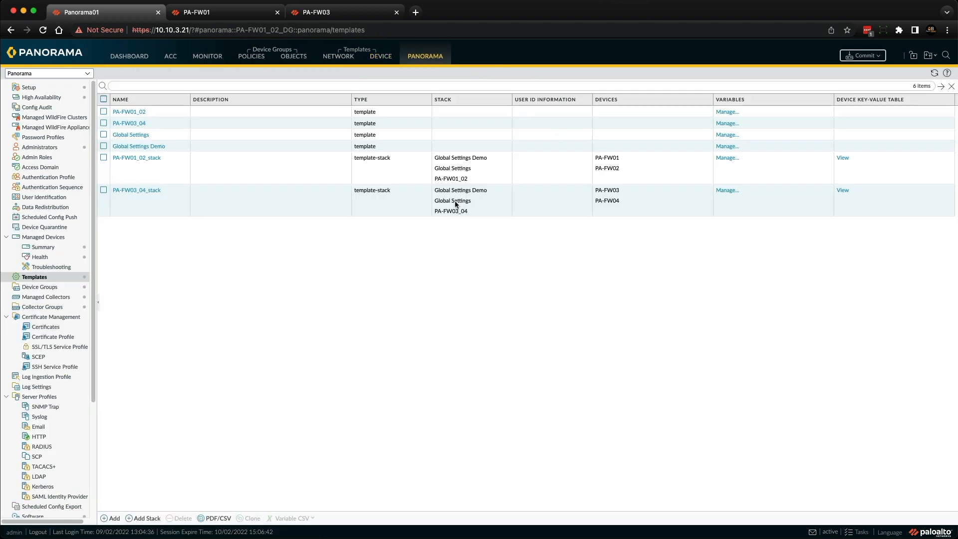
mouse_move(460, 203)
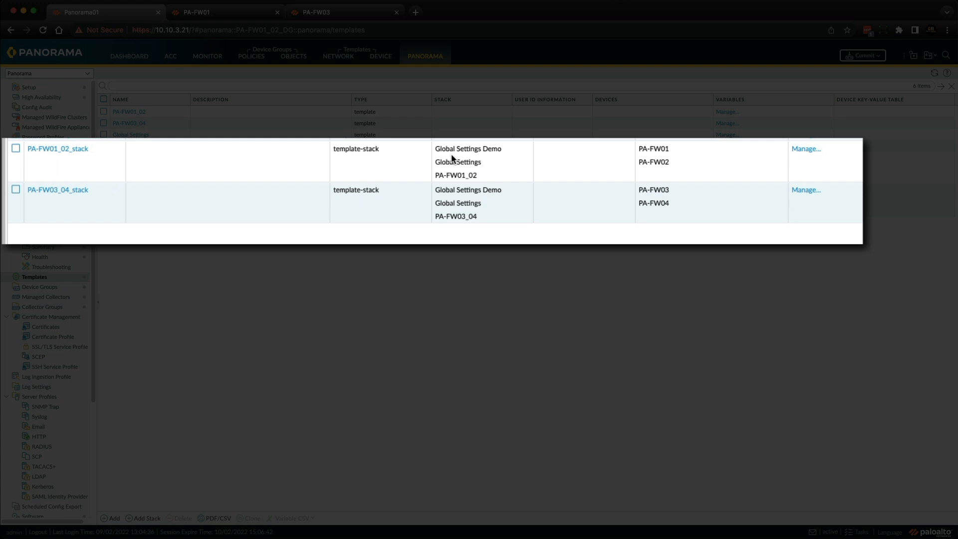
mouse_move(485, 142)
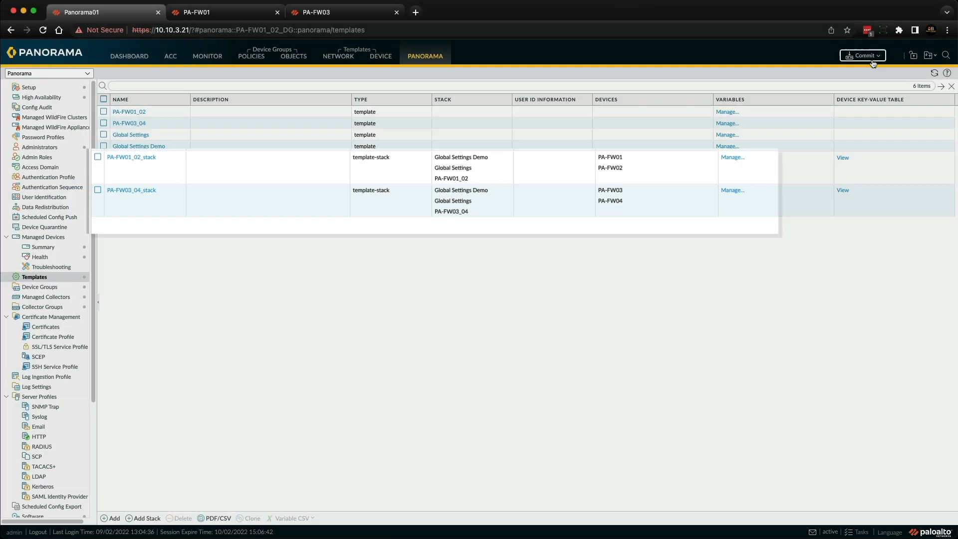
click(861, 55)
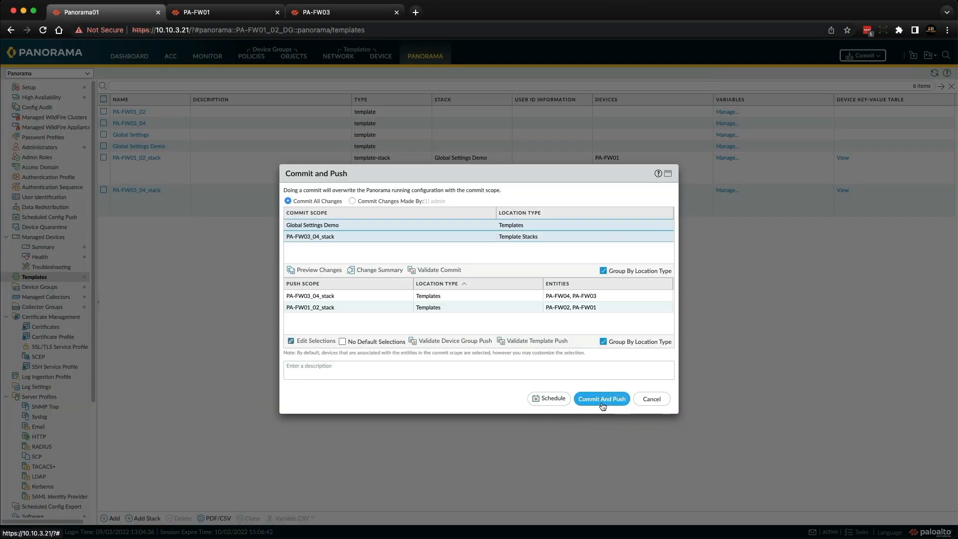
click(601, 398)
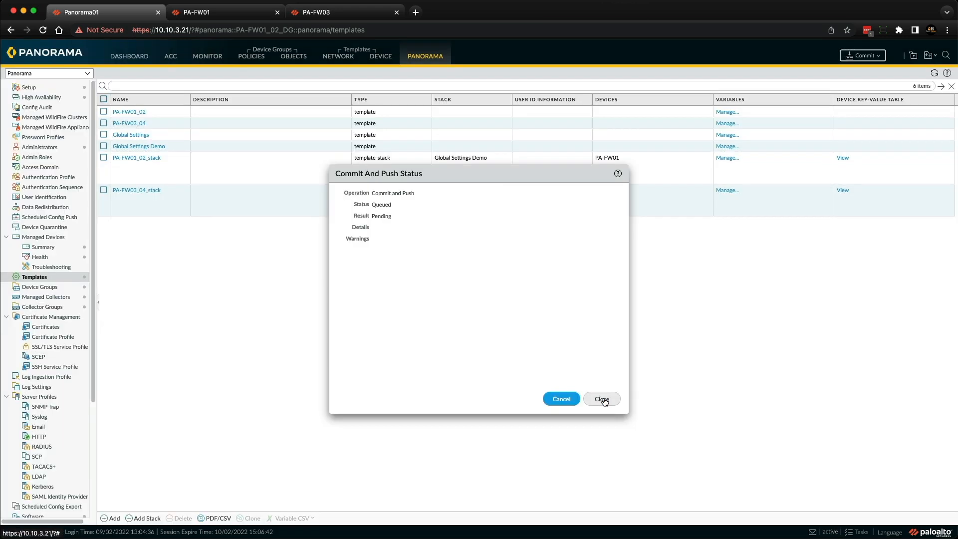
click(601, 398)
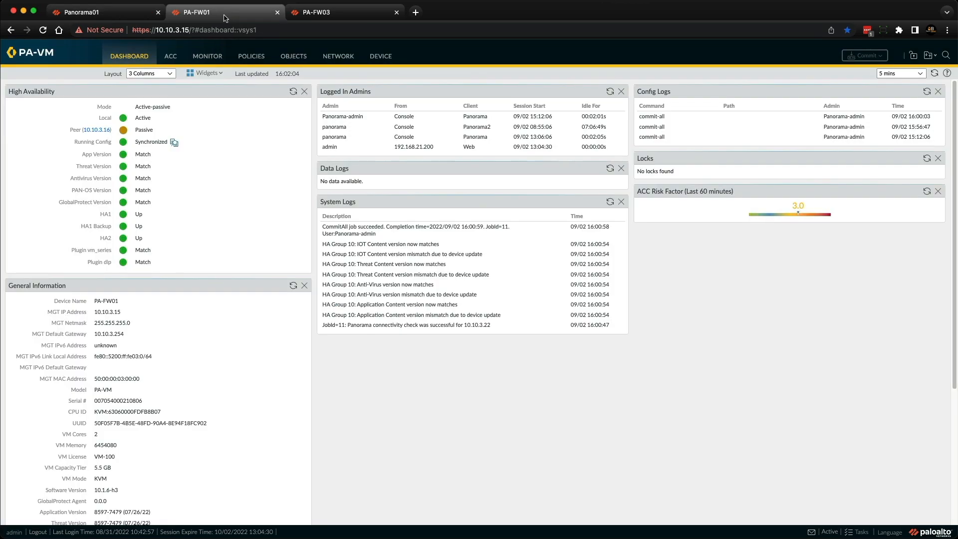
Check PA-FW03's log settings, where All System still filters All Logs.
click(380, 56)
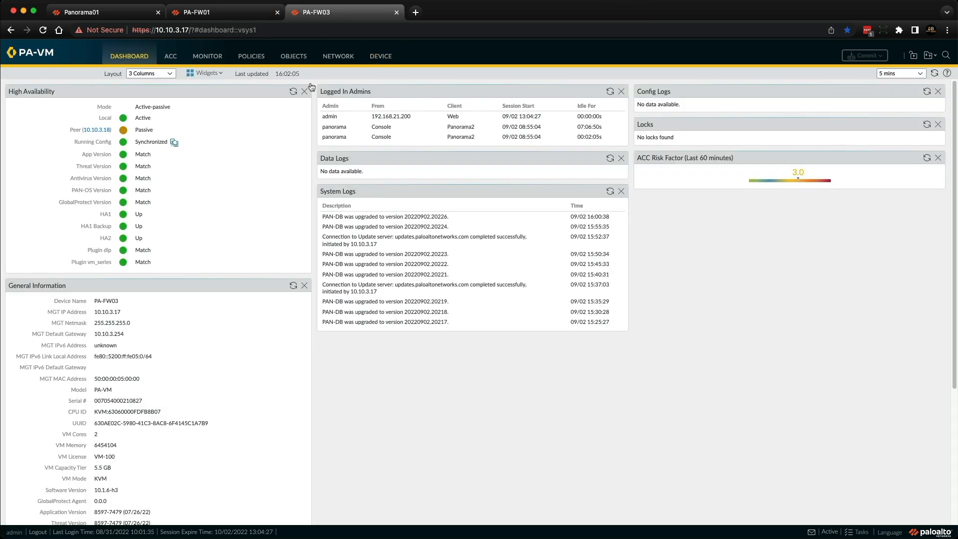
mouse_move(380, 82)
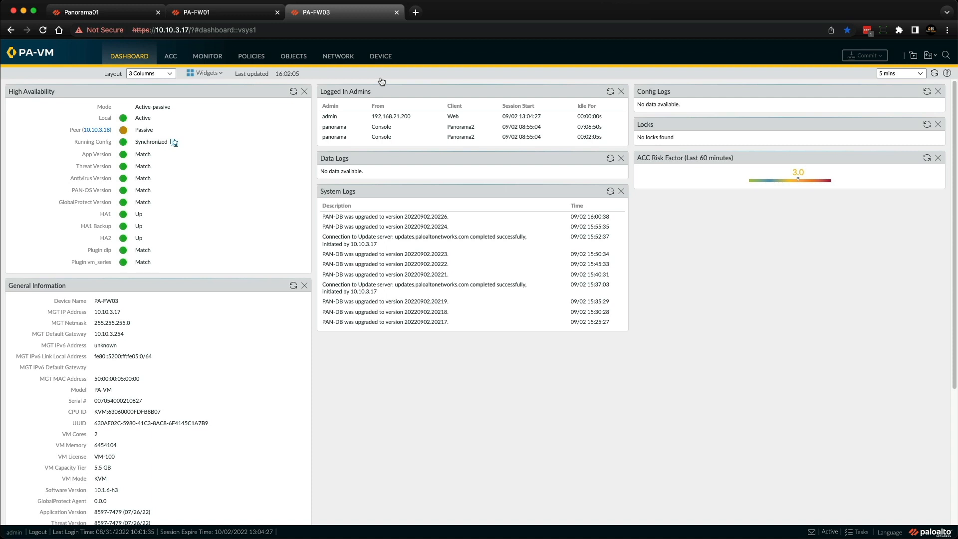
mouse_move(380, 80)
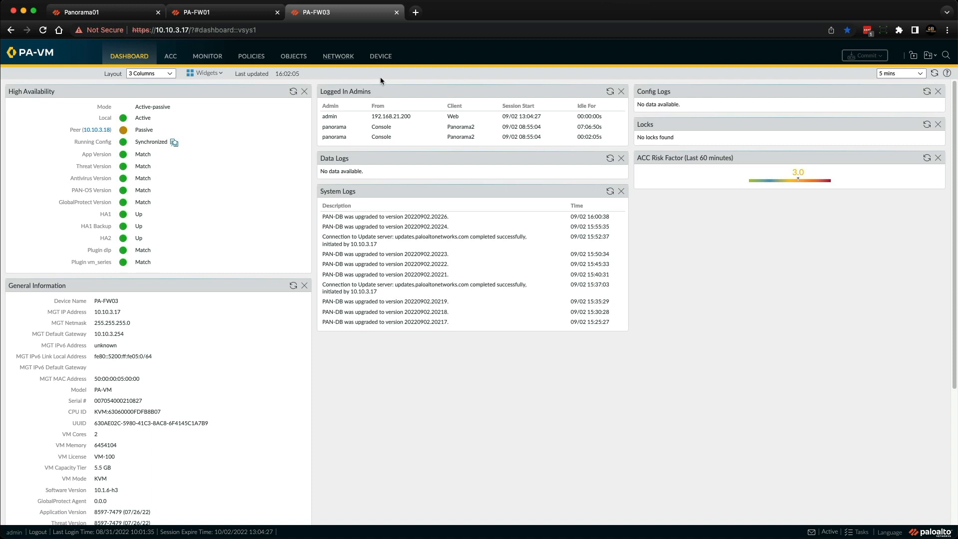
click(380, 56)
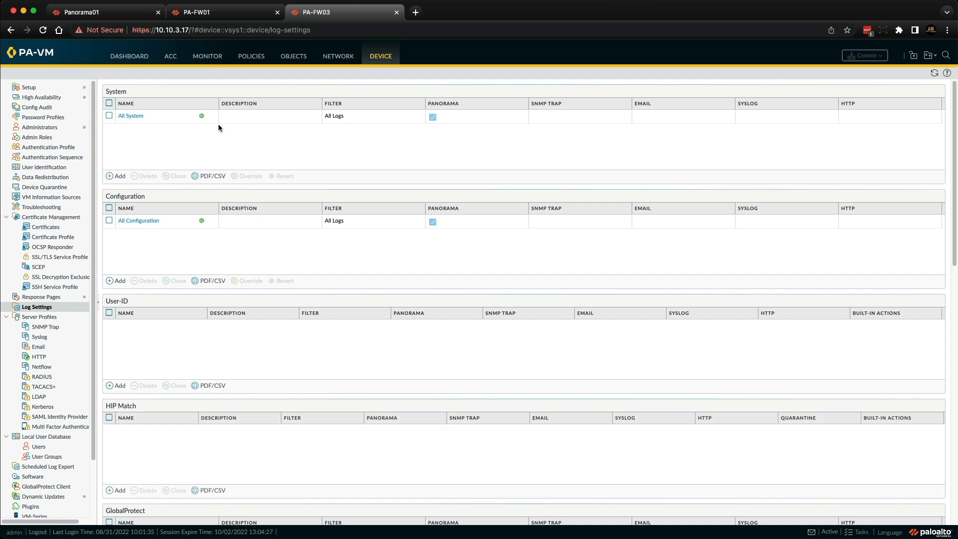
mouse_move(201, 116)
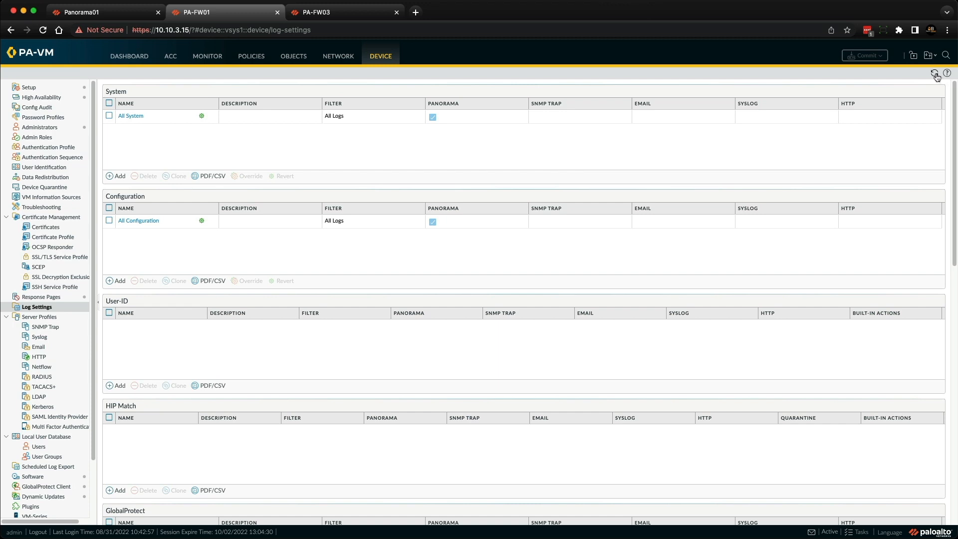
Refresh PA-FW01's log settings to confirm severity eq critical, then return to Panorama.
click(934, 73)
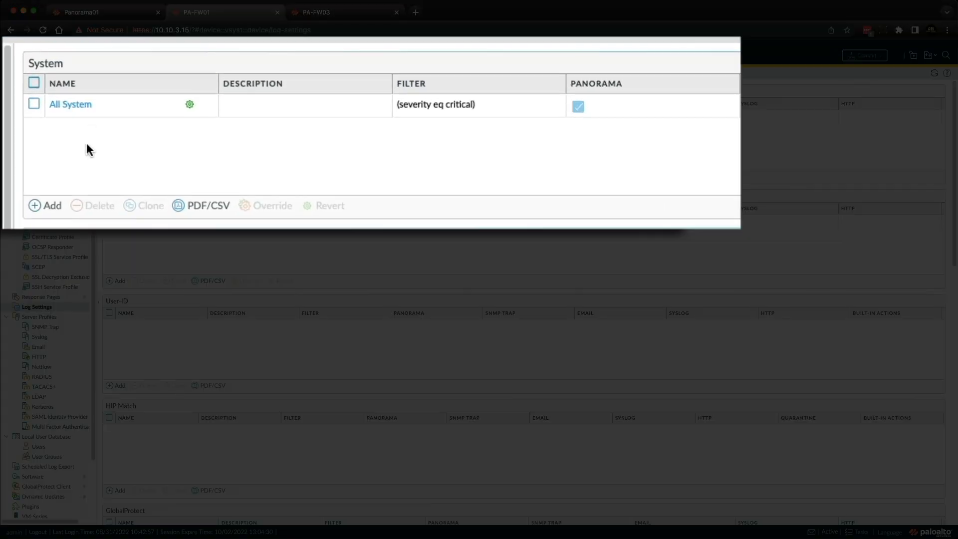
mouse_move(84, 119)
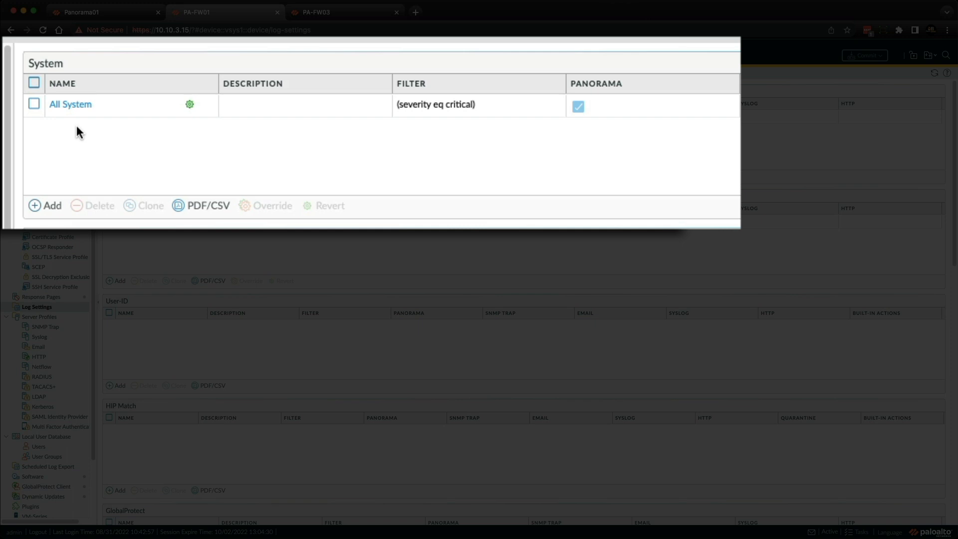
mouse_move(82, 142)
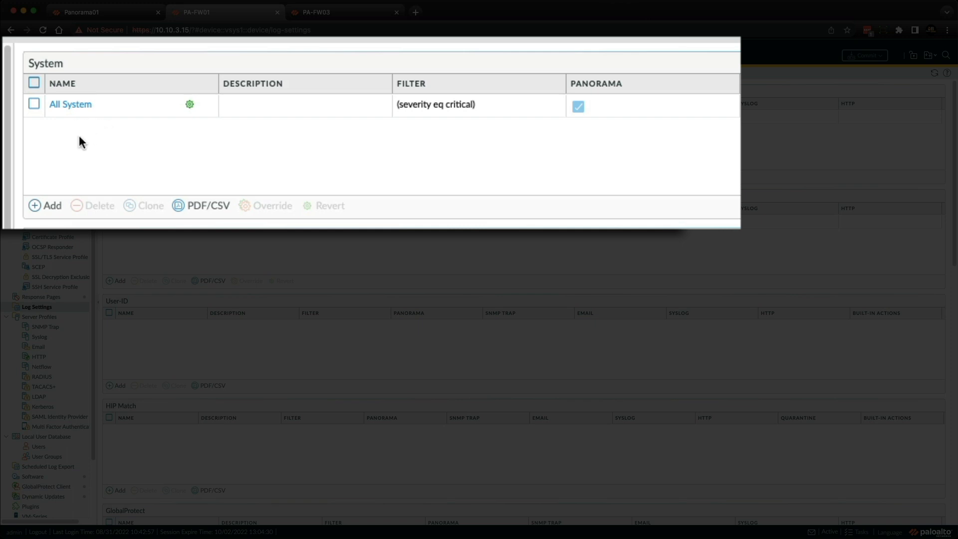
mouse_move(432, 117)
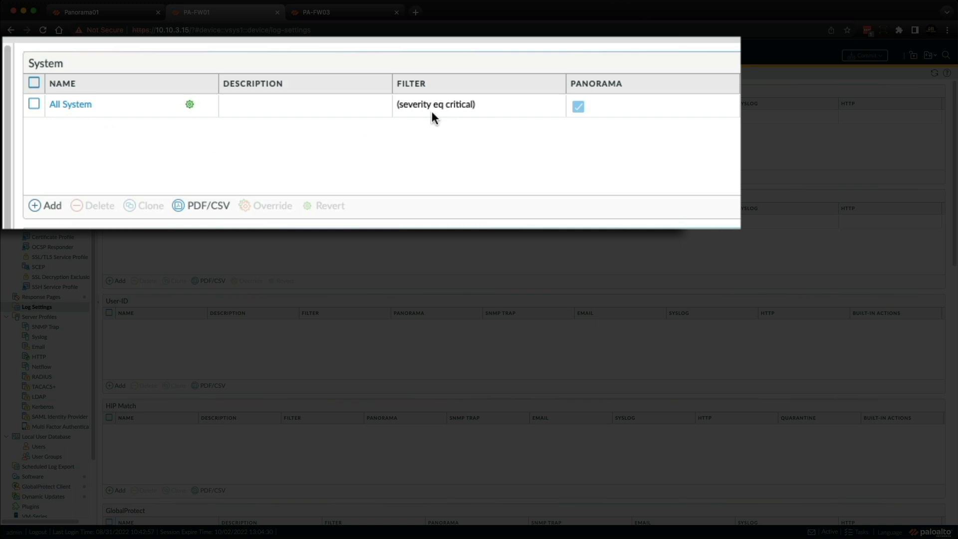
mouse_move(93, 125)
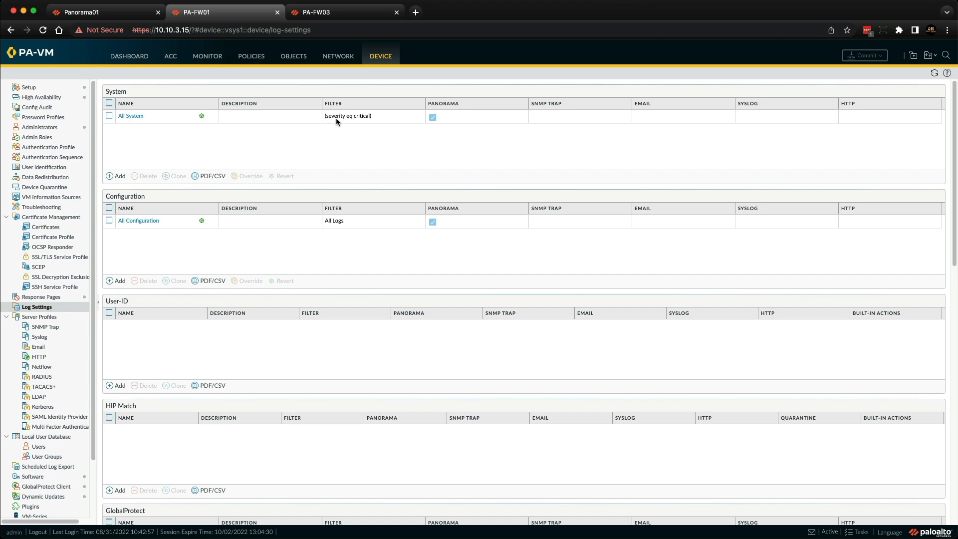
click(343, 11)
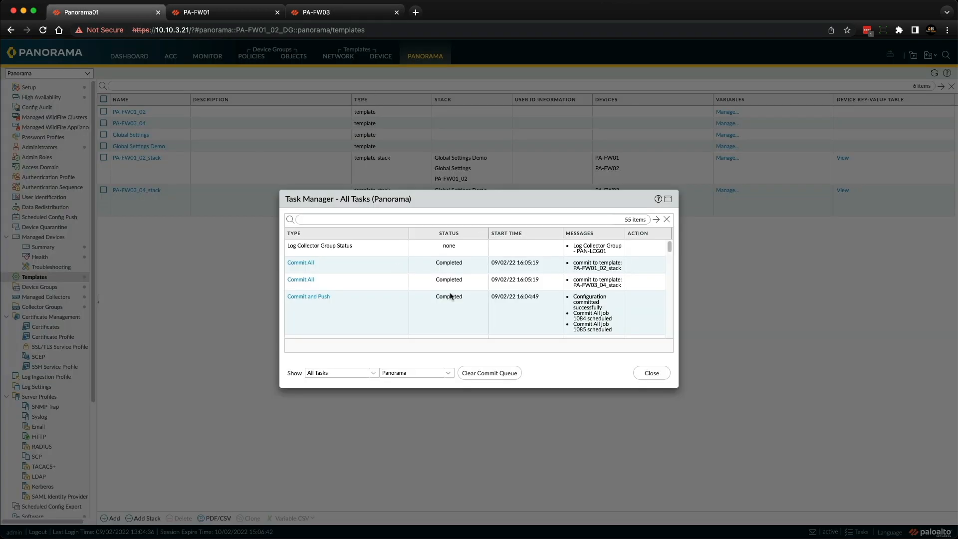
Close the Task Manager so the templates list shows Global Settings Demo atop both stacks.
click(650, 372)
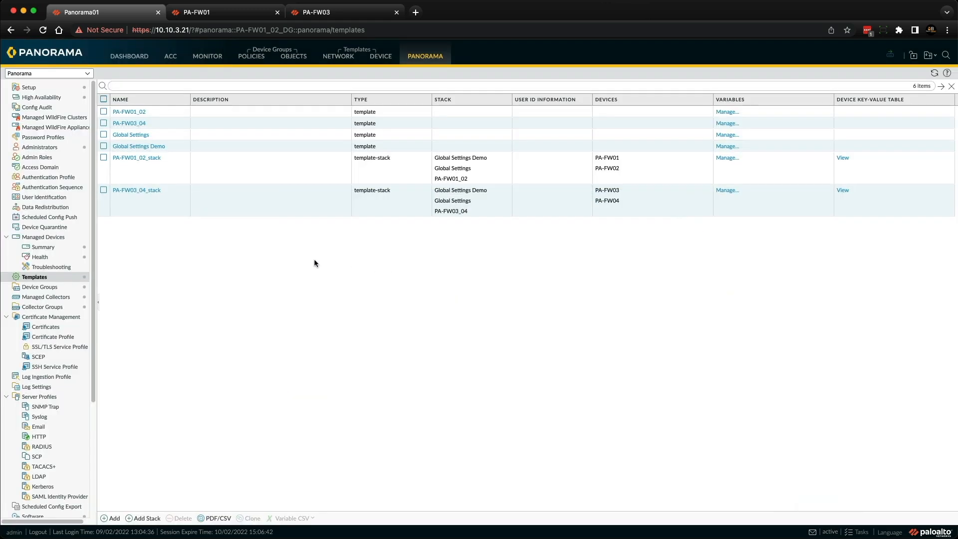
mouse_move(316, 259)
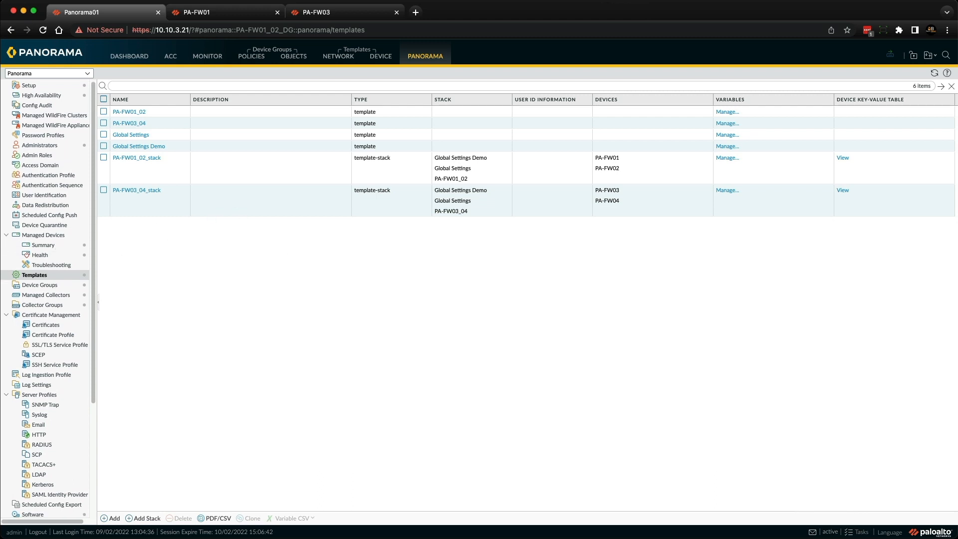
mouse_move(479, 270)
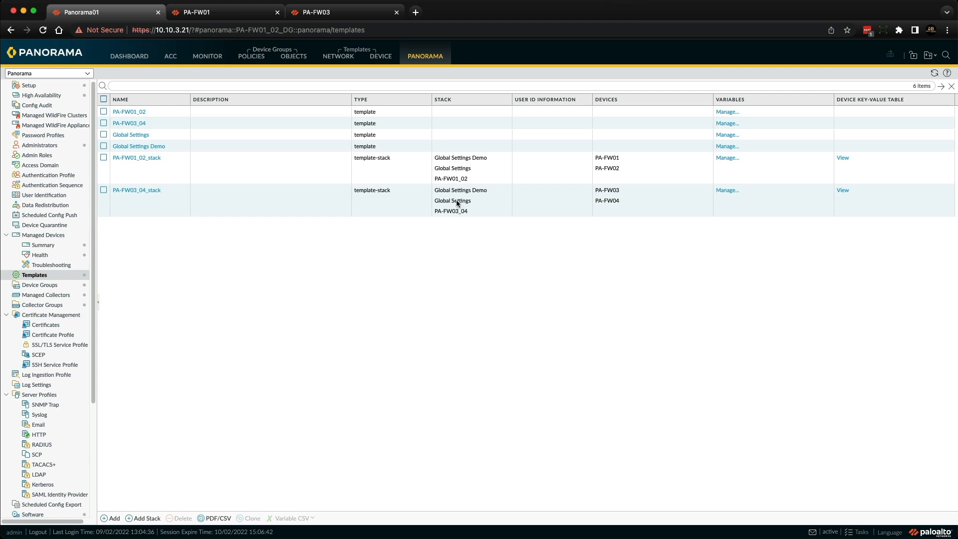
mouse_move(459, 203)
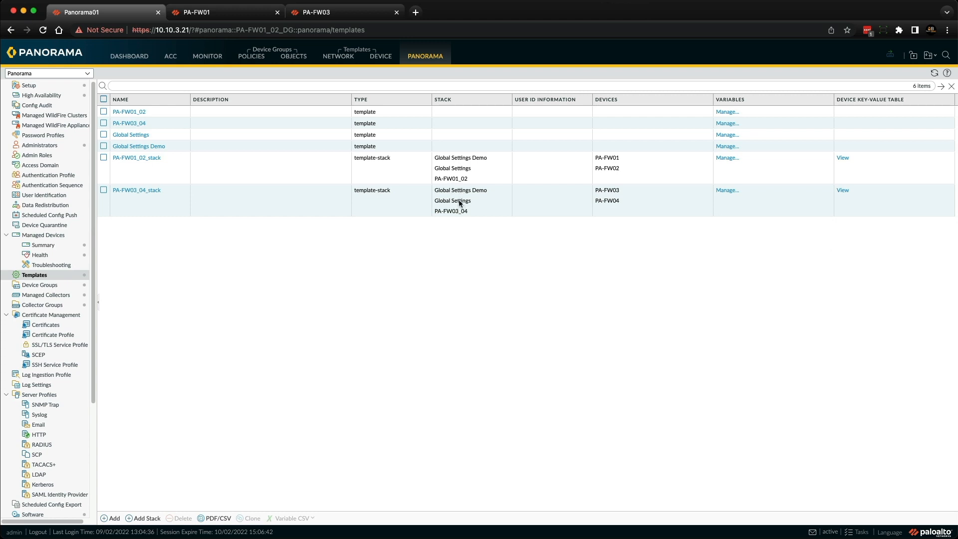
mouse_move(464, 168)
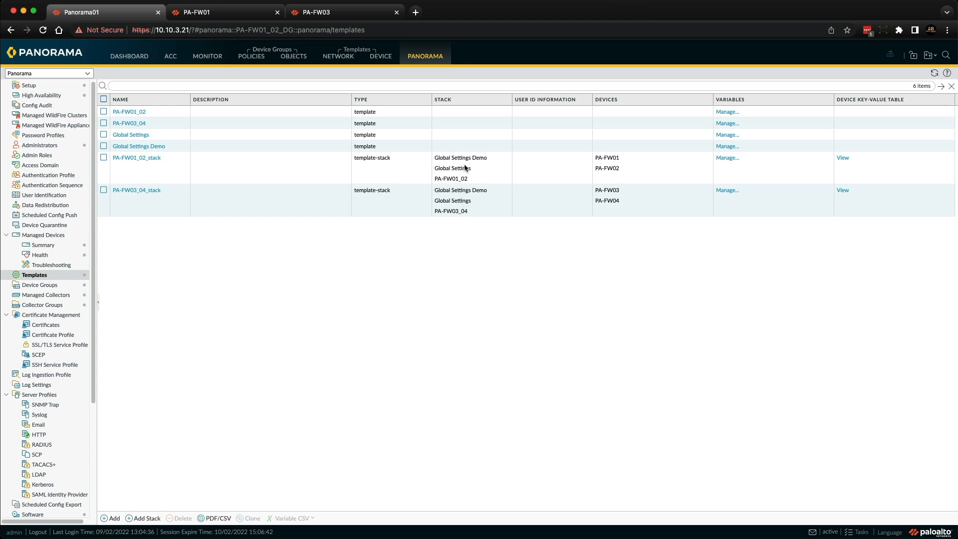
mouse_move(462, 178)
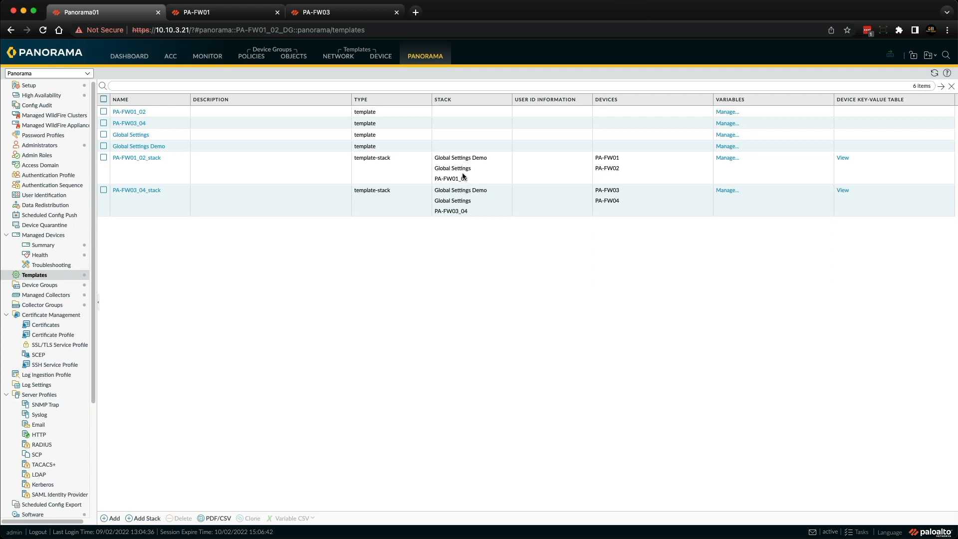